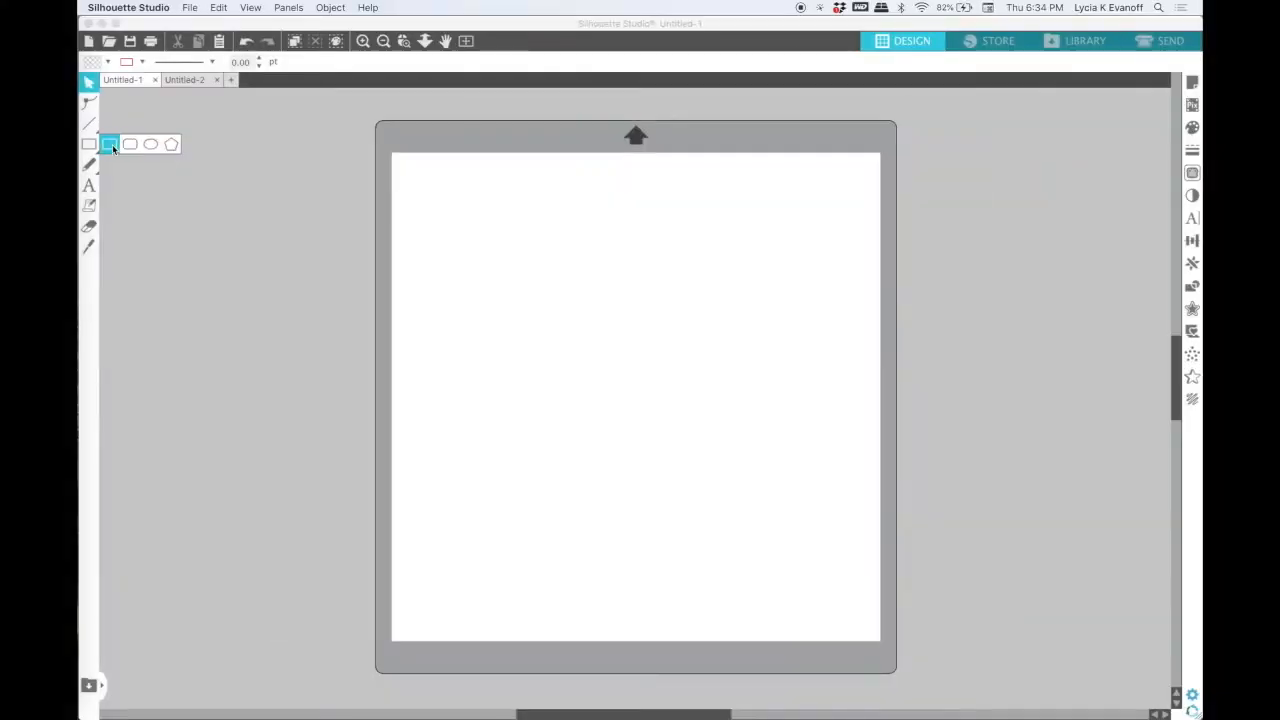
Draw a roughly 5.5-inch square and rotate it 45° into a diamond.
left_click_drag(478, 300, 508, 320)
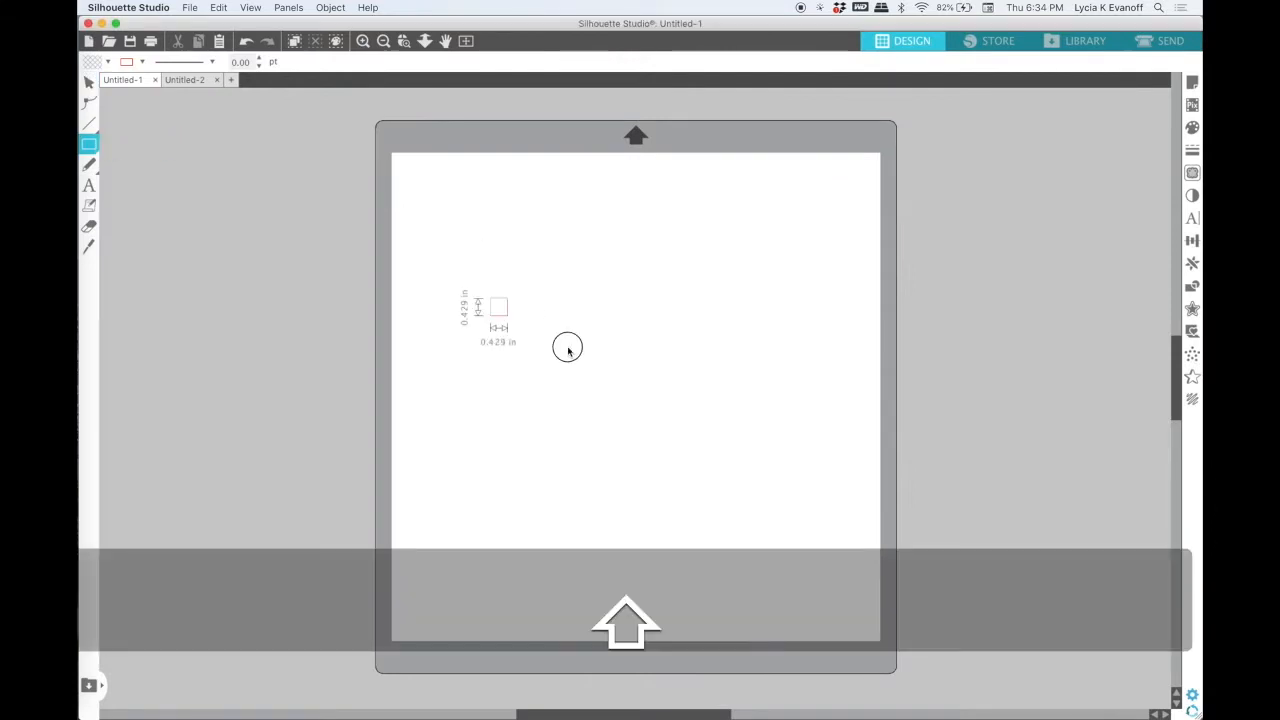
left_click_drag(499, 307, 718, 525)
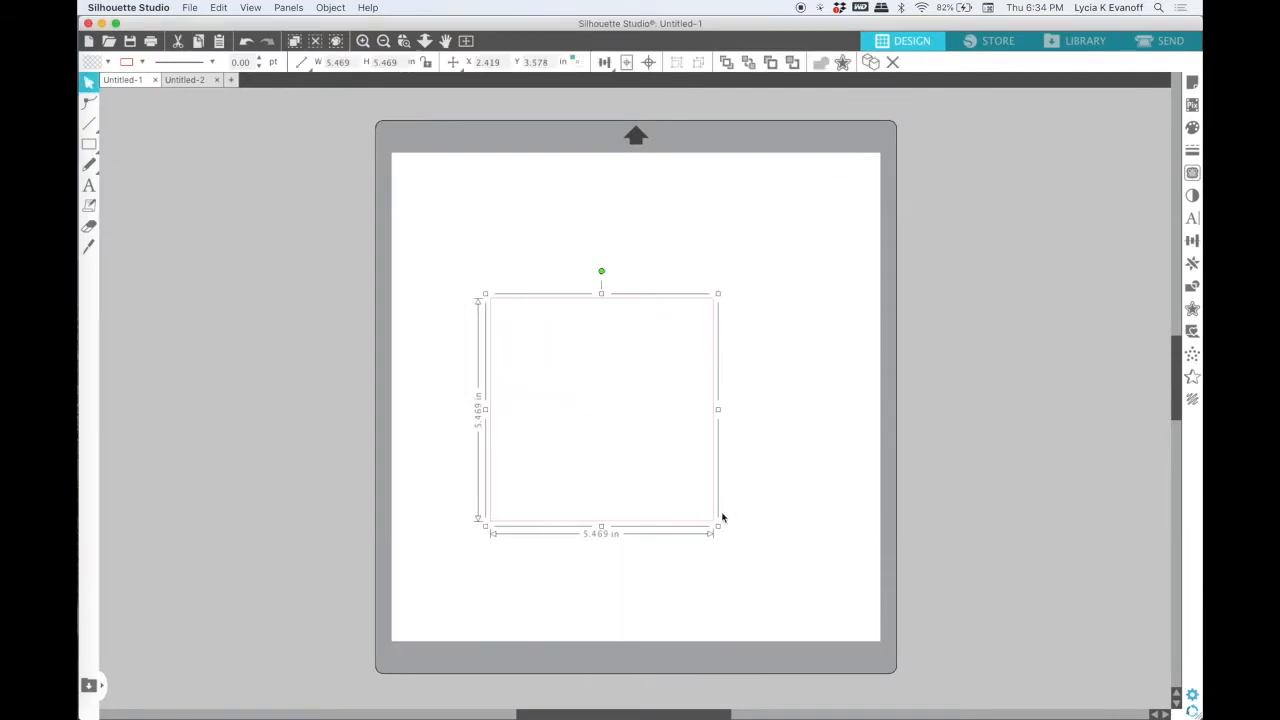
left_click(330, 8)
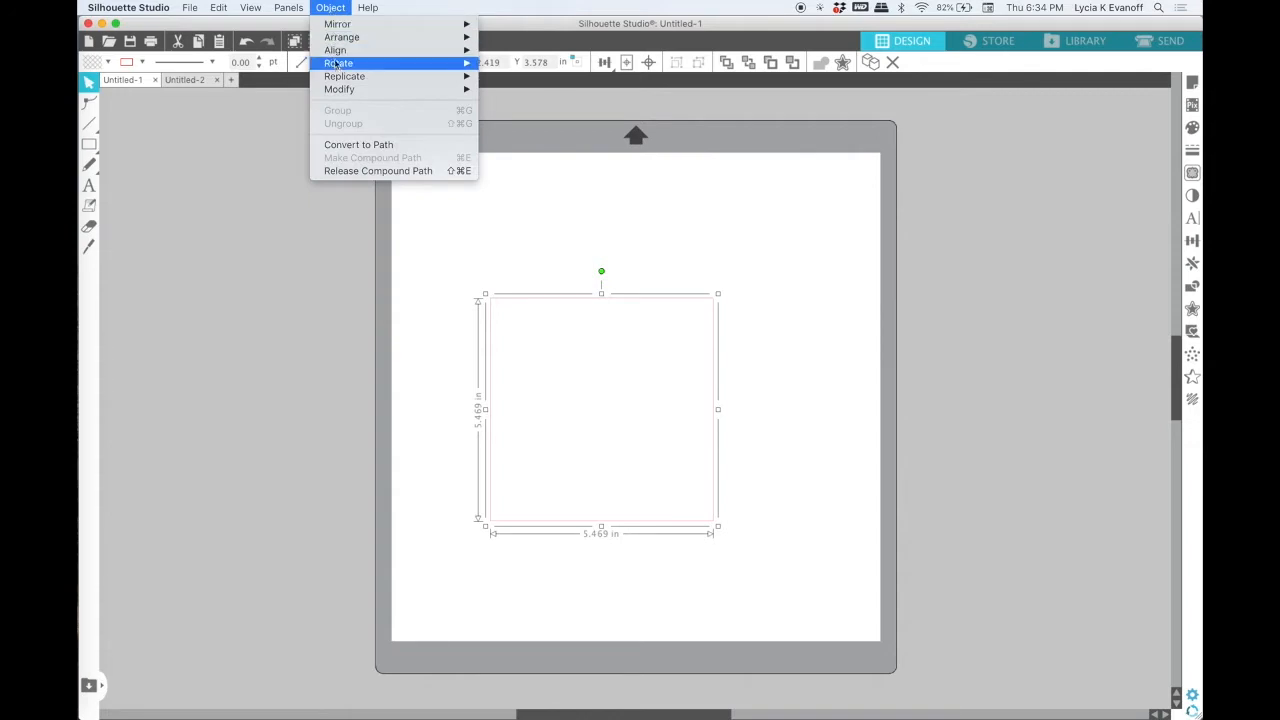
mouse_move(338, 63)
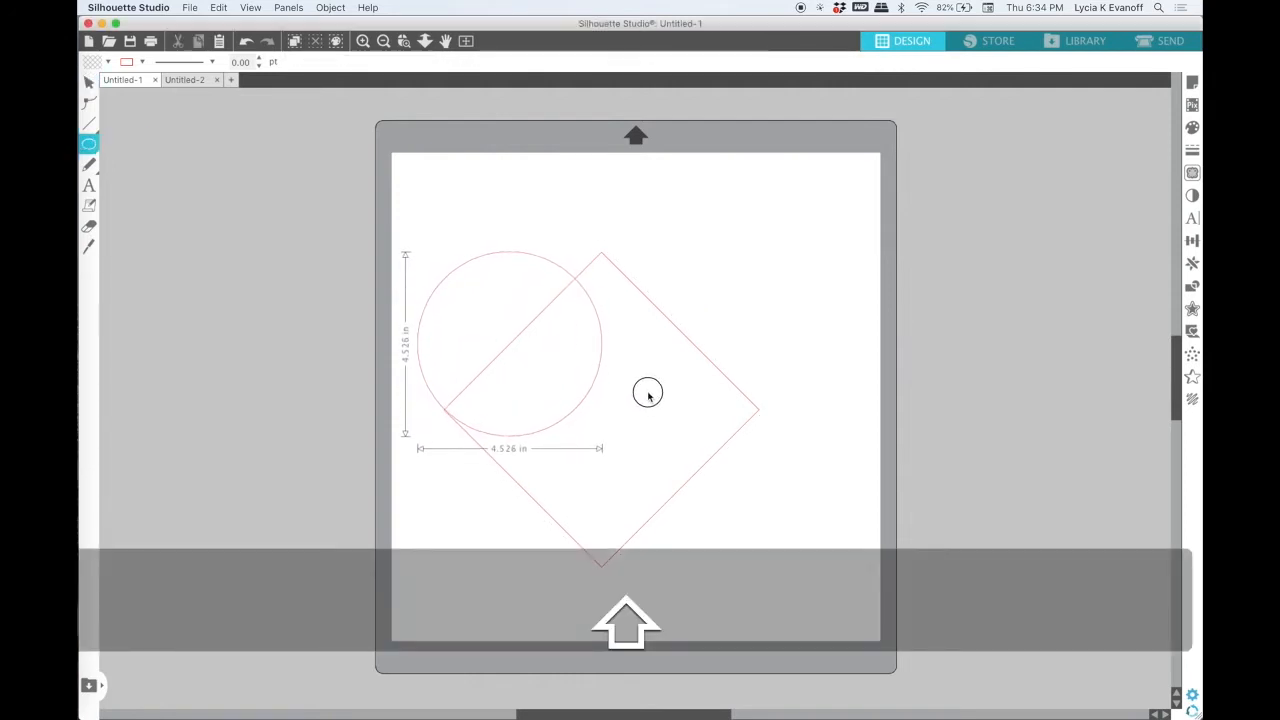
Size a circle to the diamond's edge and place its duplicate over the right edge.
left_click(505, 340)
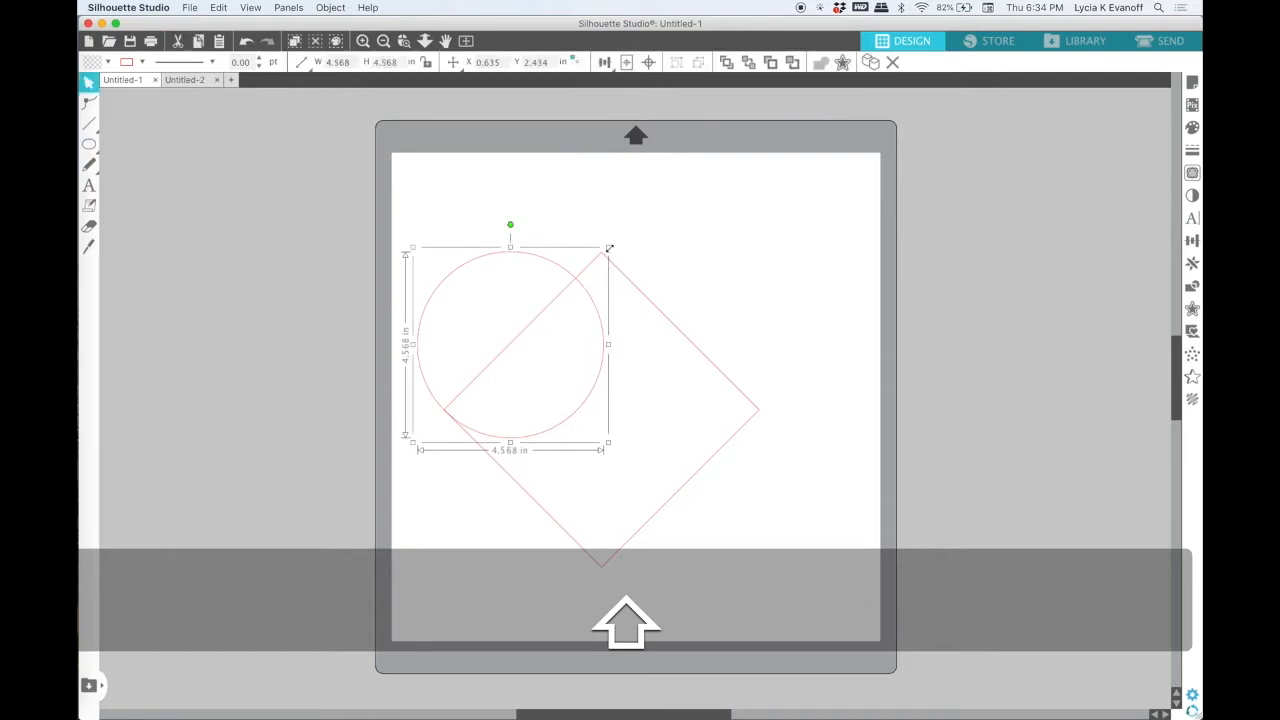
left_click_drag(608, 247, 638, 215)
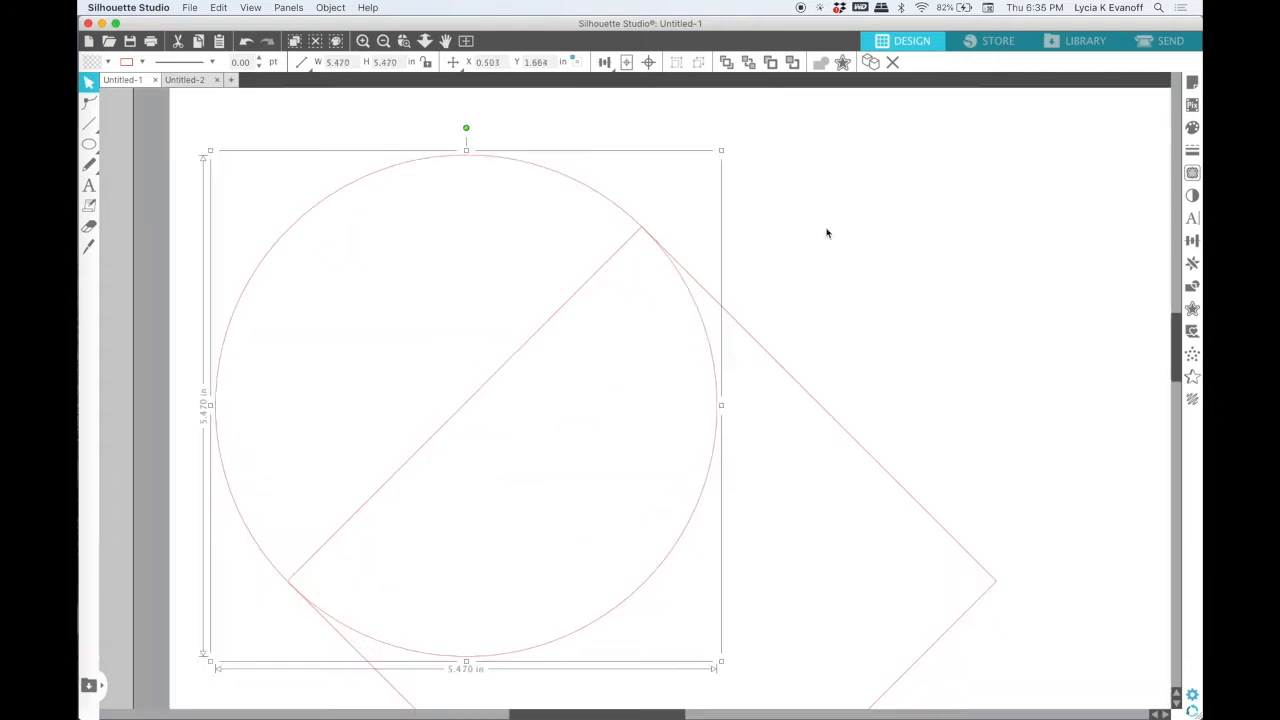
mouse_move(692, 513)
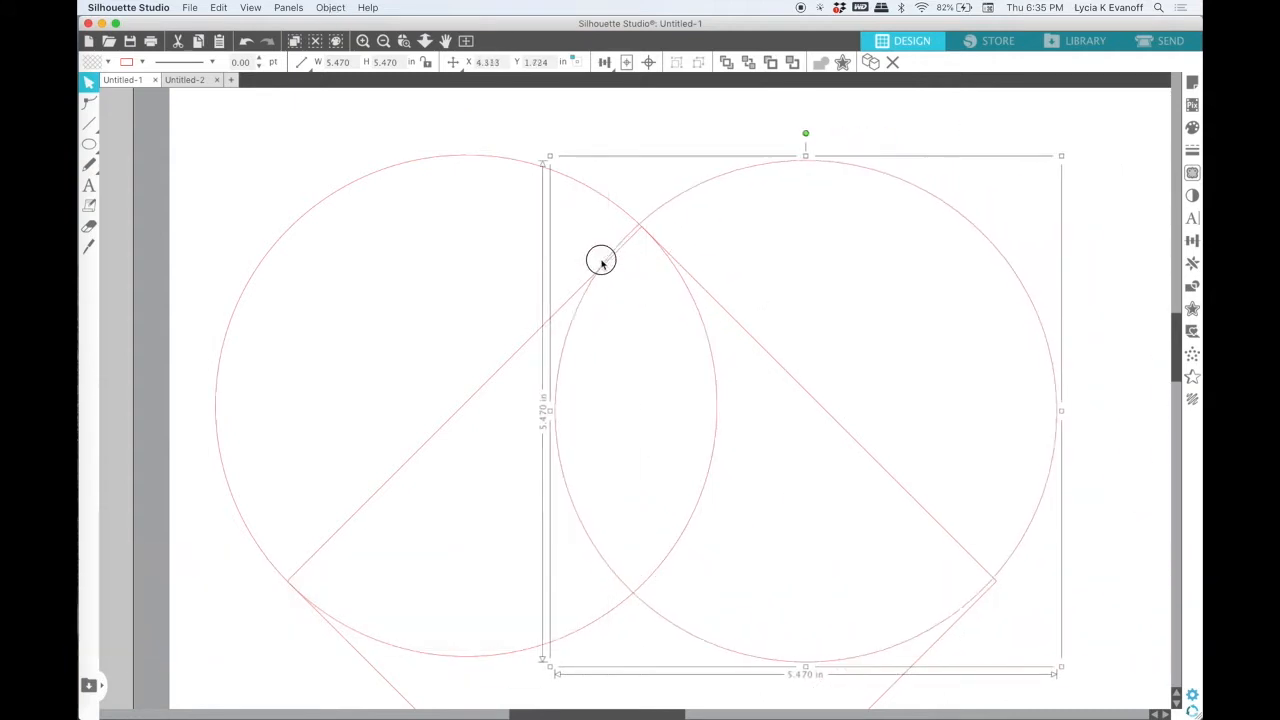
left_click_drag(601, 261, 596, 274)
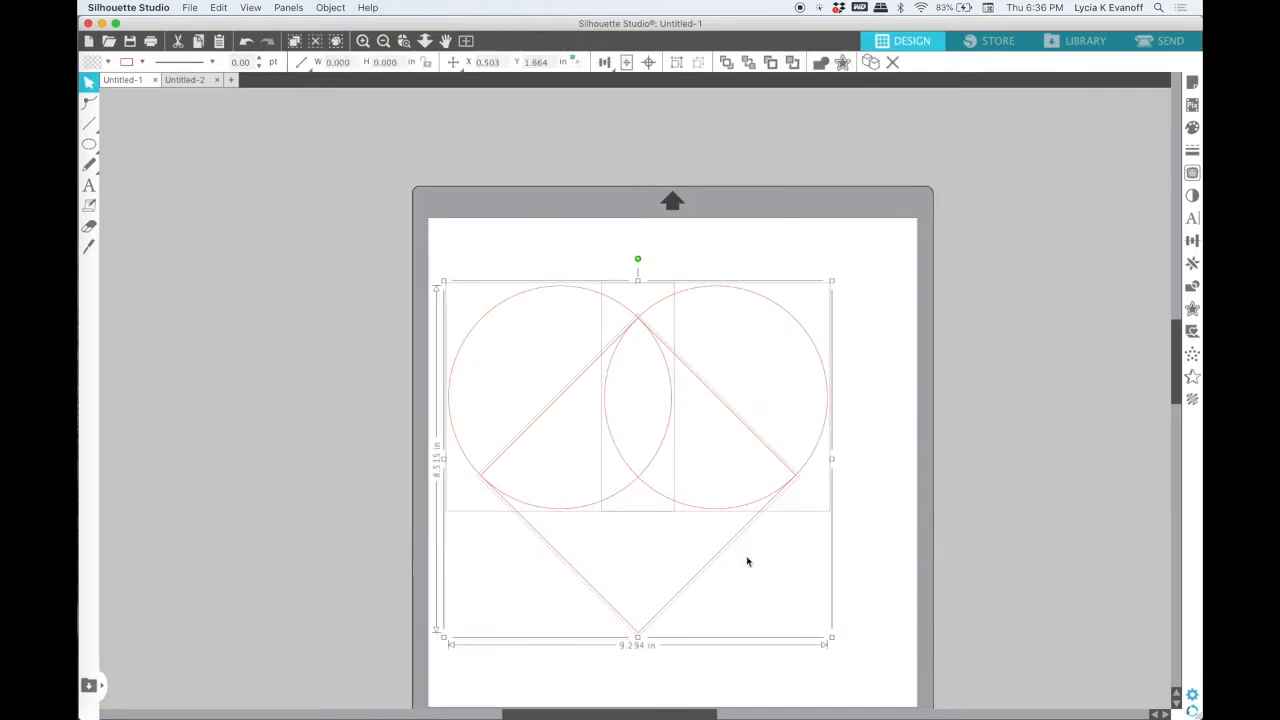
Weld the diamond and circles into one heart and refine the point at its top dip.
right_click(733, 546)
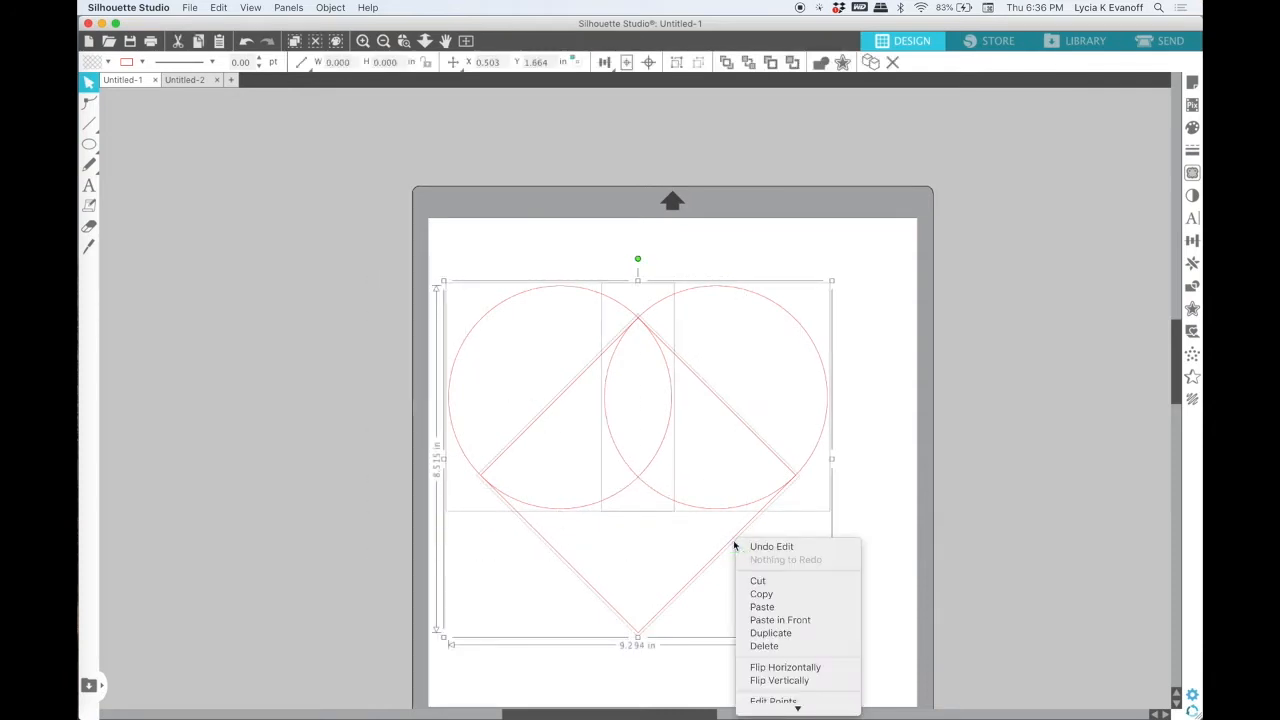
left_click(773, 600)
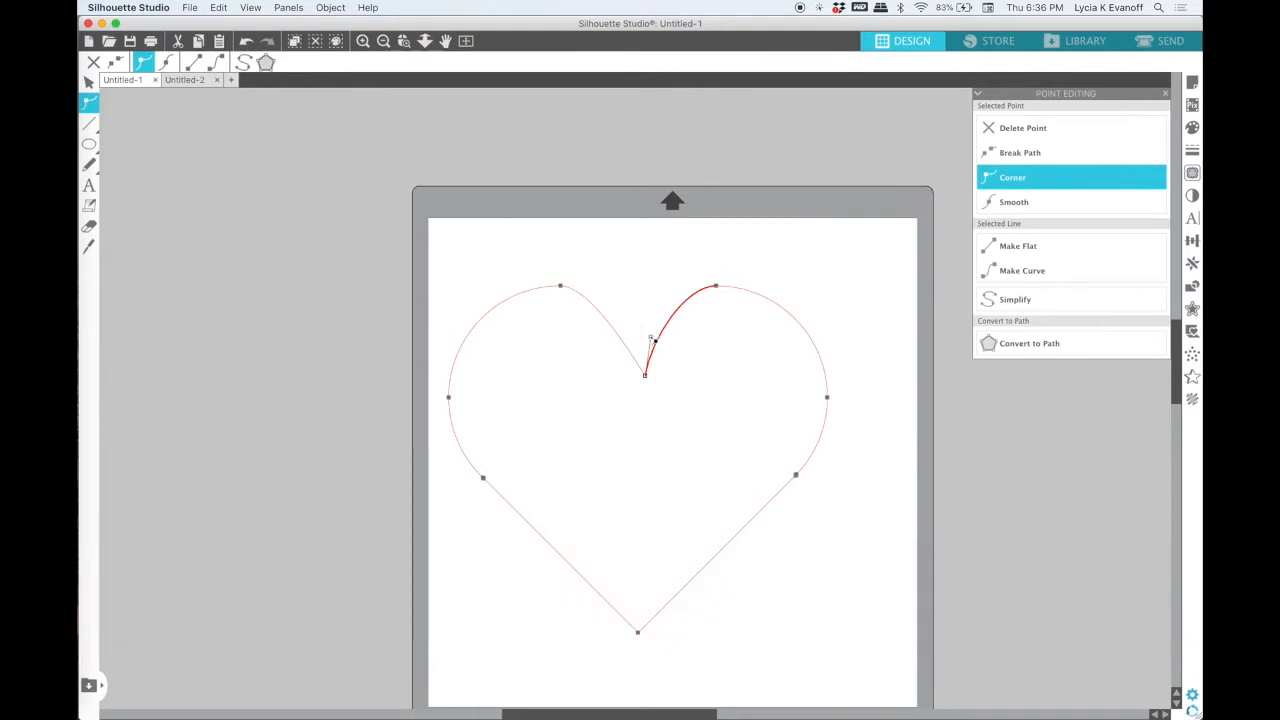
left_click(1015, 201)
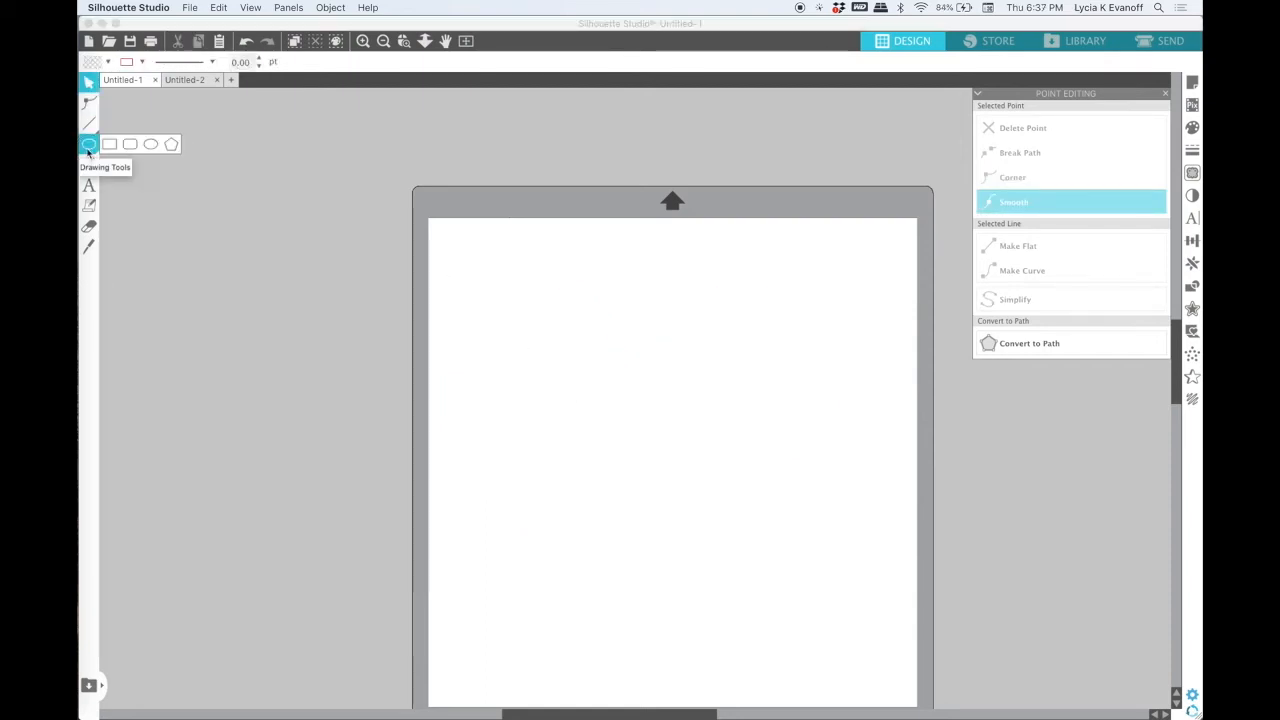
Draw a long thin bar and a three-sided polygon rotated to point right at its end.
left_click_drag(527, 350, 822, 390)
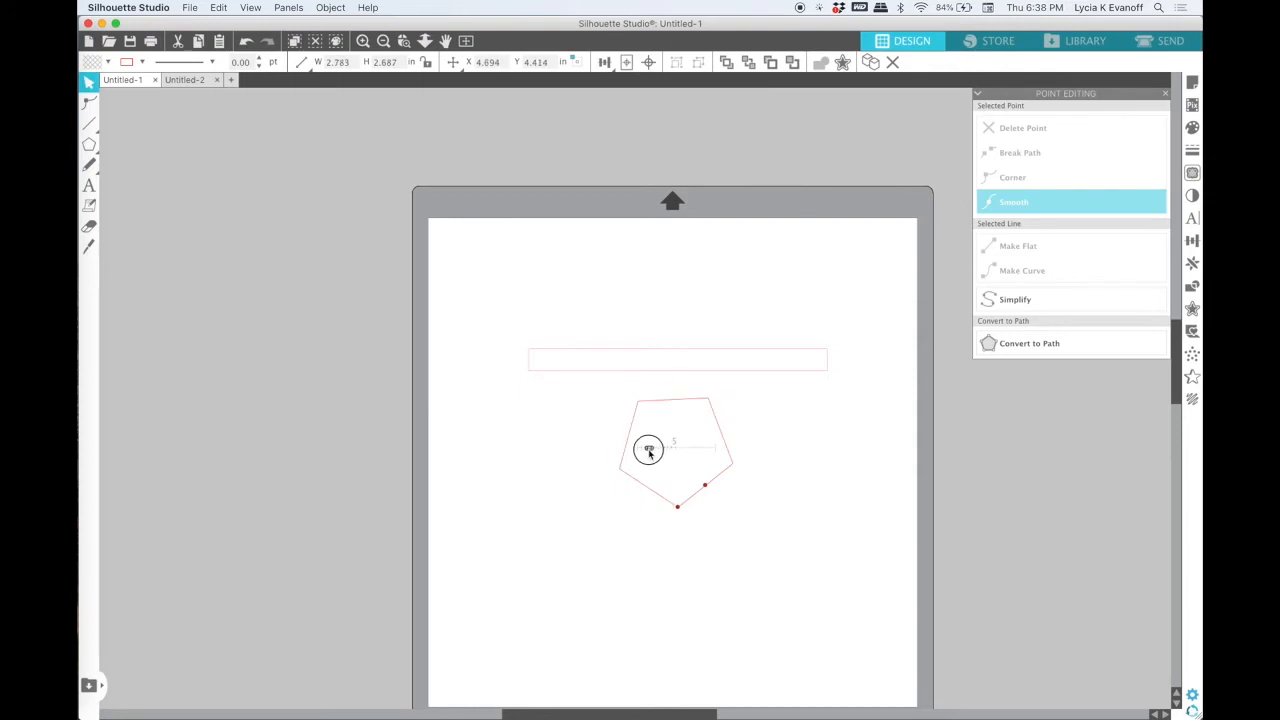
left_click_drag(648, 449, 705, 489)
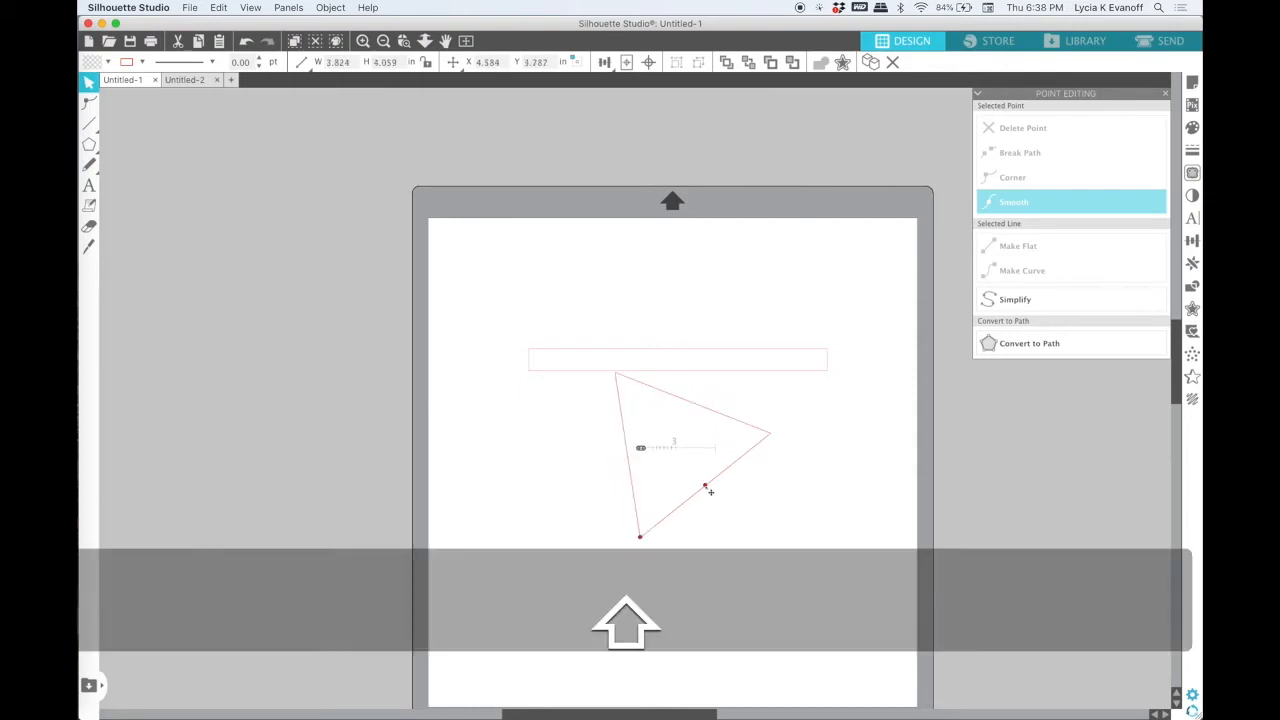
left_click_drag(705, 488, 675, 488)
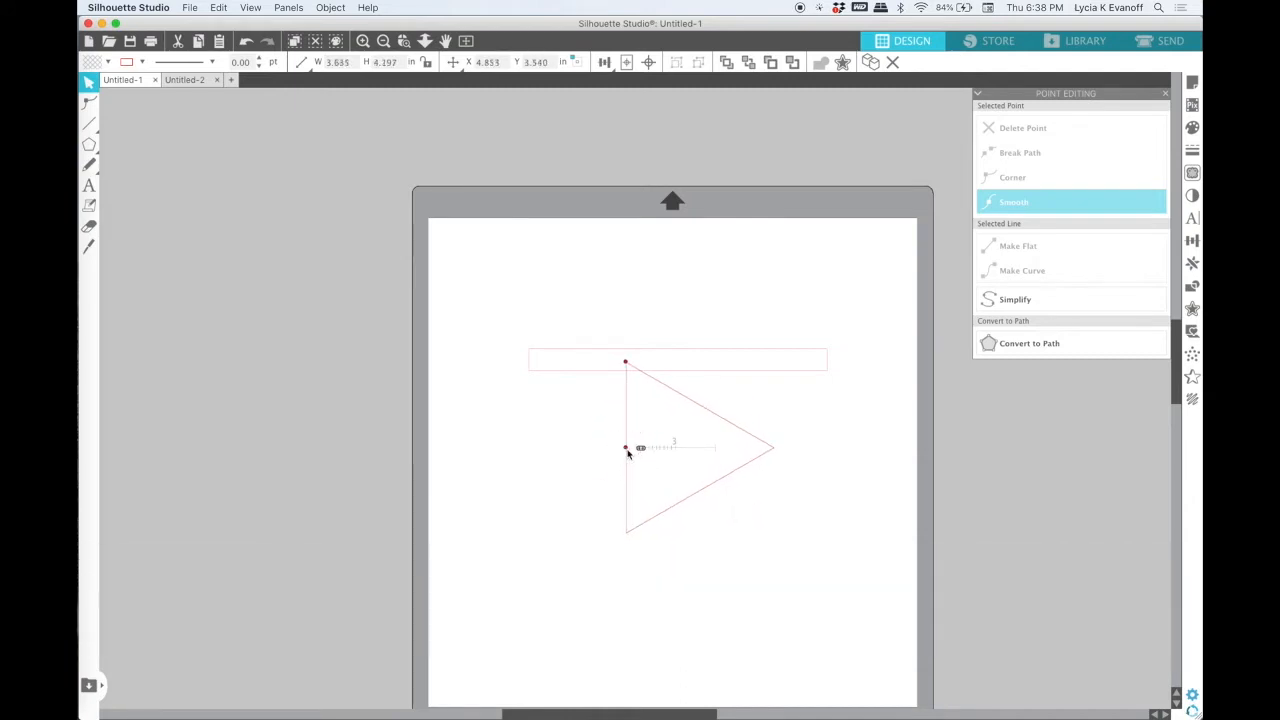
left_click_drag(627, 448, 814, 360)
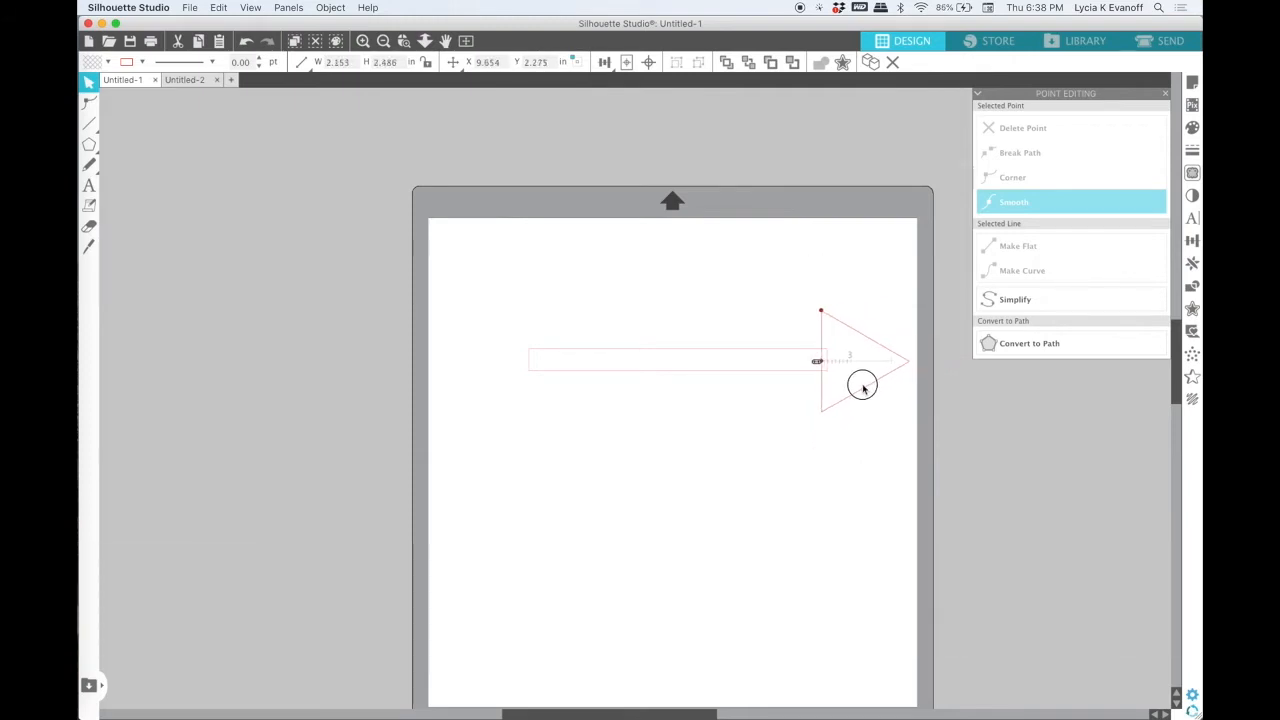
Select the bar with the triangle and bring up the merge actions for the arrow.
left_click(330, 7)
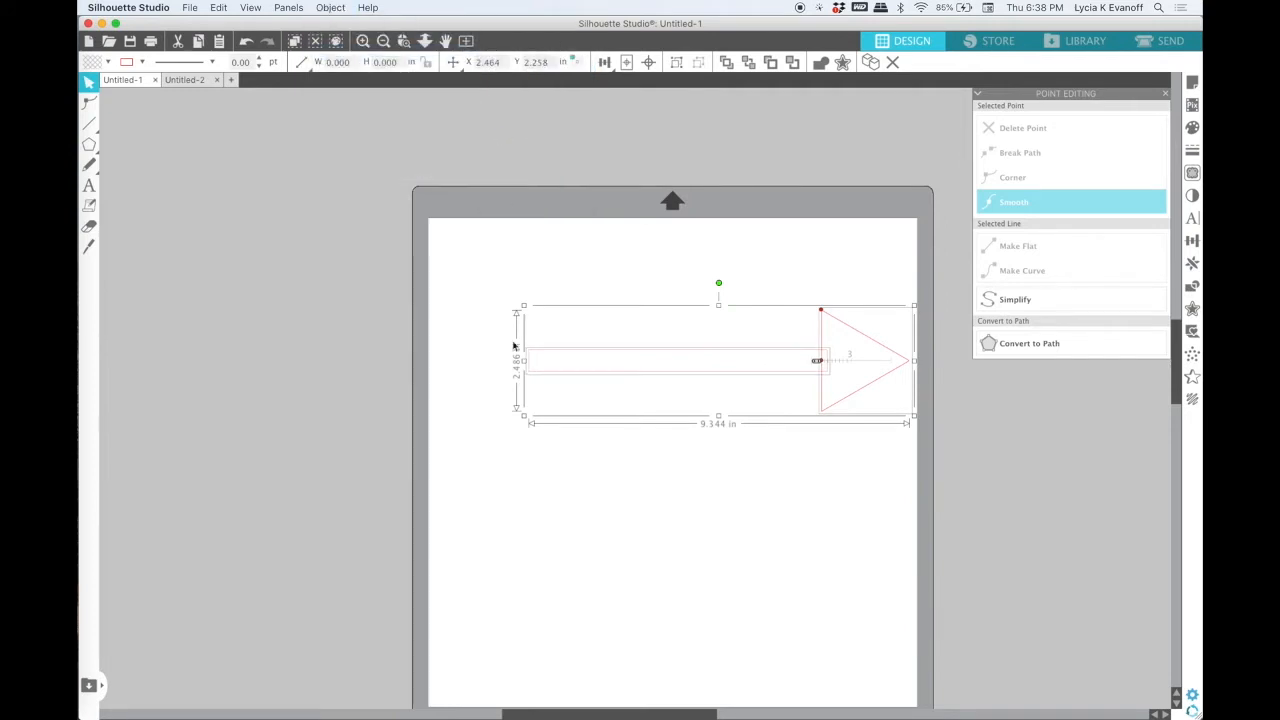
right_click(818, 360)
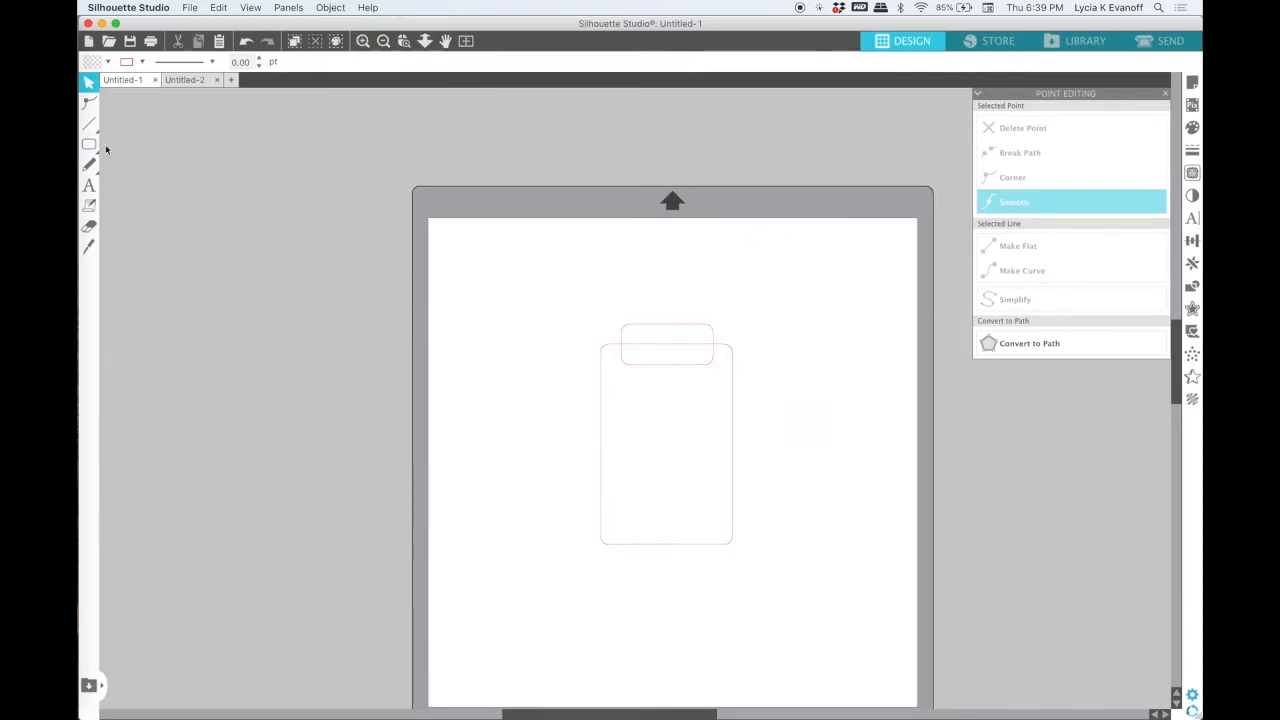
Add a small circle on the tab, weld the tag pieces together, then clear the mat.
left_click(88, 144)
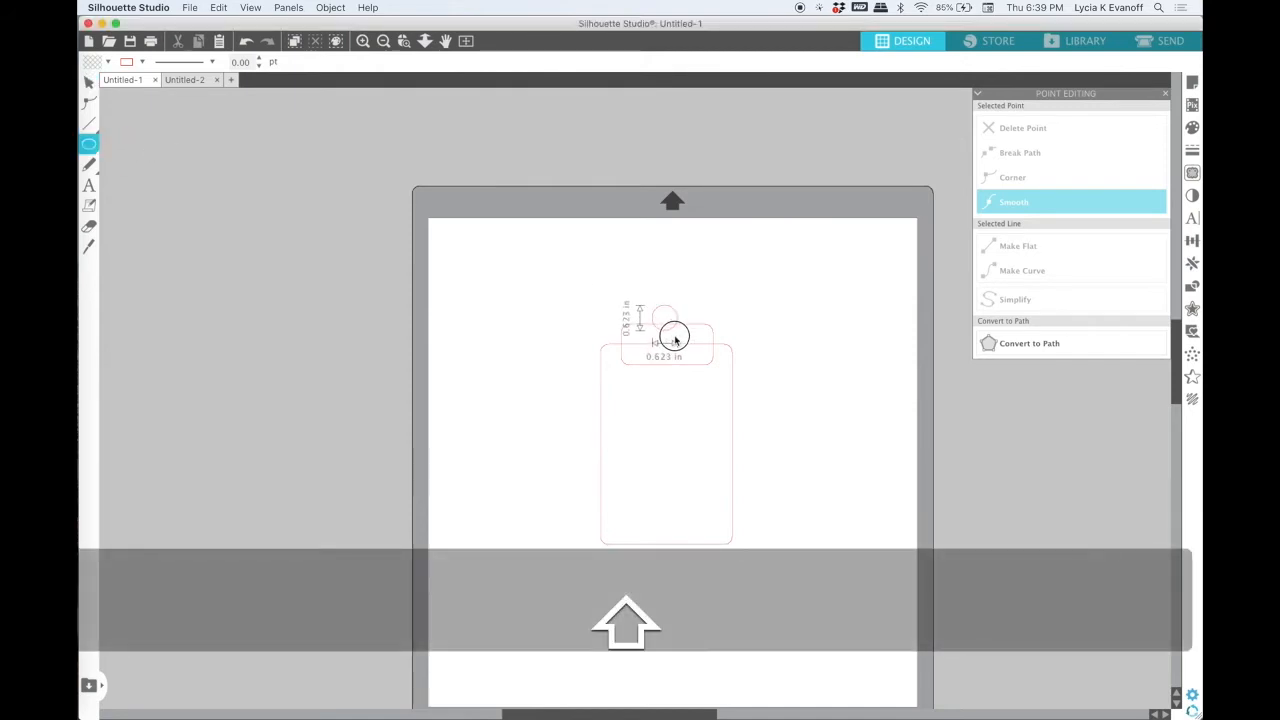
left_click_drag(672, 336, 685, 348)
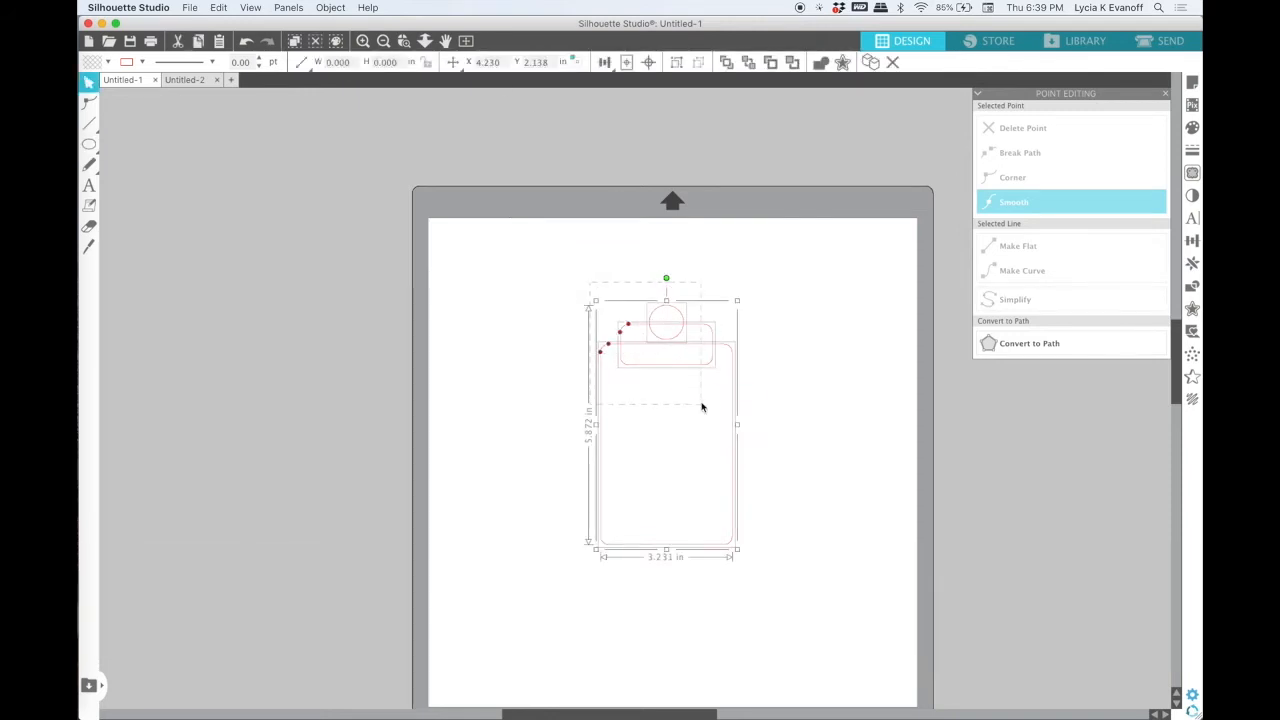
right_click(703, 408)
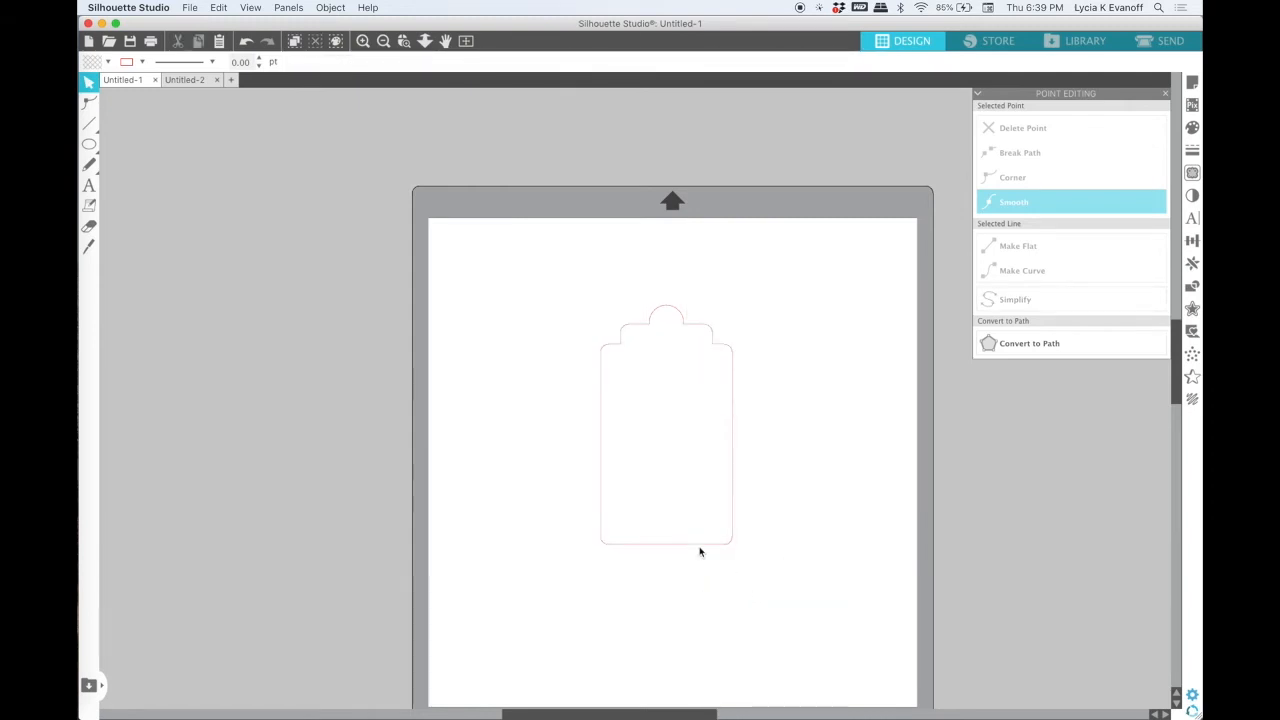
left_click(186, 80)
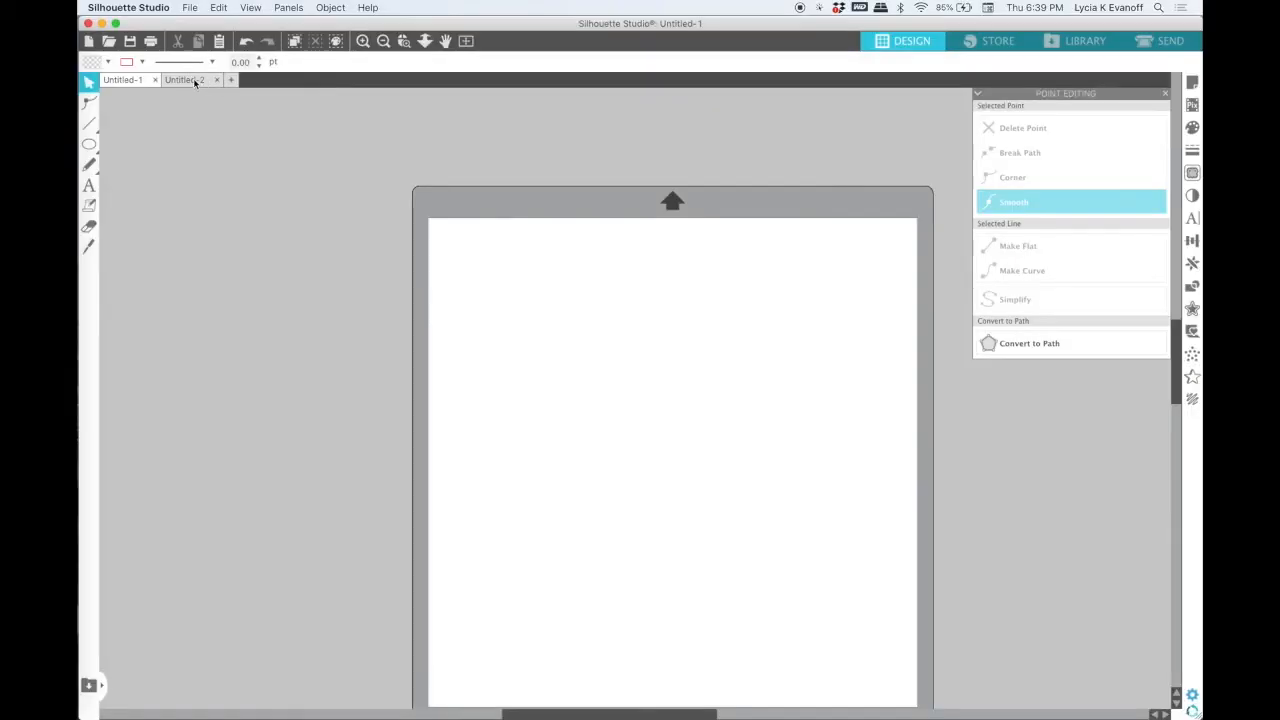
Draw a large oval below the bee clipart and tilt it for the body.
left_click(185, 80)
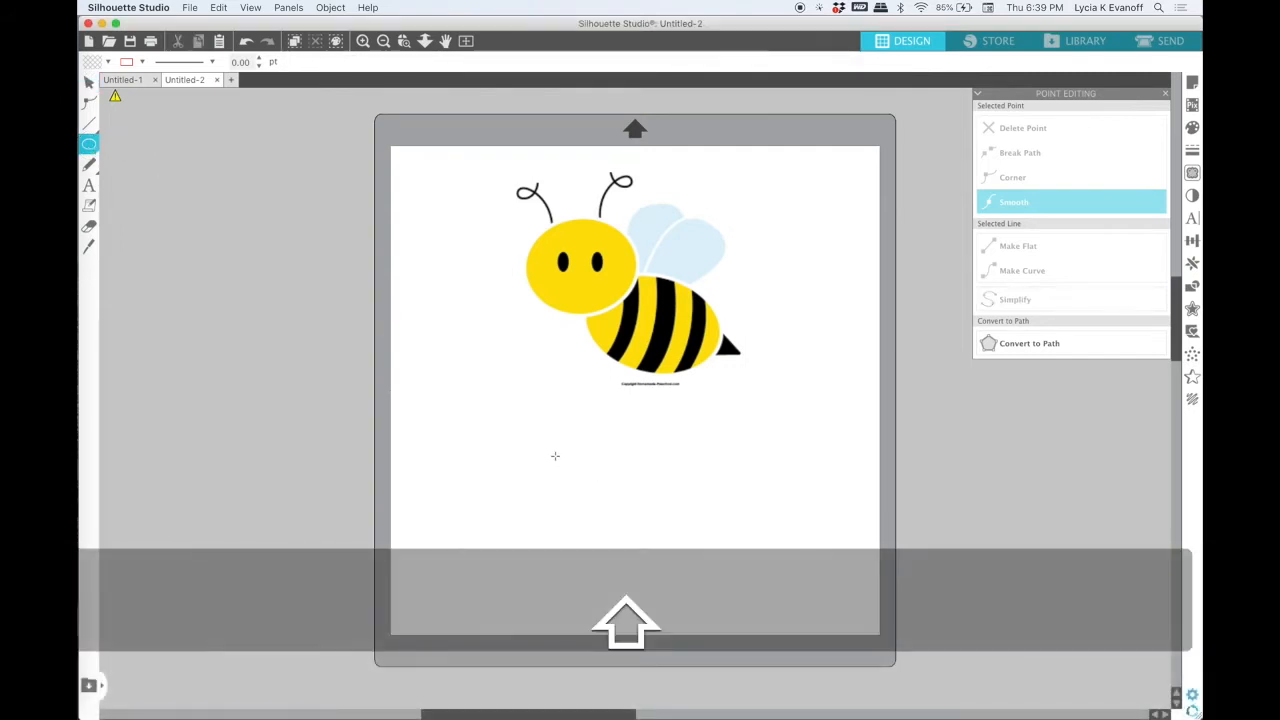
left_click_drag(555, 456, 662, 515)
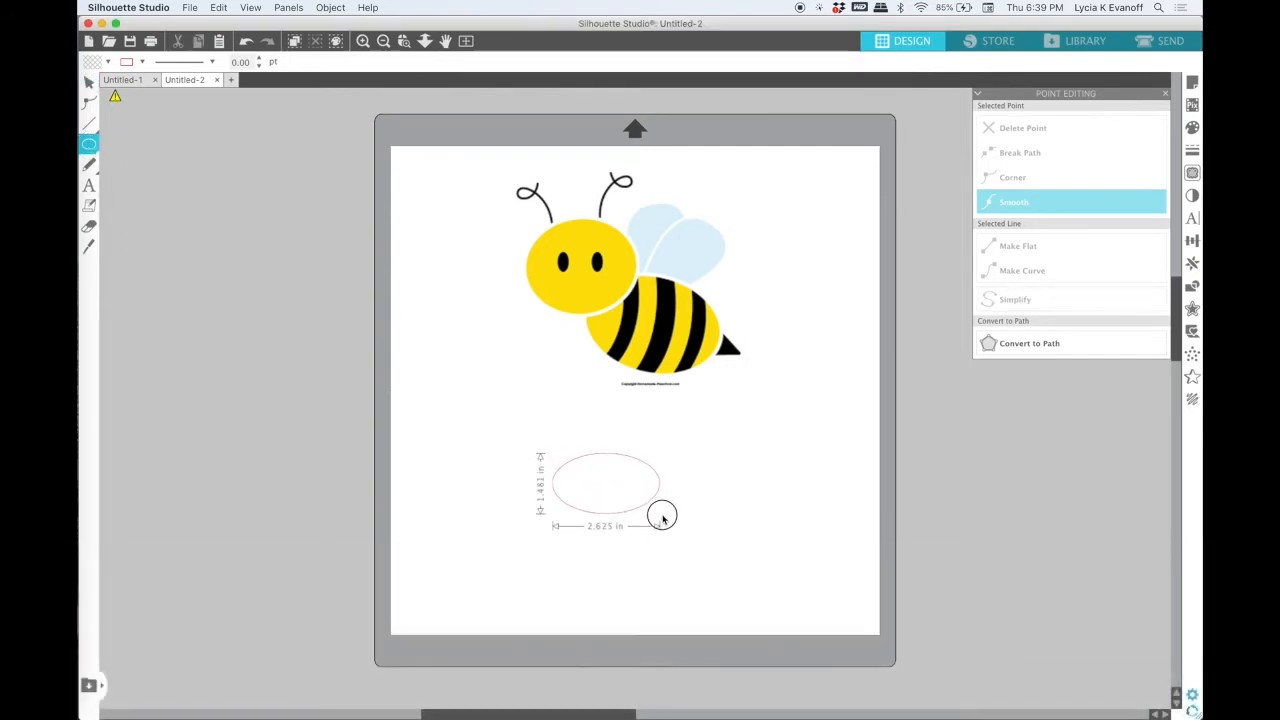
left_click_drag(663, 517, 688, 549)
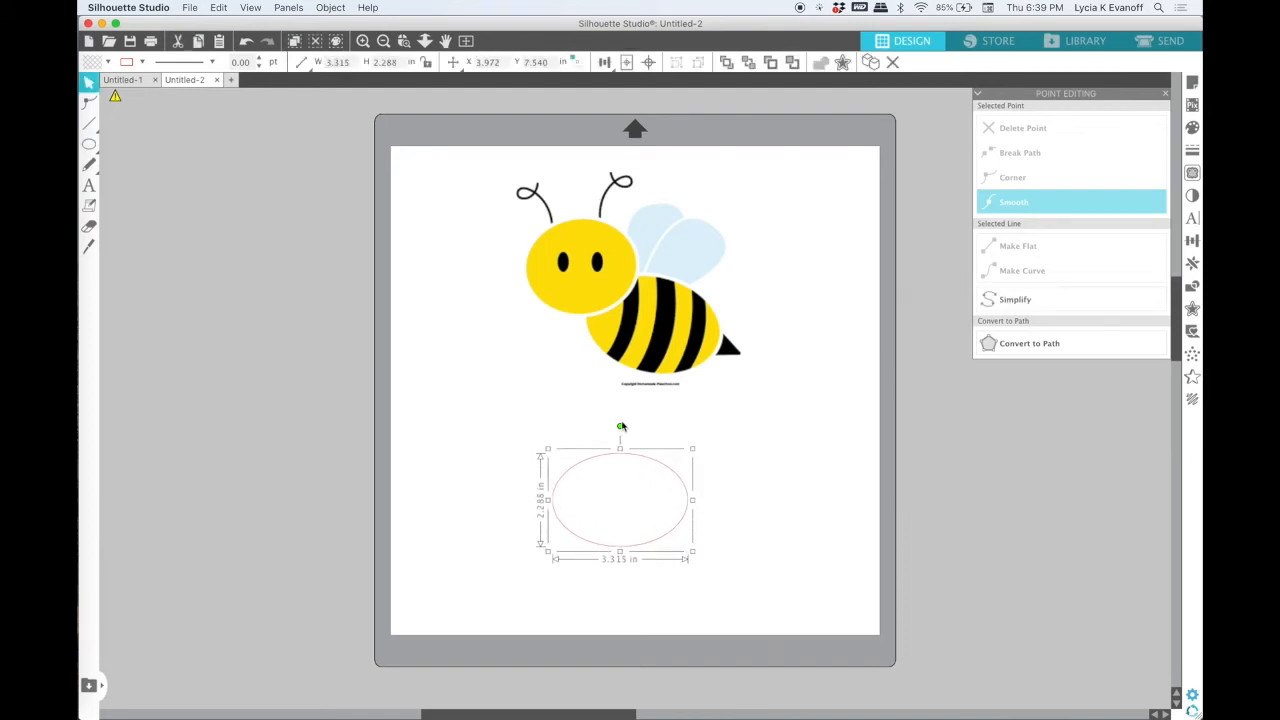
left_click_drag(620, 425, 640, 435)
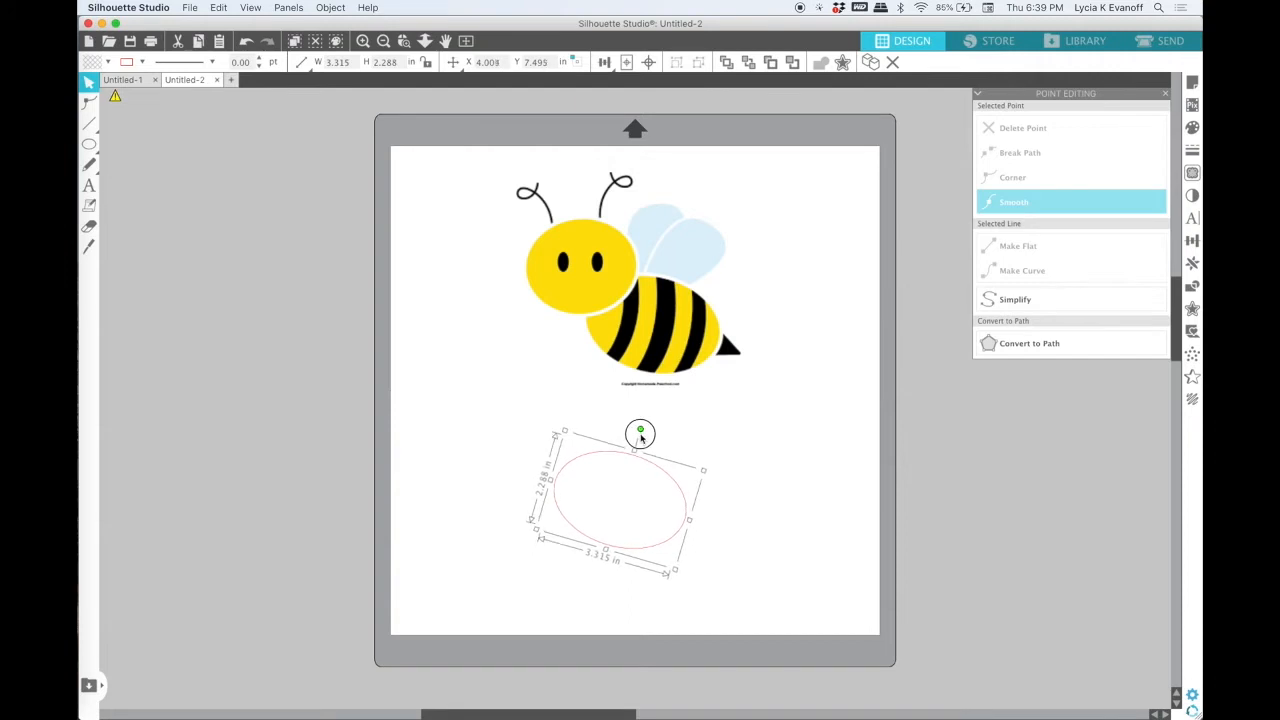
mouse_move(491, 397)
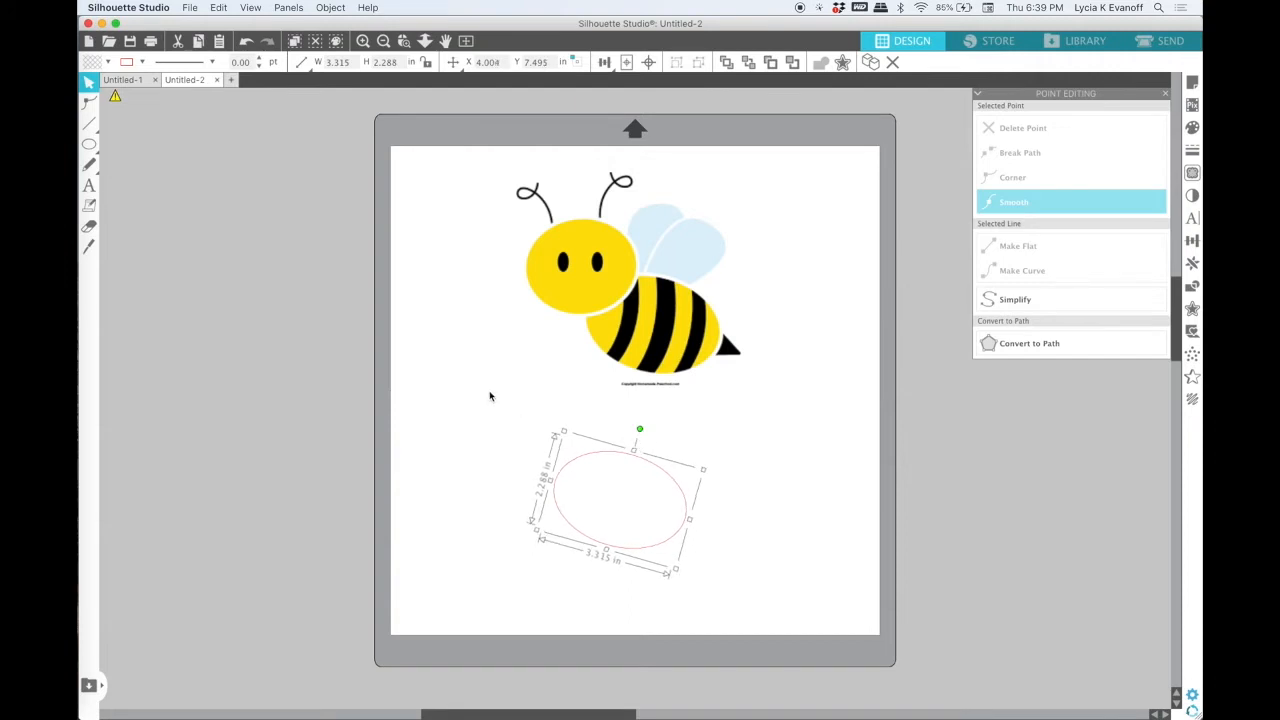
Draw a smaller head oval overlapping the body's upper left and size it to fit.
left_click(88, 144)
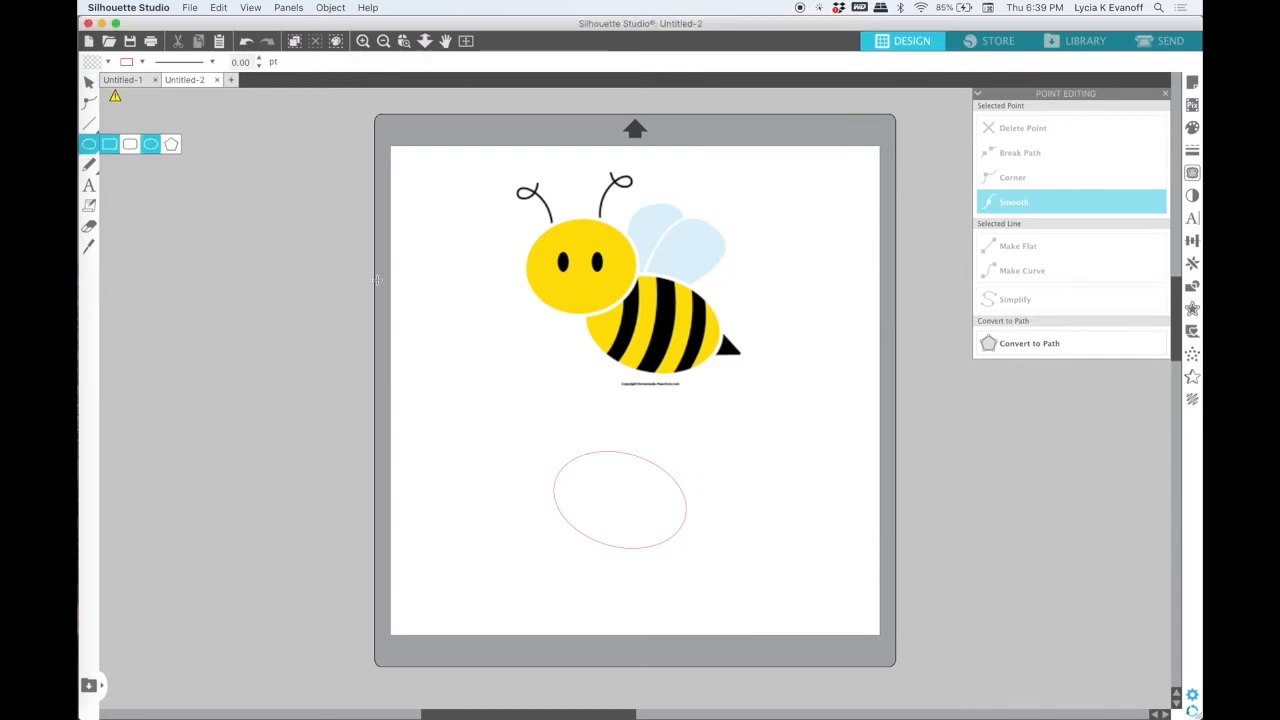
left_click_drag(510, 450, 535, 470)
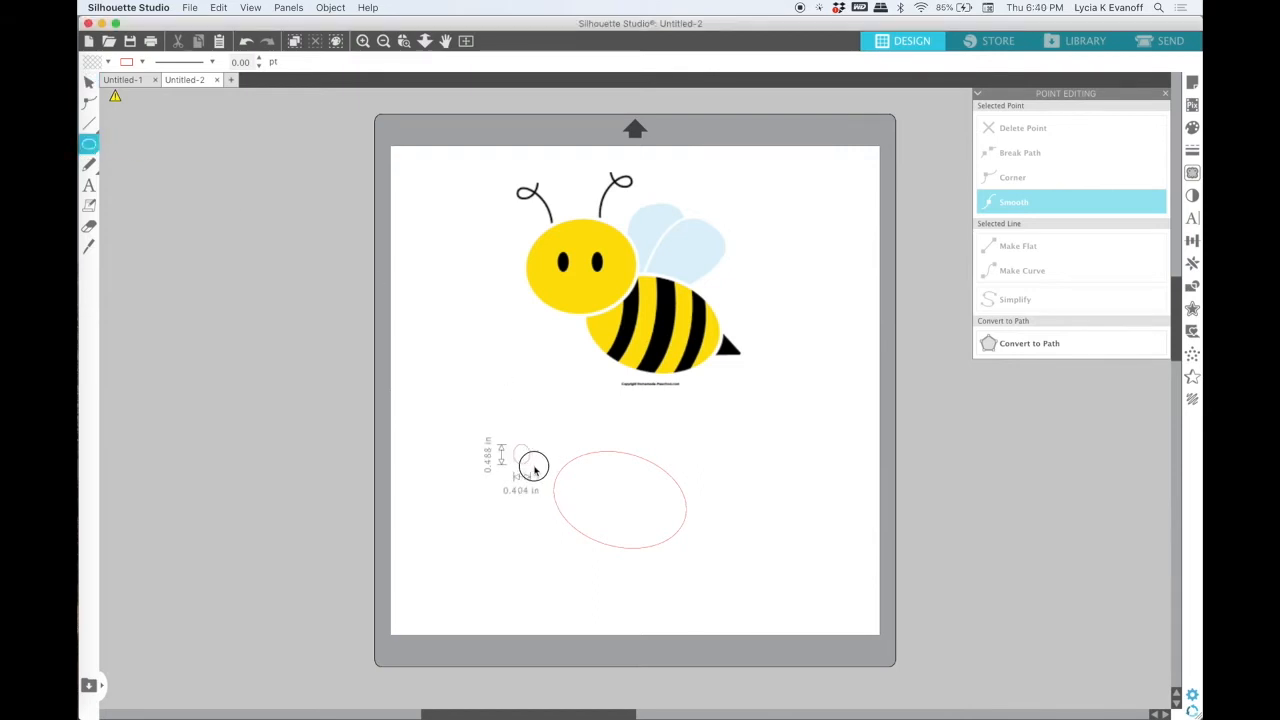
left_click_drag(525, 455, 590, 500)
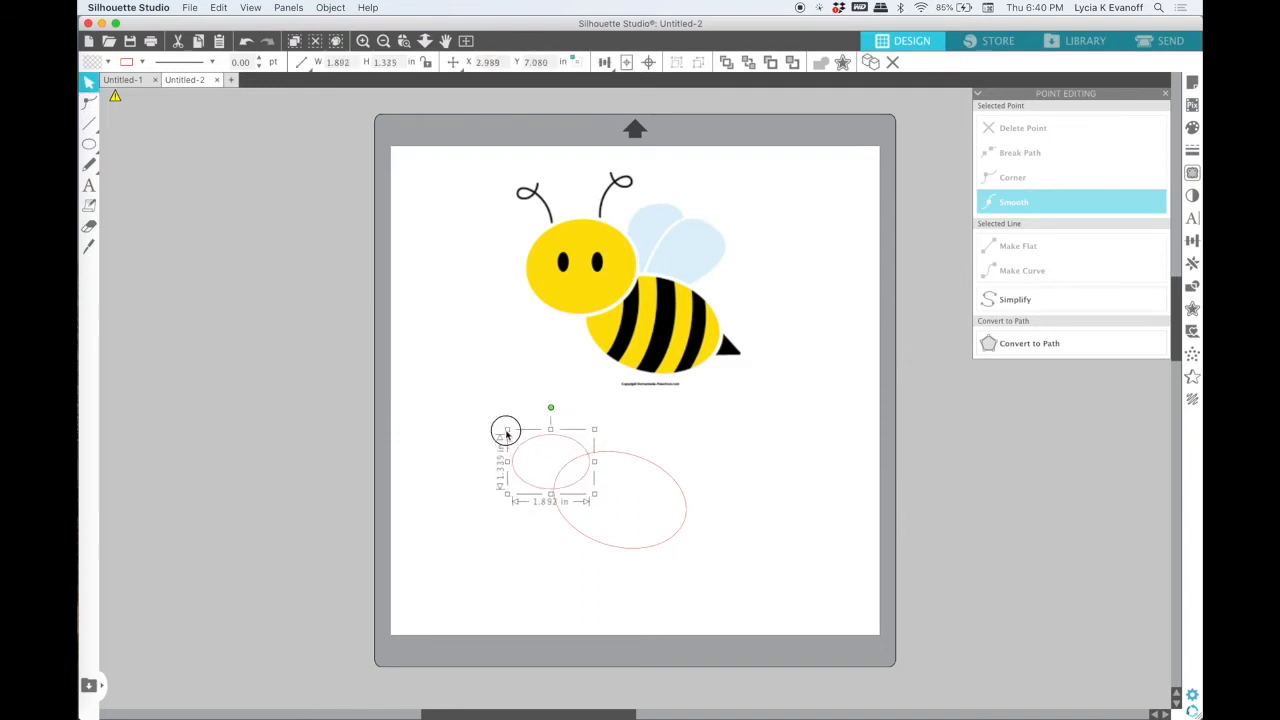
left_click_drag(505, 428, 500, 423)
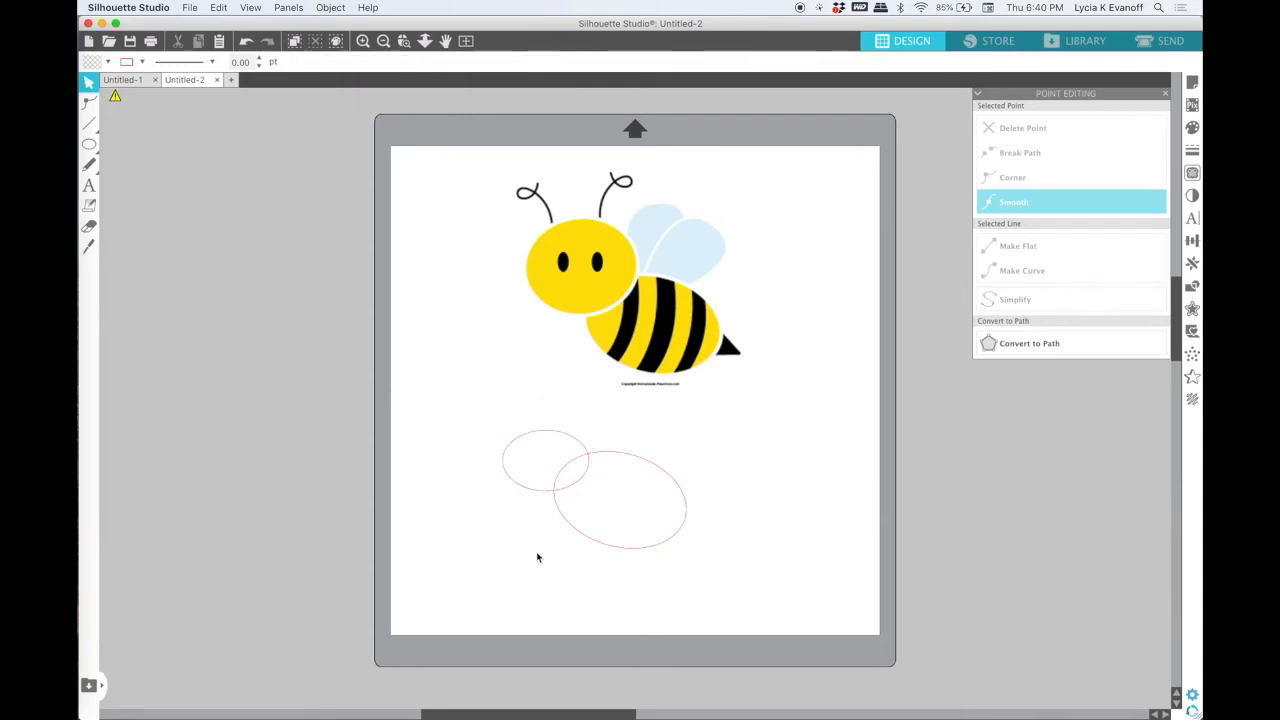
mouse_move(617, 567)
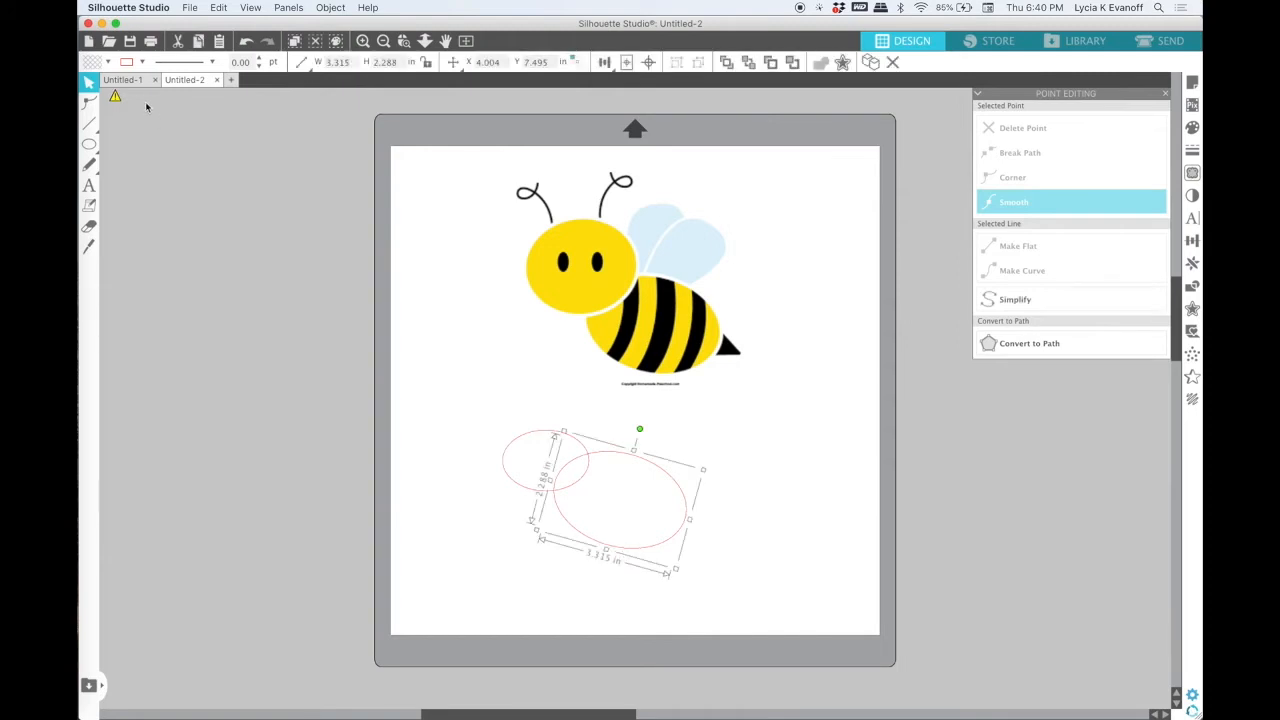
Fill both ovals yellow and switch to the curve drawing tool for the wings.
left_click(108, 62)
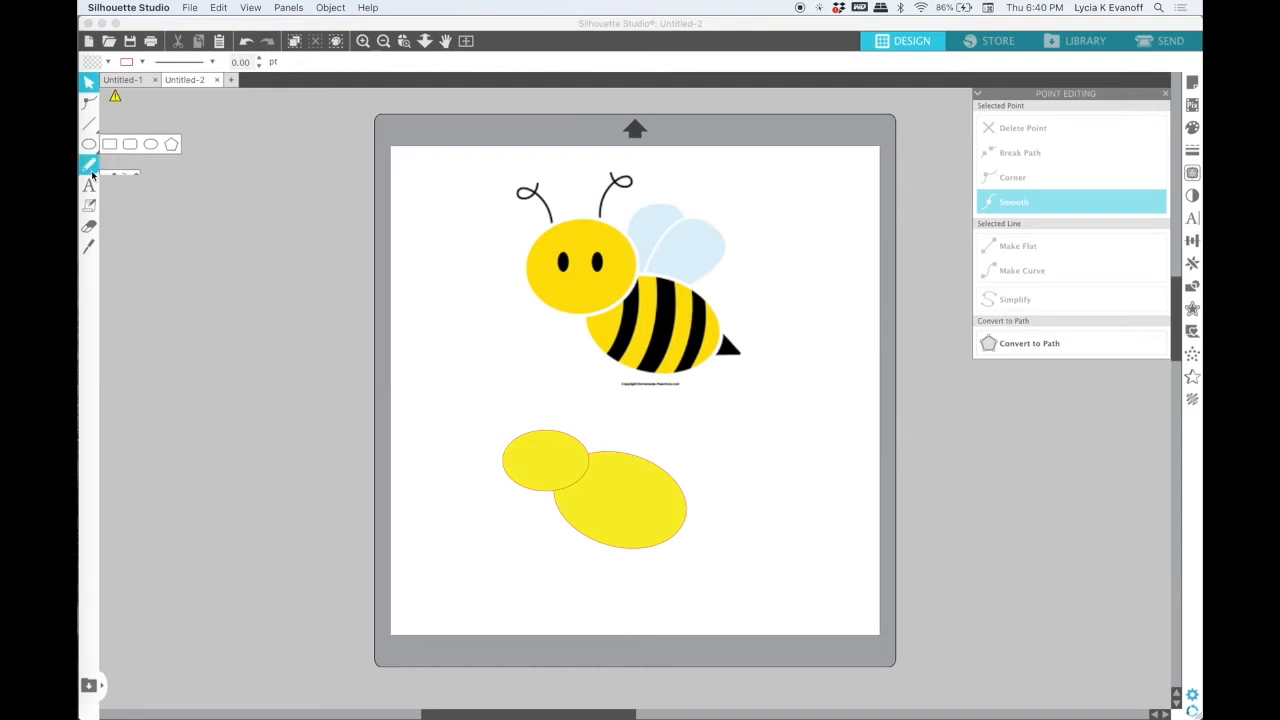
left_click(88, 165)
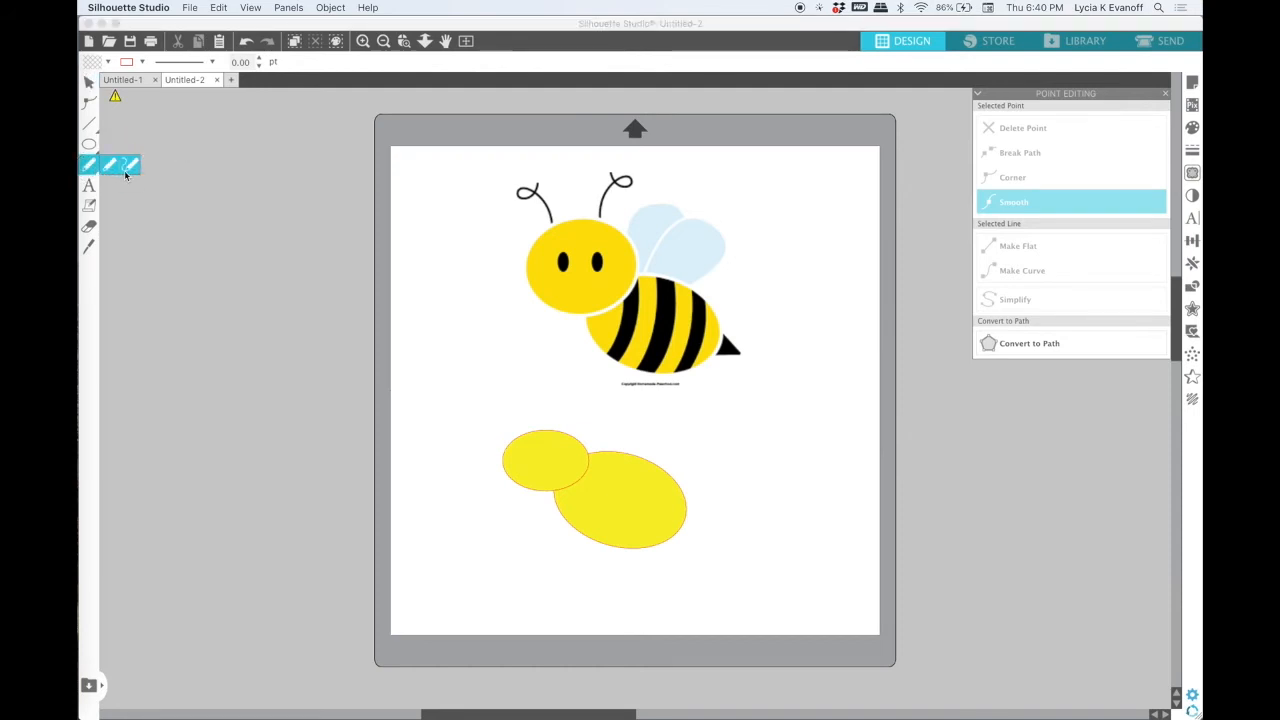
left_click(88, 164)
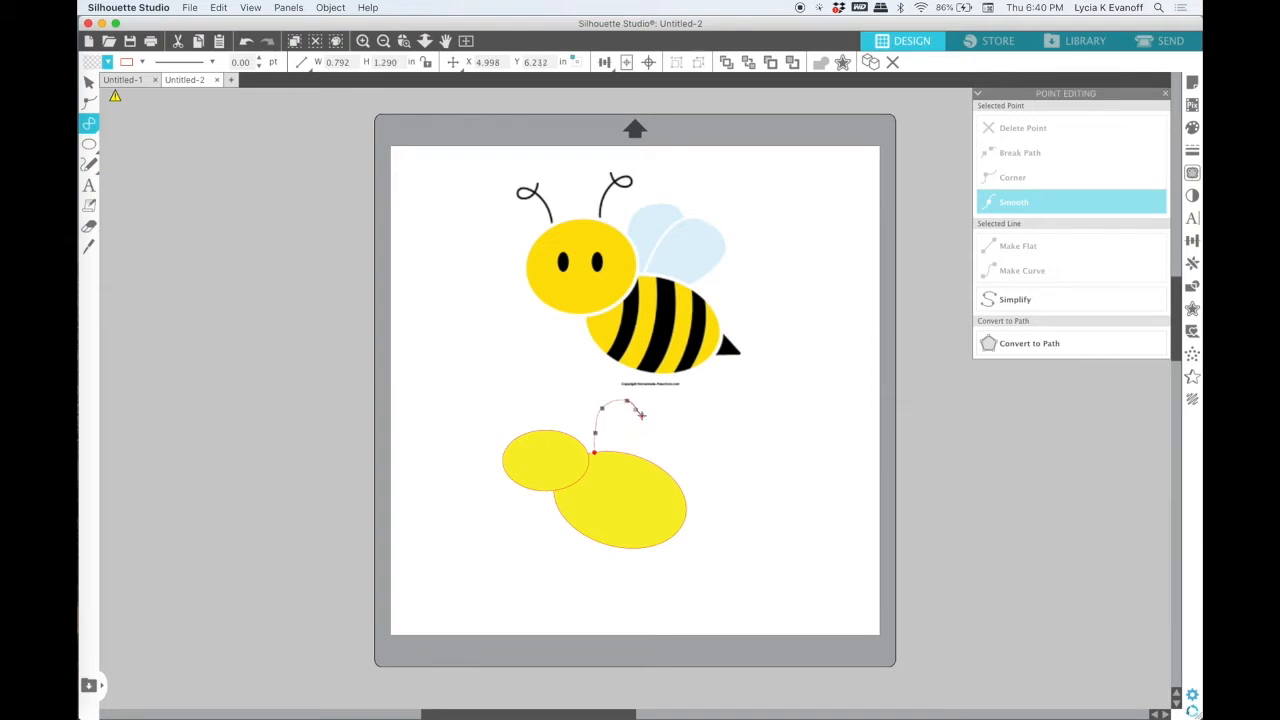
Draw the first wing outline above the body and fill it teal.
left_click_drag(640, 413, 628, 432)
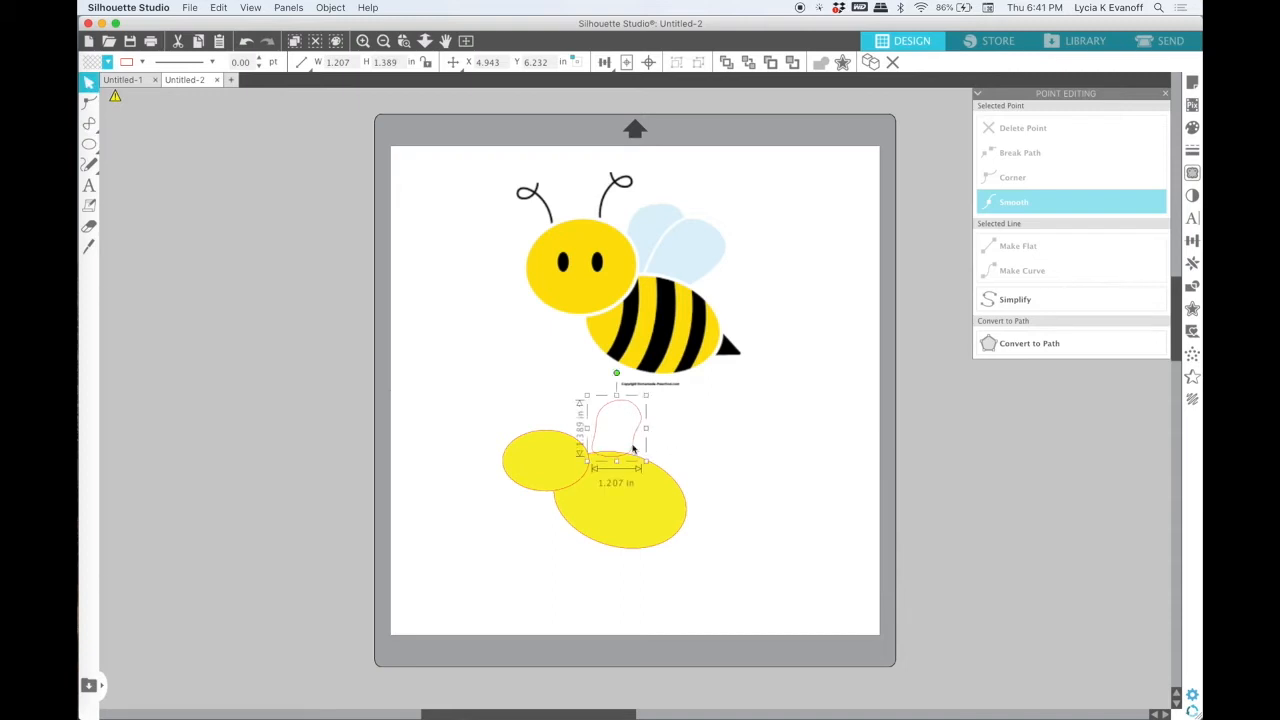
left_click(102, 62)
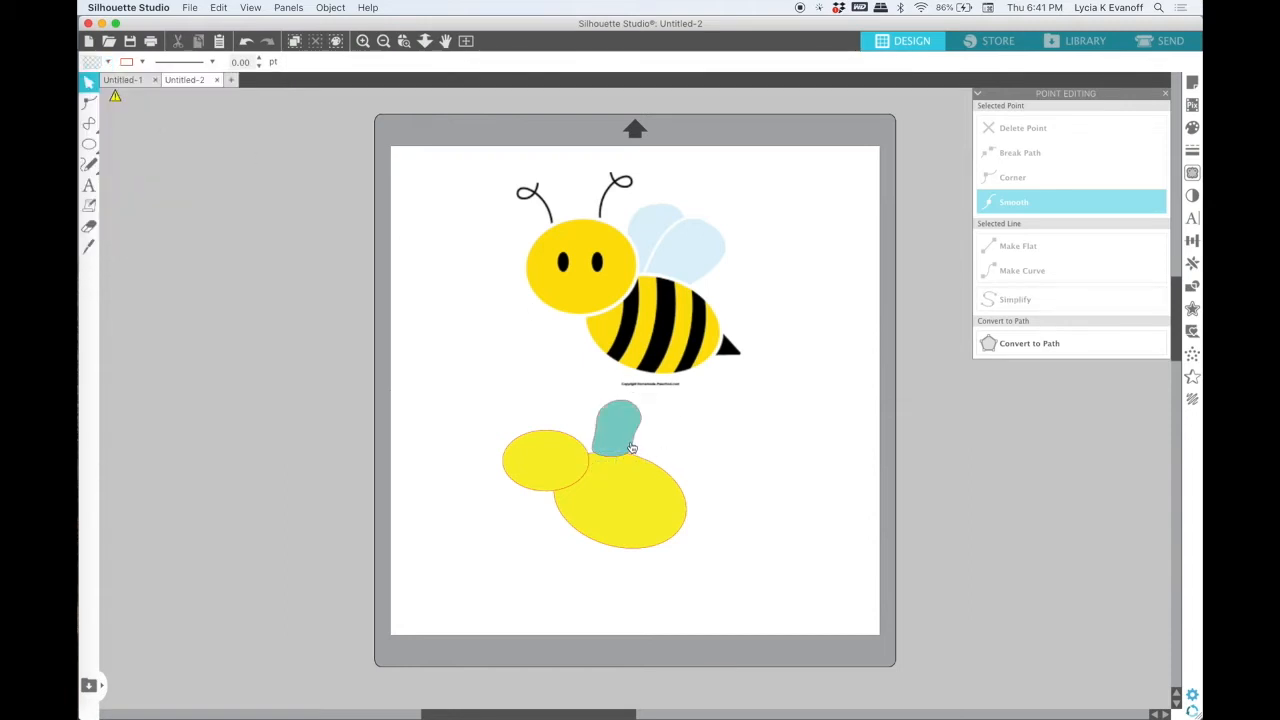
left_click(616, 440)
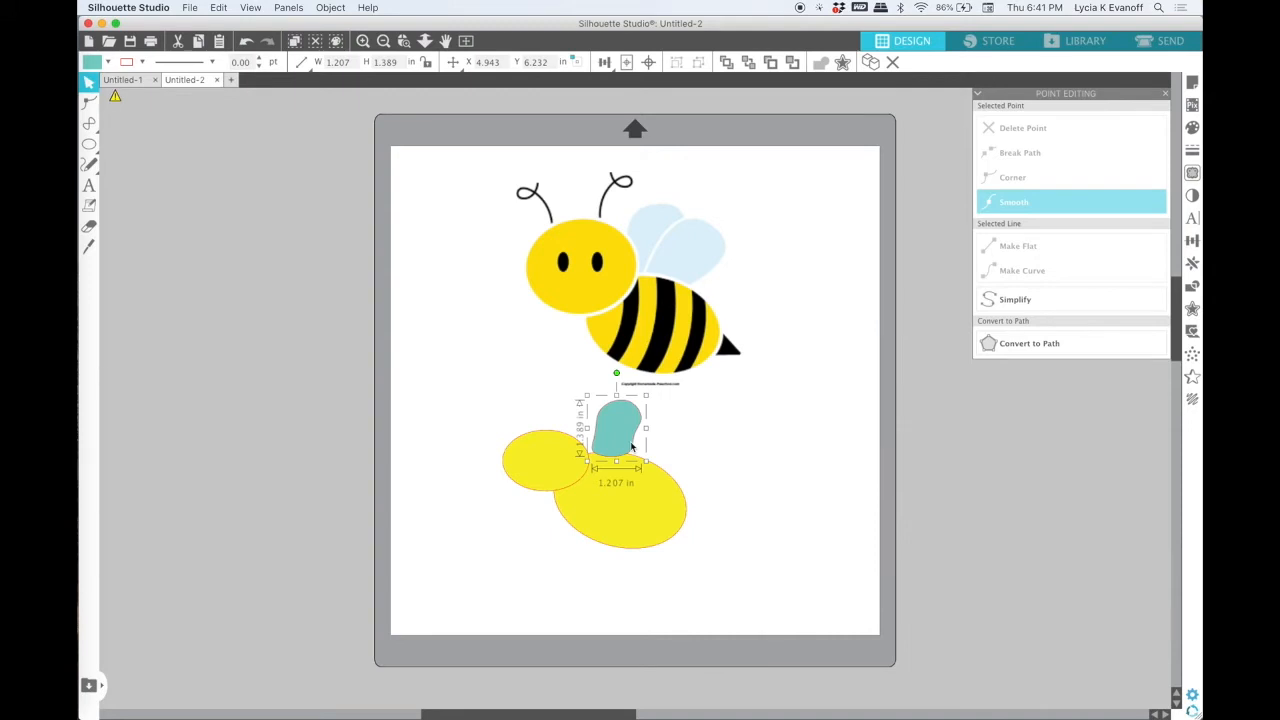
left_click(88, 144)
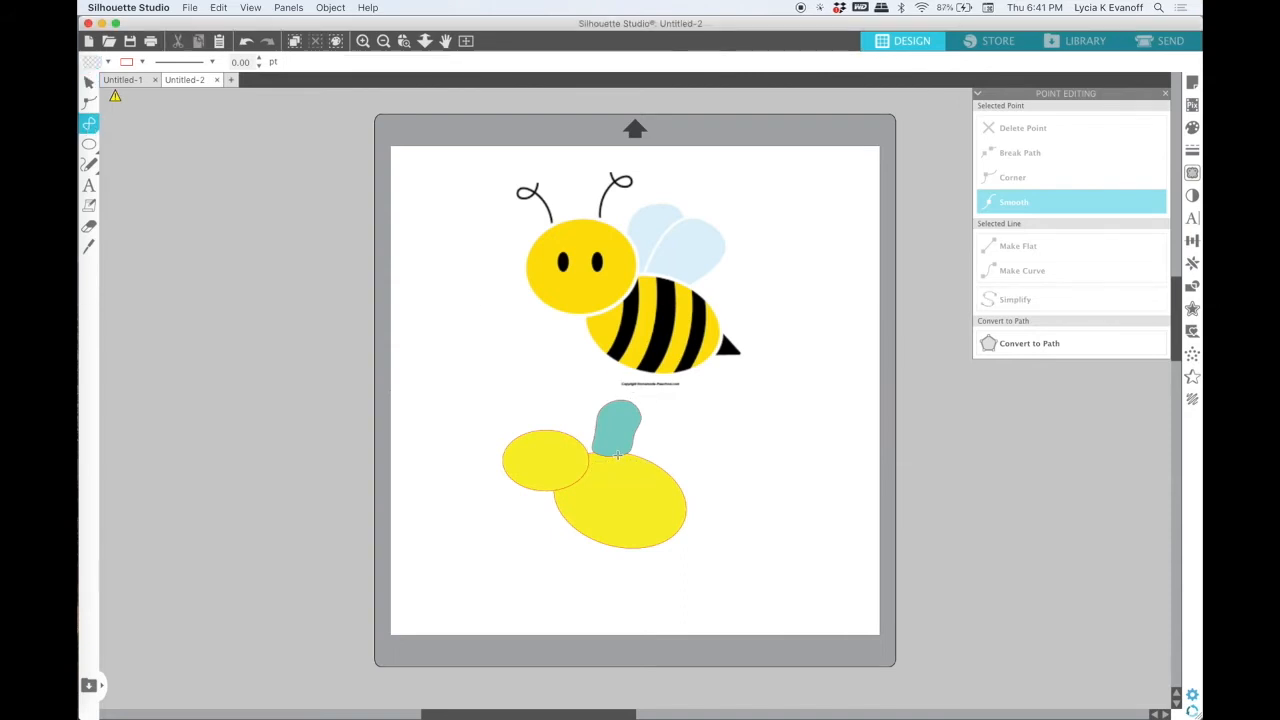
Draw the second wing rising beside the first and fill it teal.
left_click(620, 435)
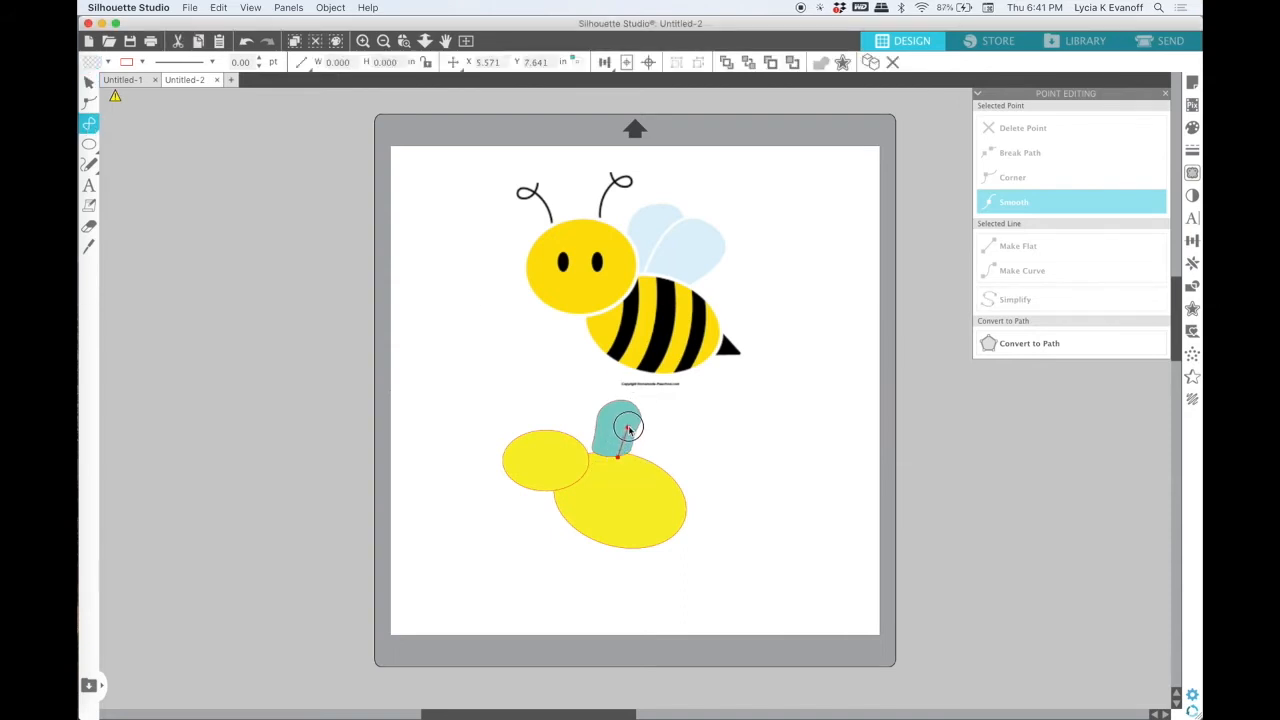
left_click_drag(628, 432, 647, 410)
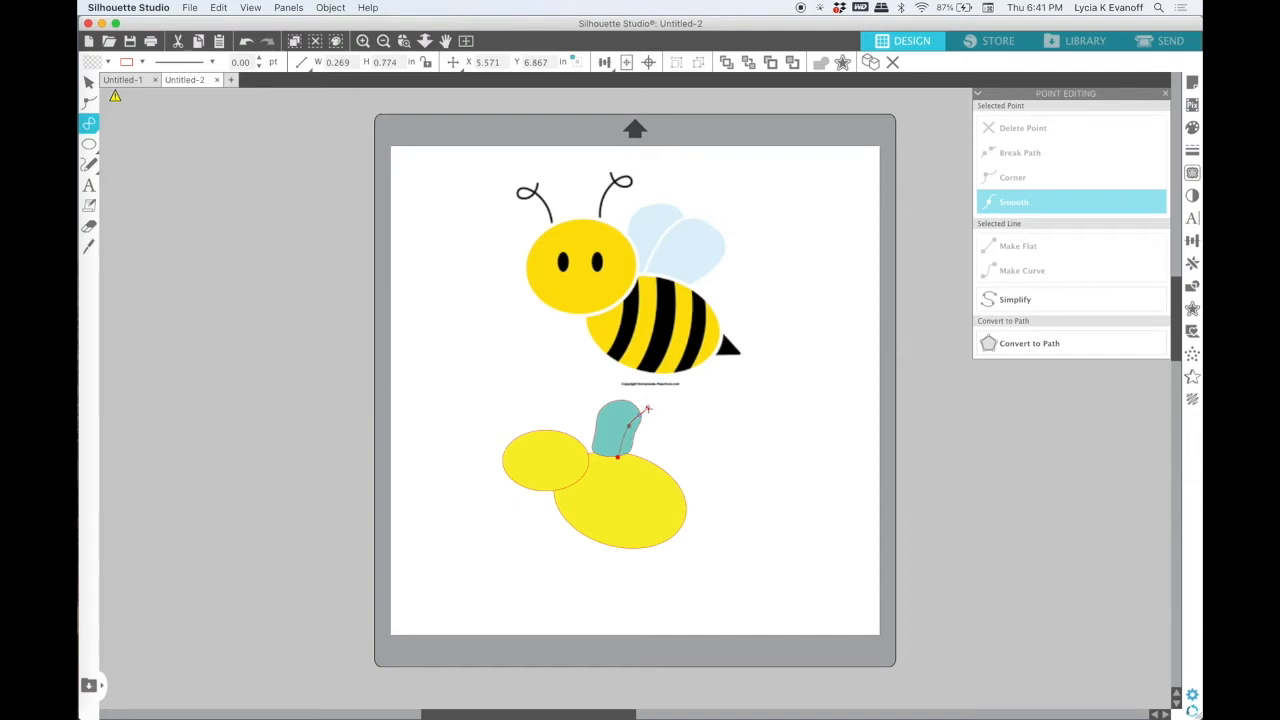
left_click_drag(648, 410, 683, 425)
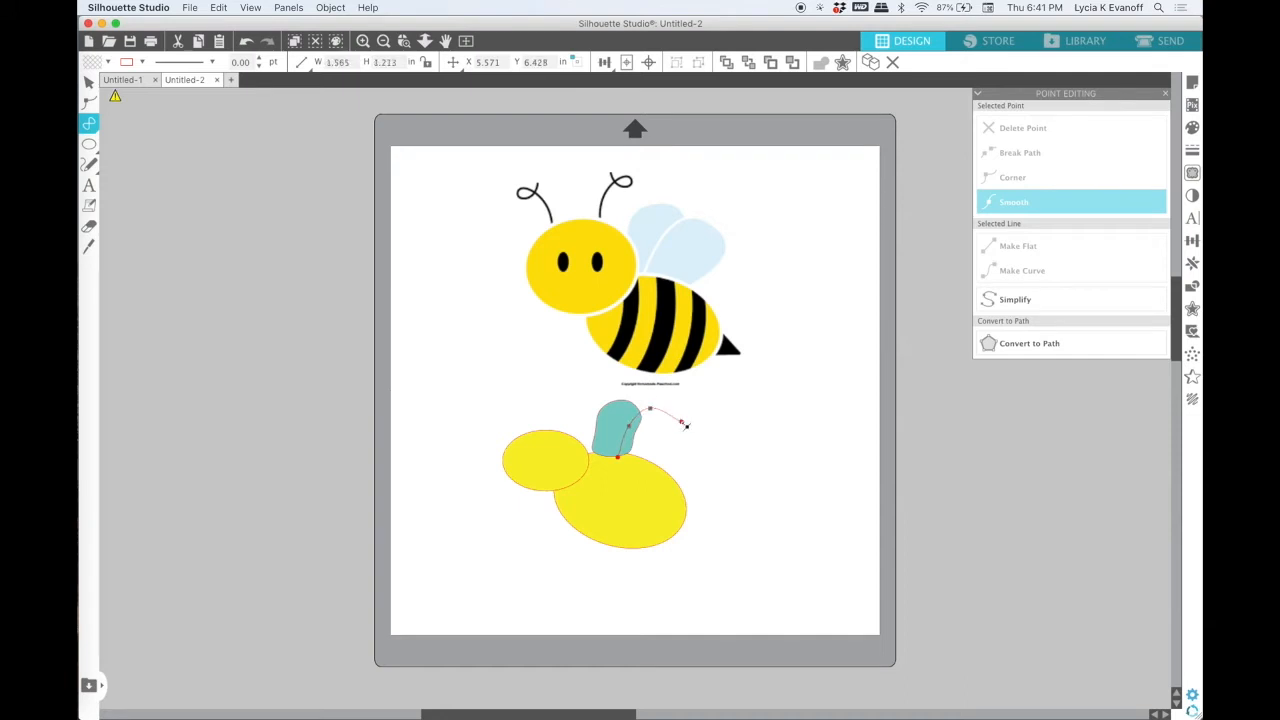
left_click_drag(685, 424, 668, 454)
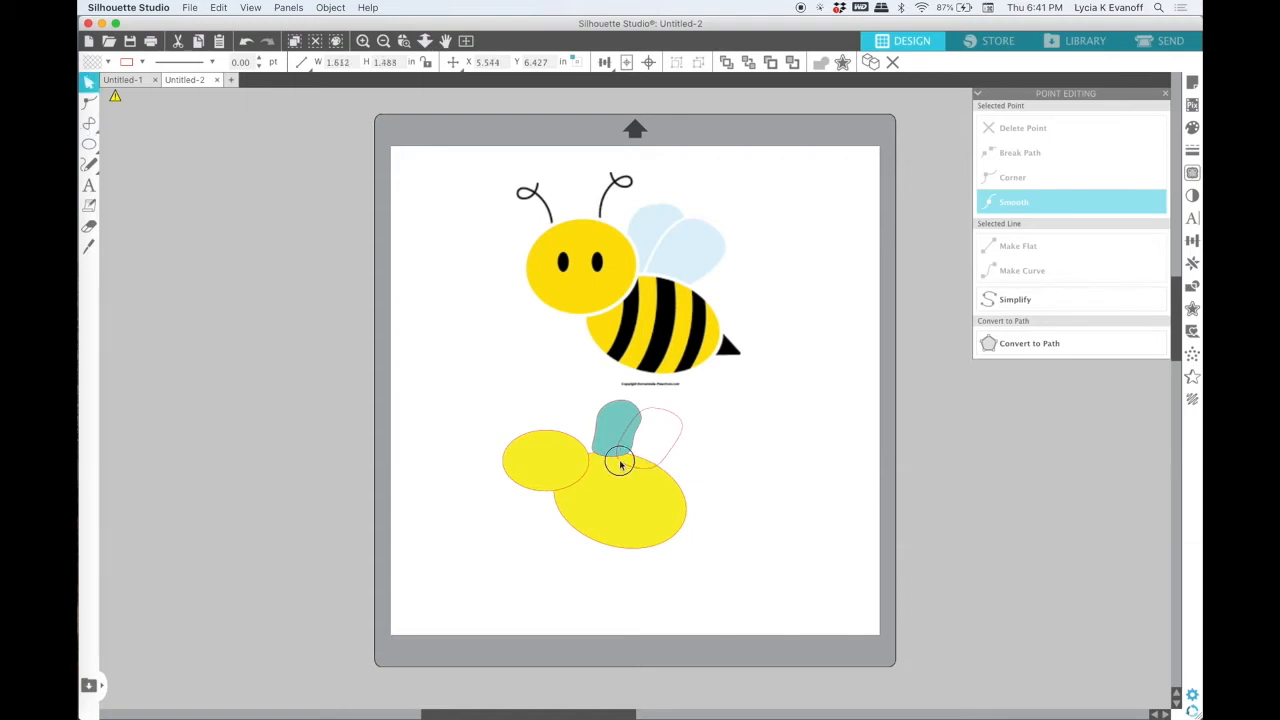
left_click(103, 63)
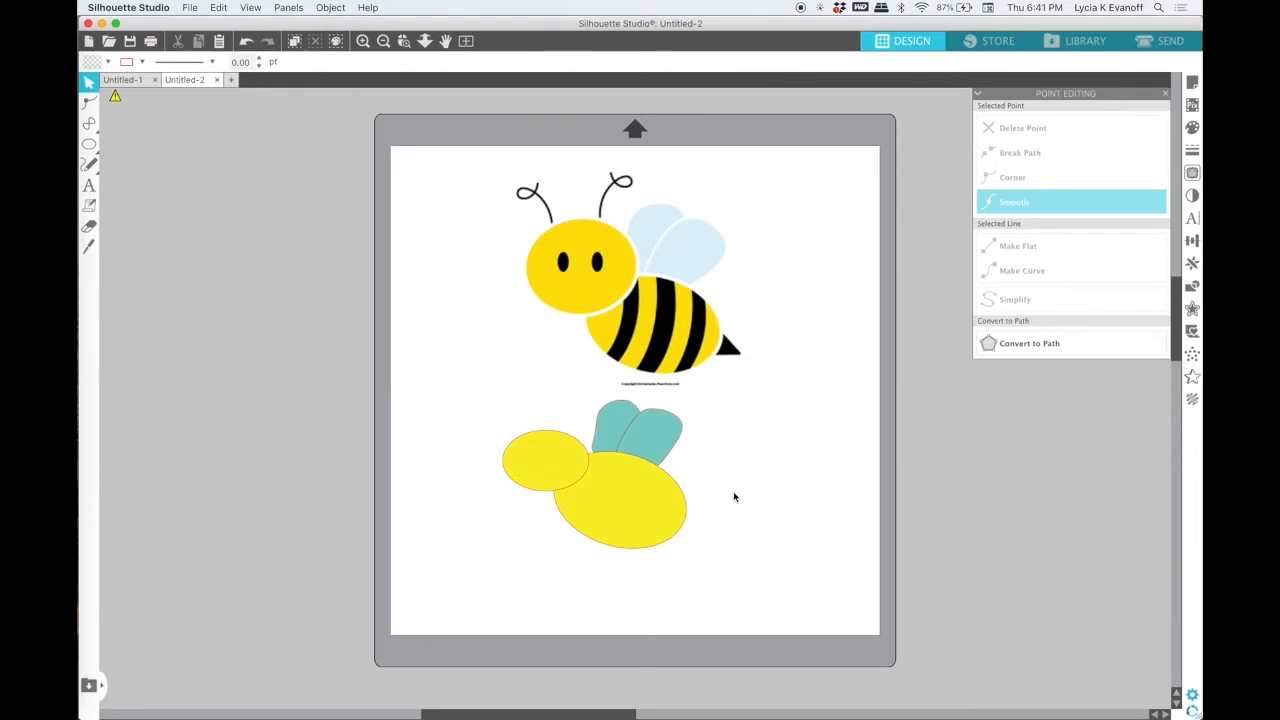
Draw a small oval eye on the head and fill it black.
left_click(88, 144)
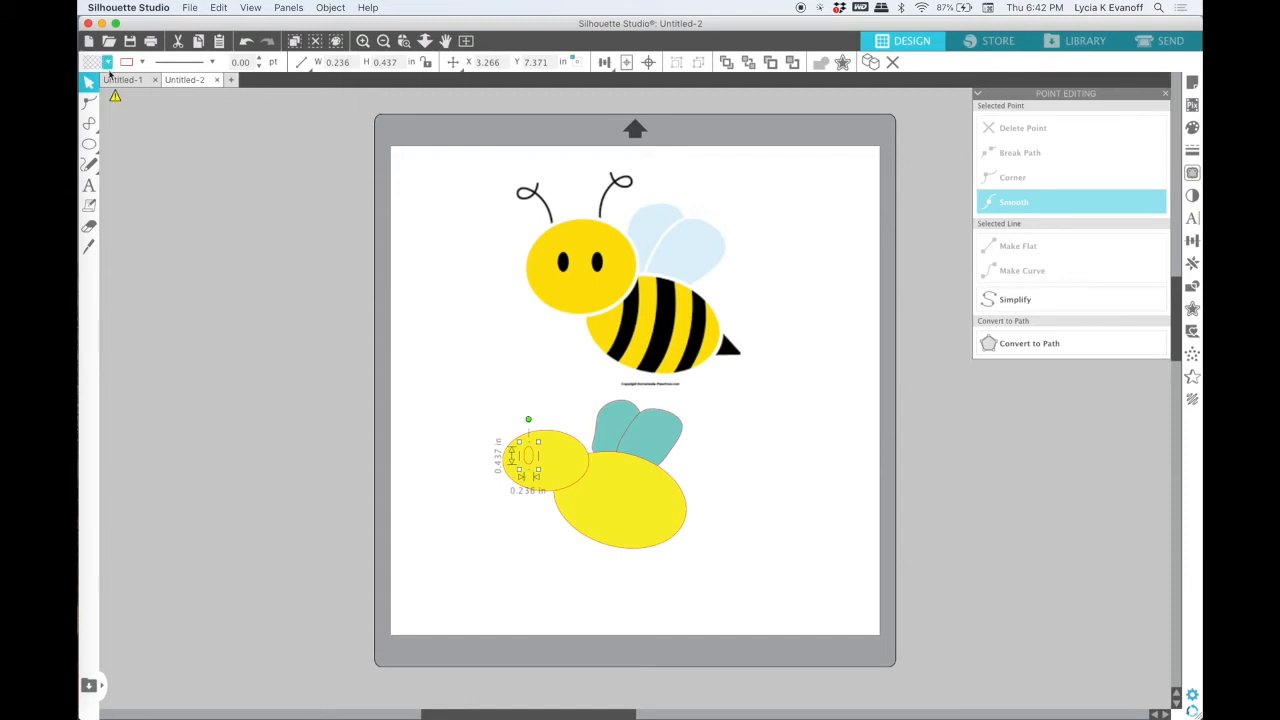
left_click(110, 63)
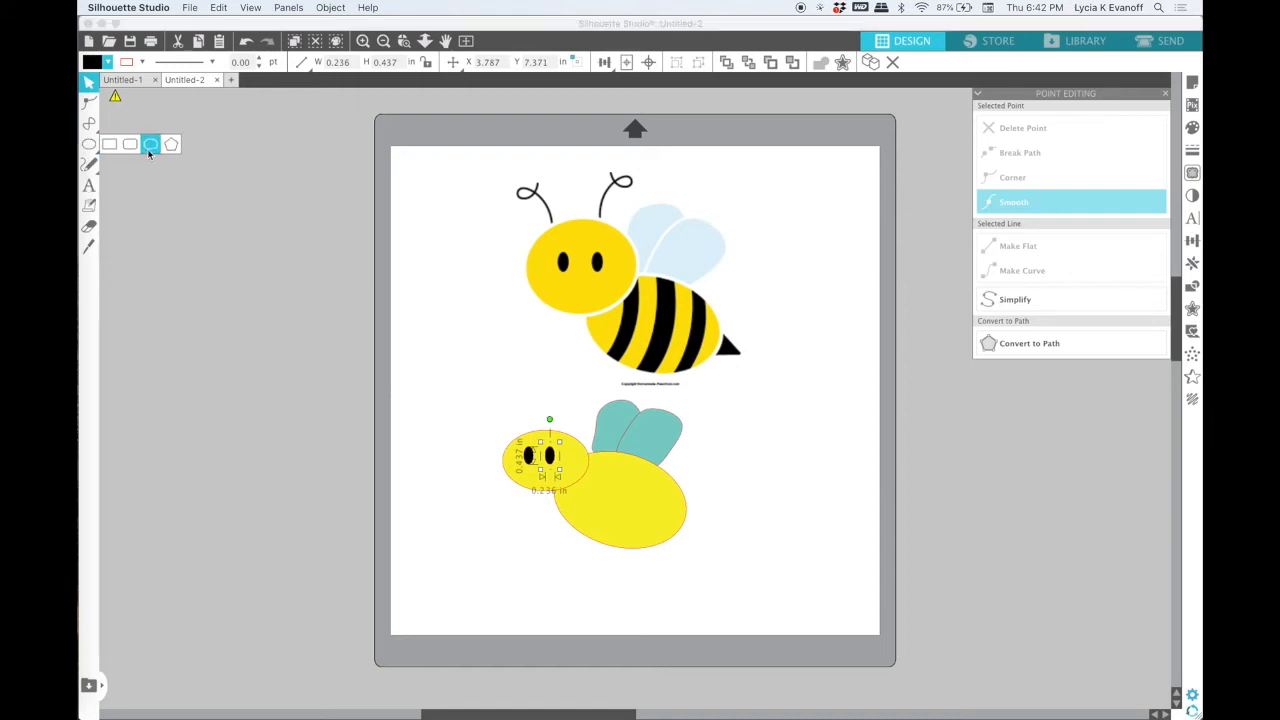
left_click(170, 144)
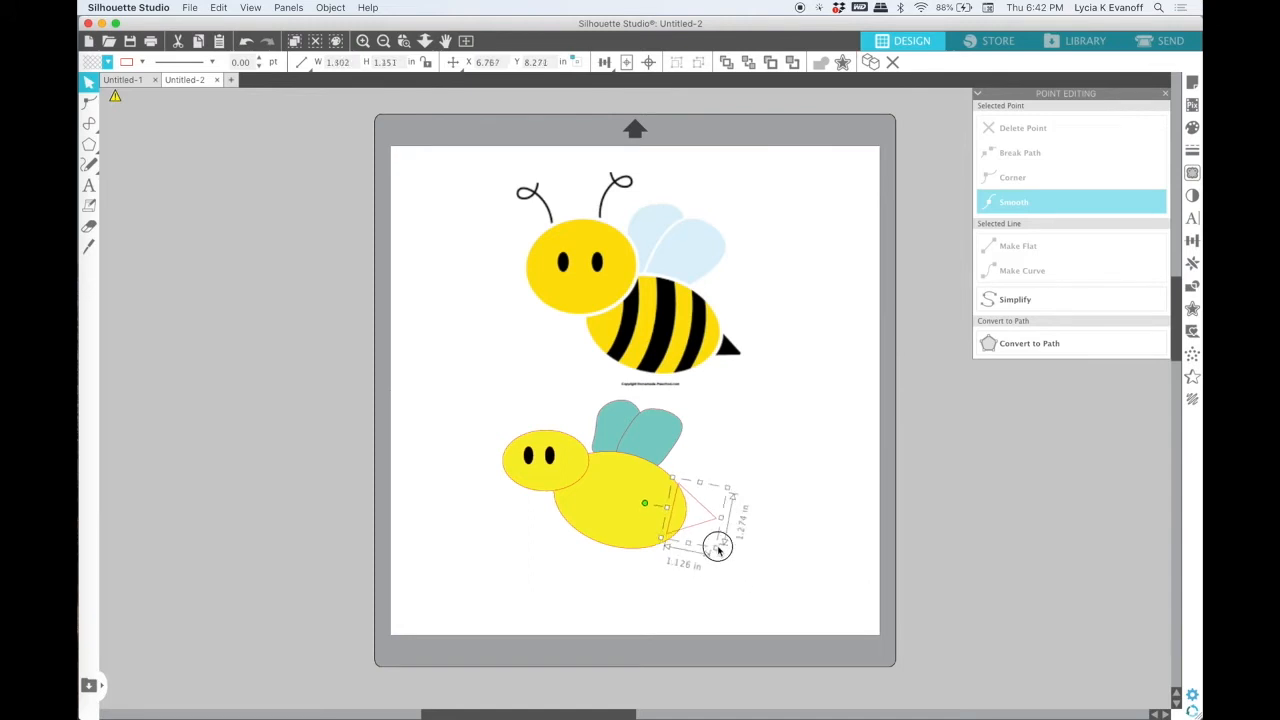
Draw a triangle at the body's tail end, edit its corner points and resize it.
left_click_drag(718, 548, 708, 528)
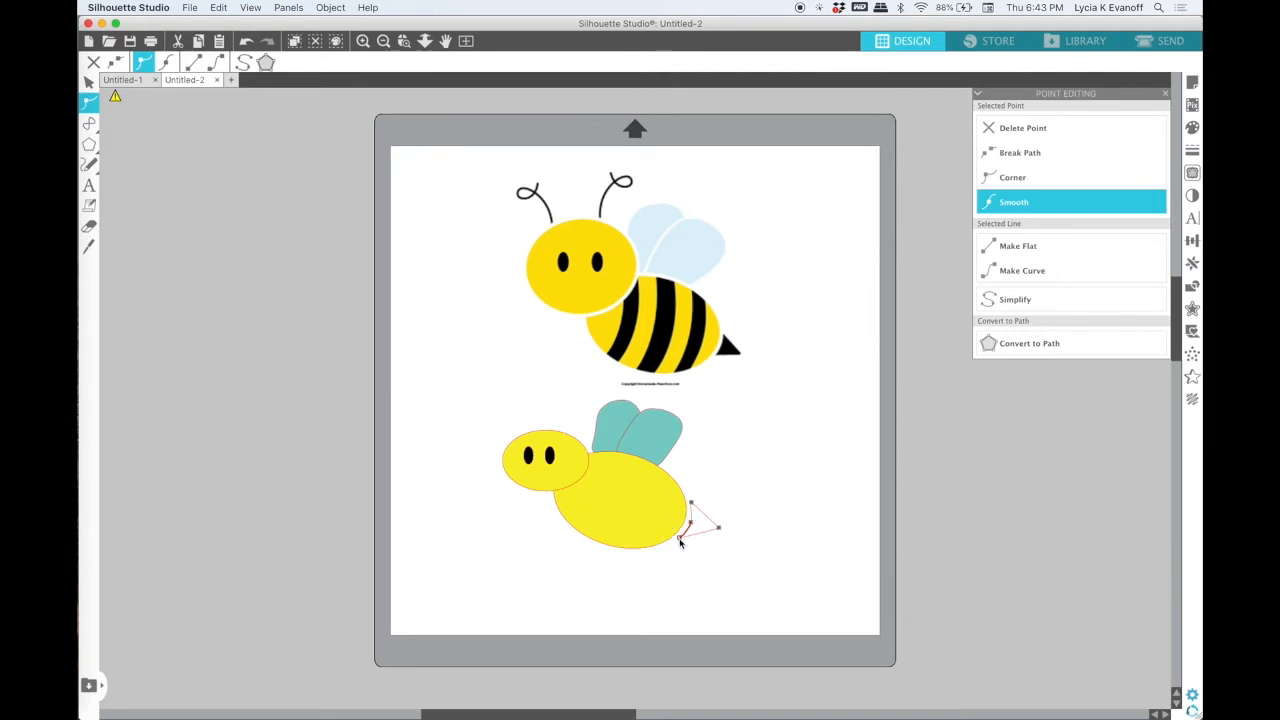
left_click(1013, 177)
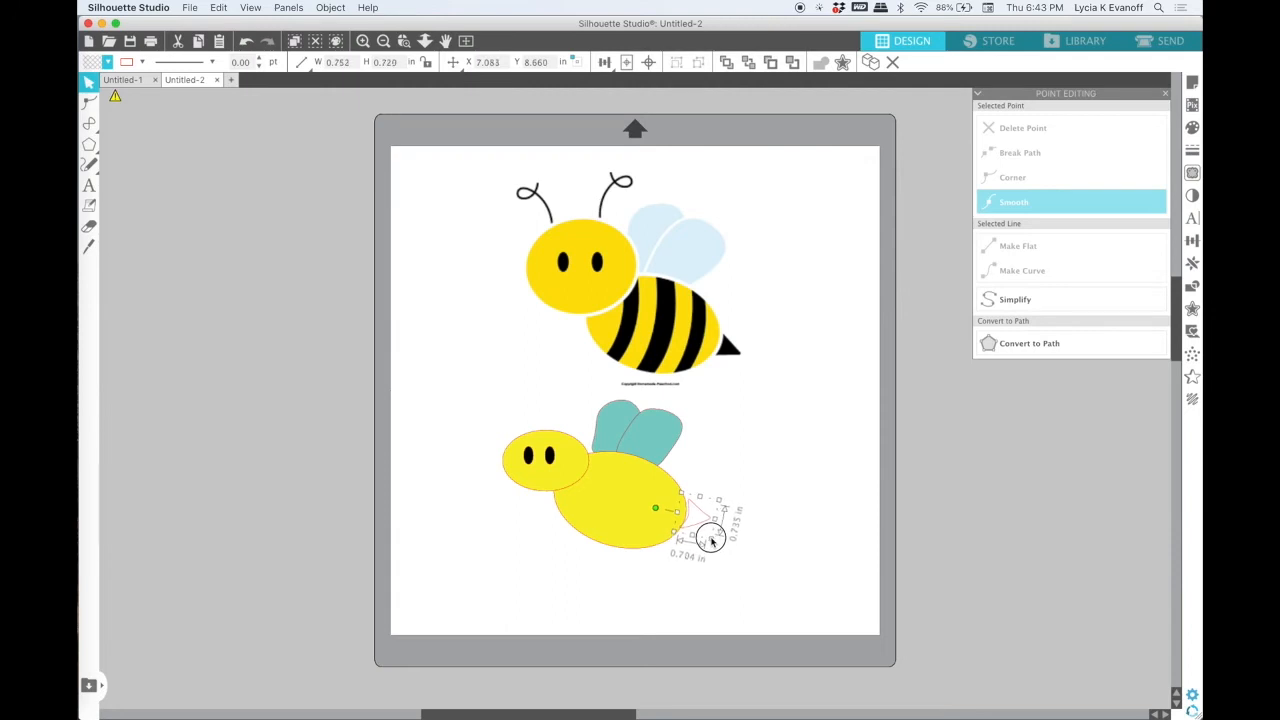
left_click_drag(710, 535, 700, 520)
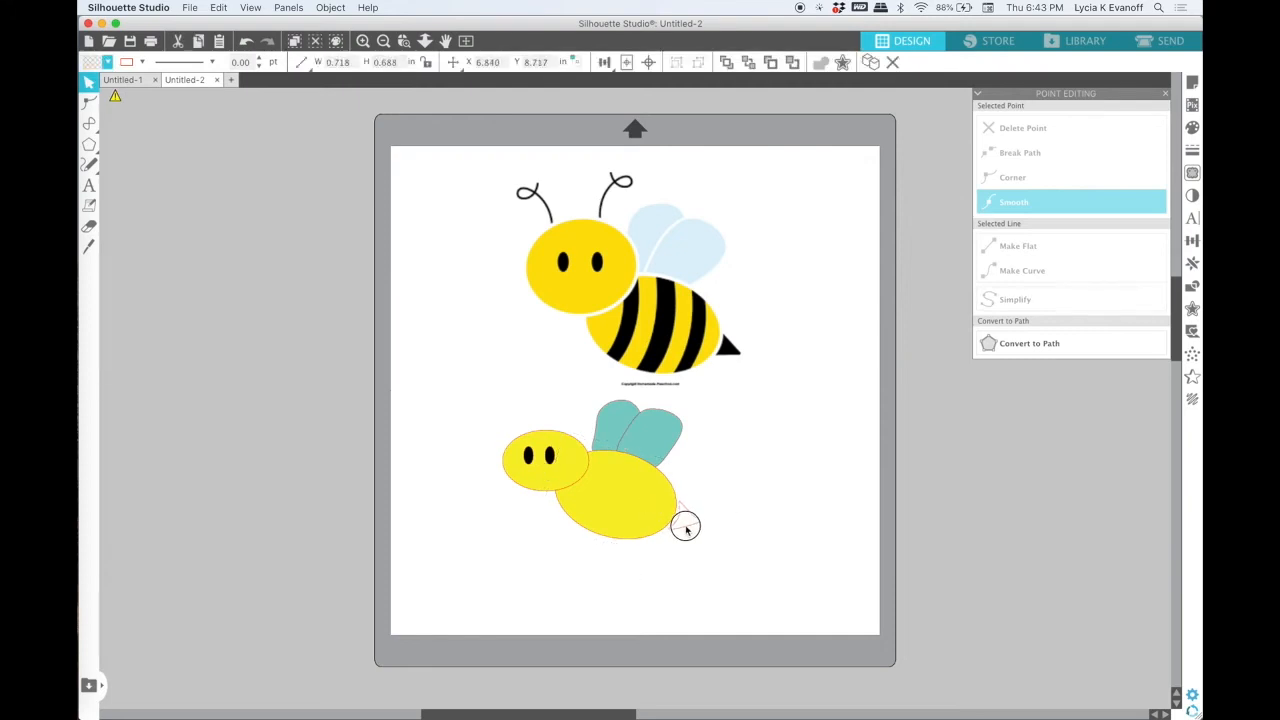
Fill the tail triangle black, then rotate and shrink it into place.
left_click(108, 64)
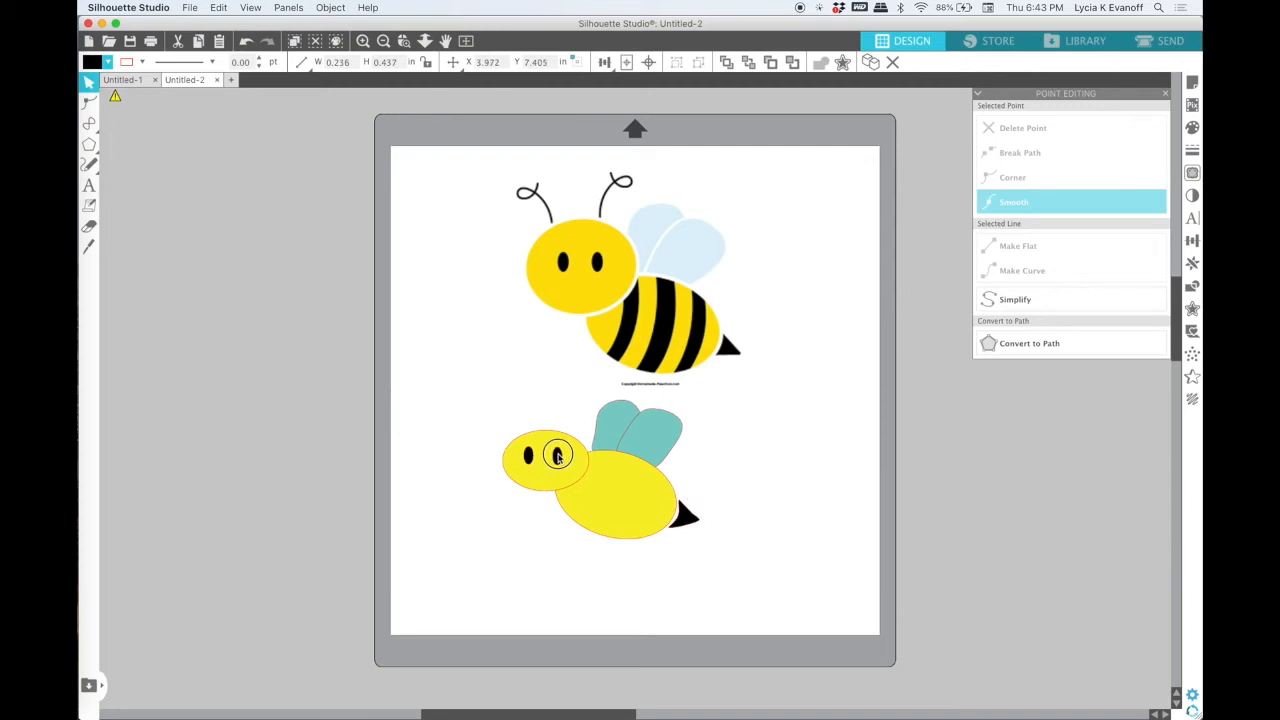
left_click(547, 498)
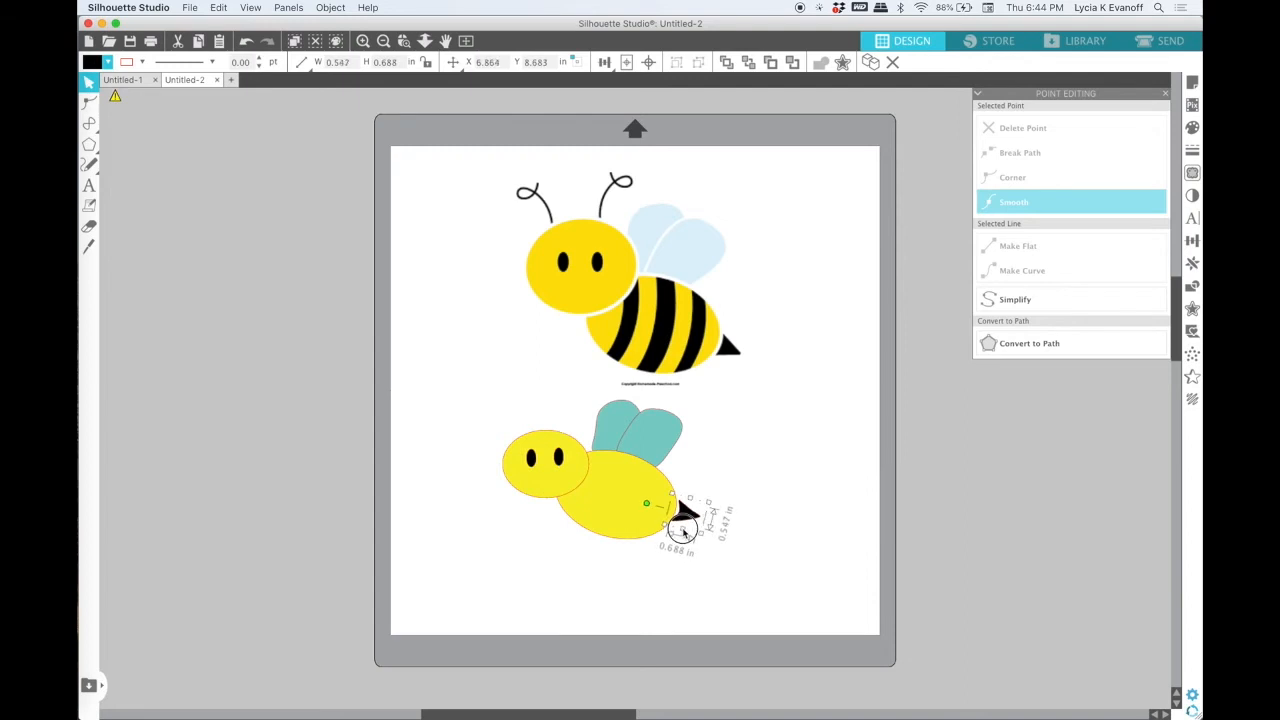
left_click_drag(683, 530, 710, 505)
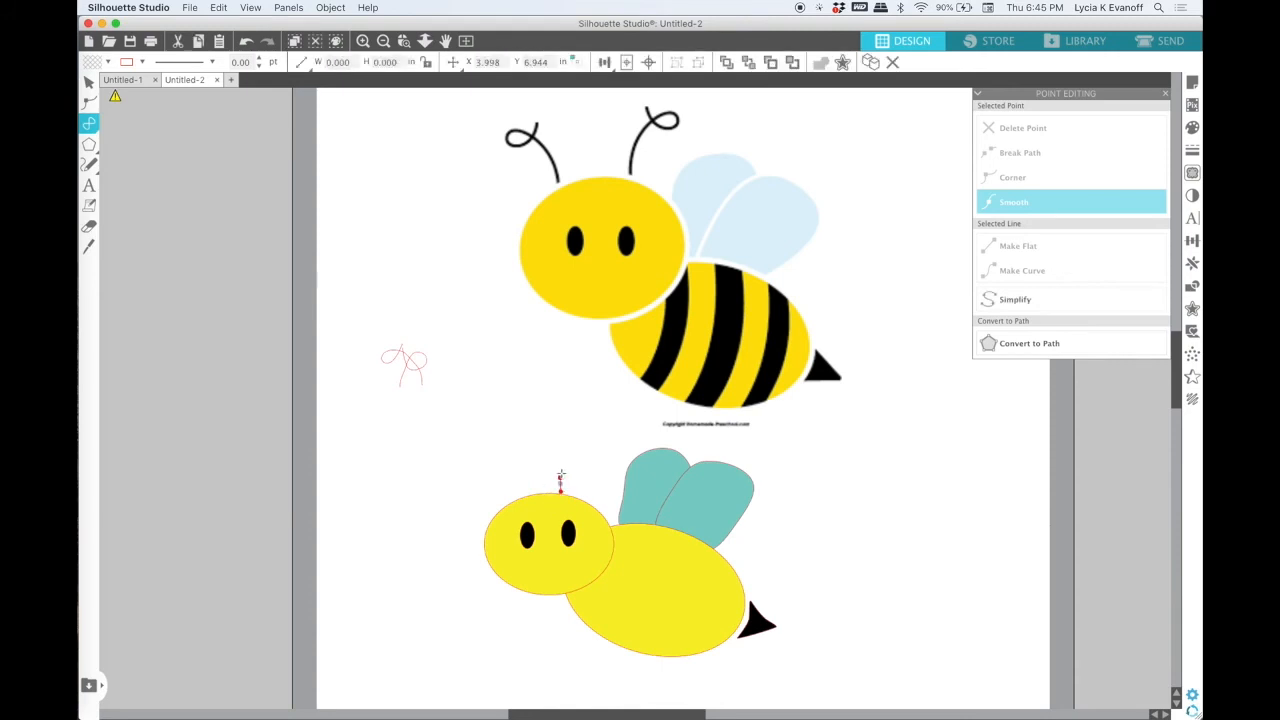
Draw a curly black antenna sprouting above the bee's head.
left_click_drag(561, 488, 603, 451)
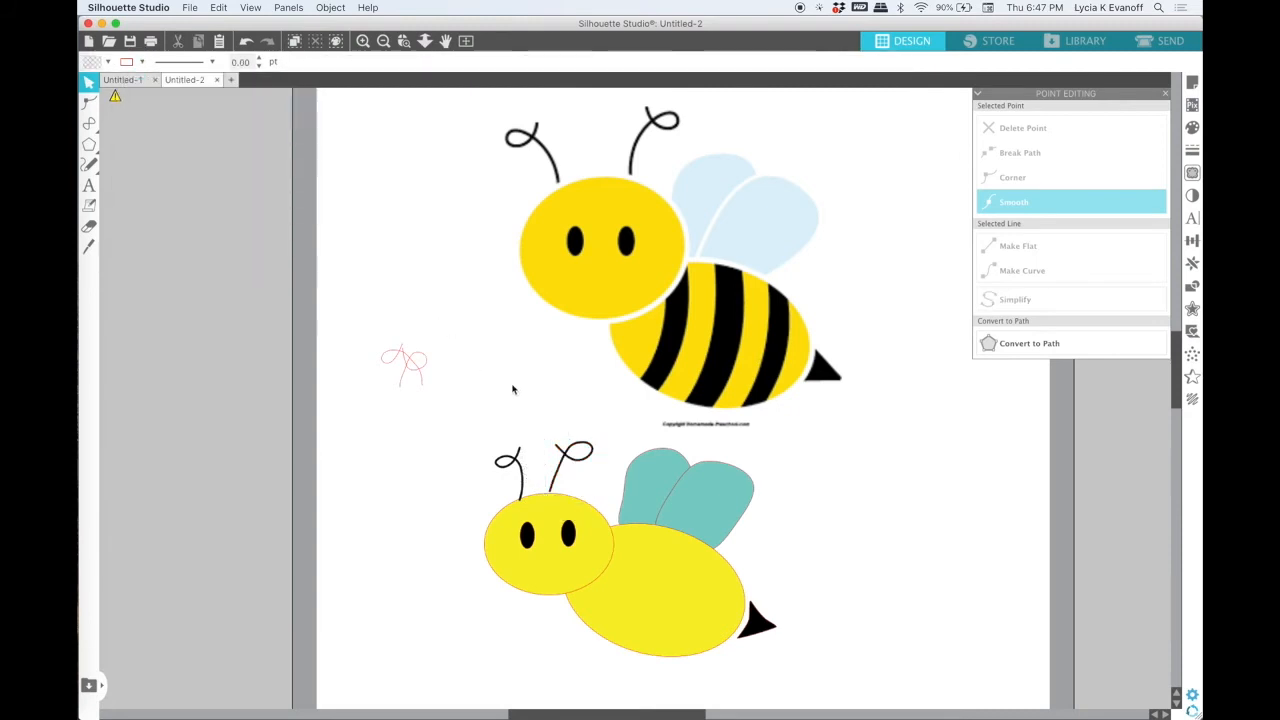
left_click(580, 486)
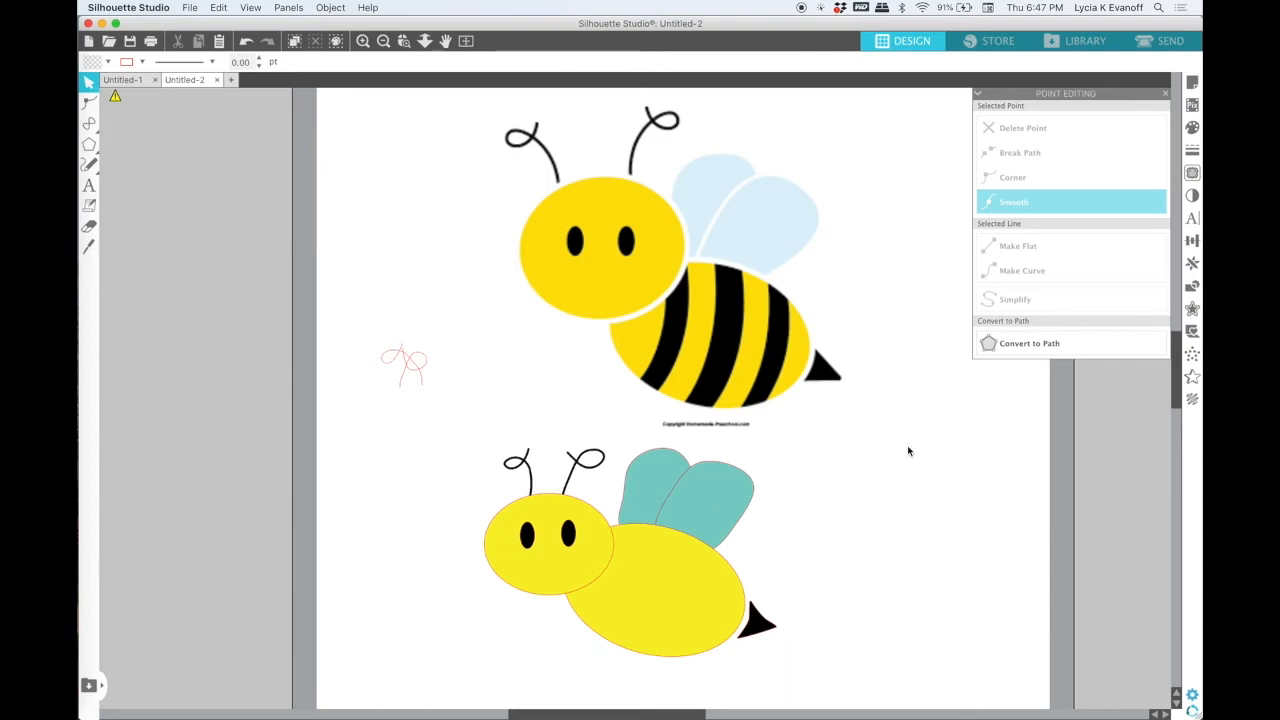
Duplicate the bee's yellow body oval and place the copy below the bee.
left_click(89, 144)
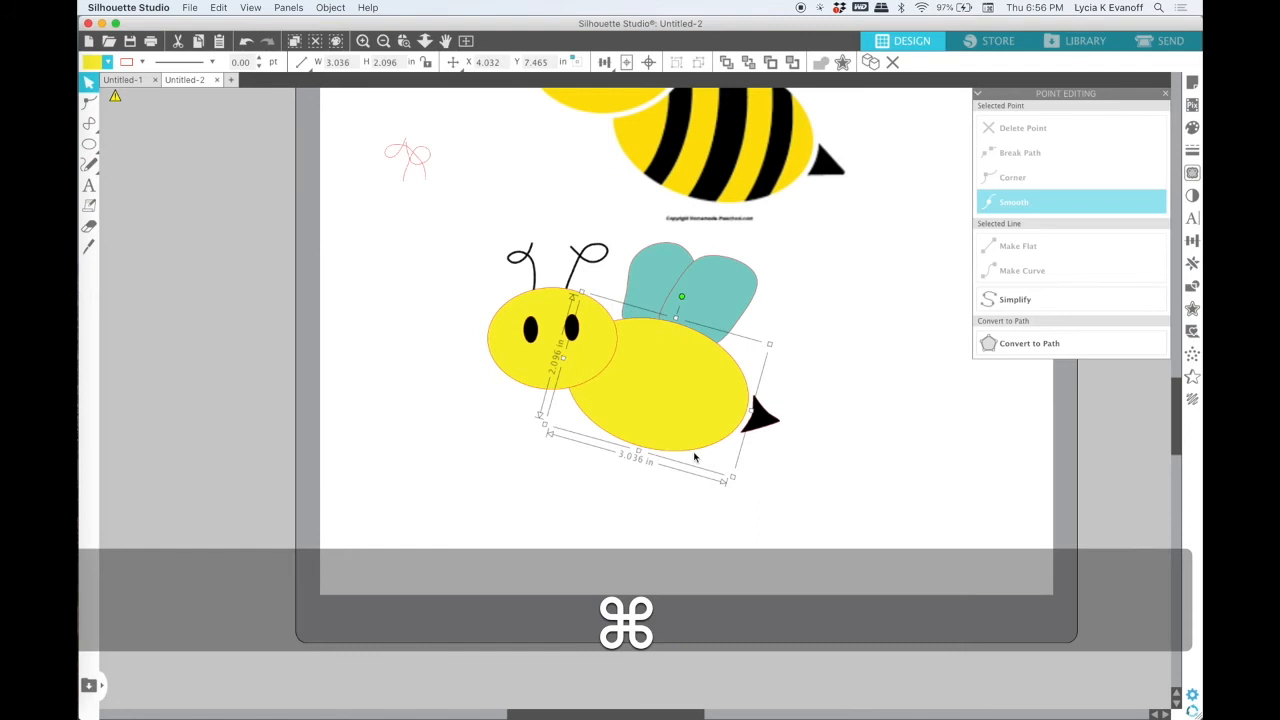
key("cmd+v")
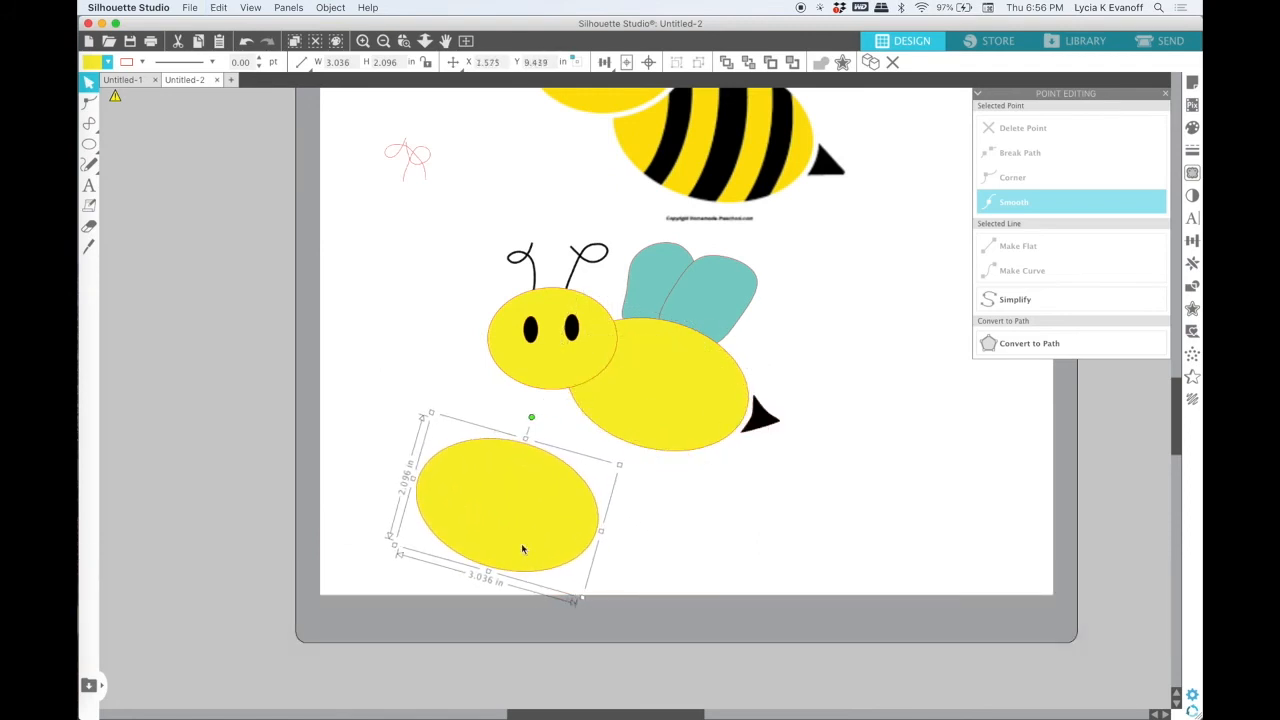
Draw a curved black stripe shape with the Curve tool and move it off the page.
left_click(89, 124)
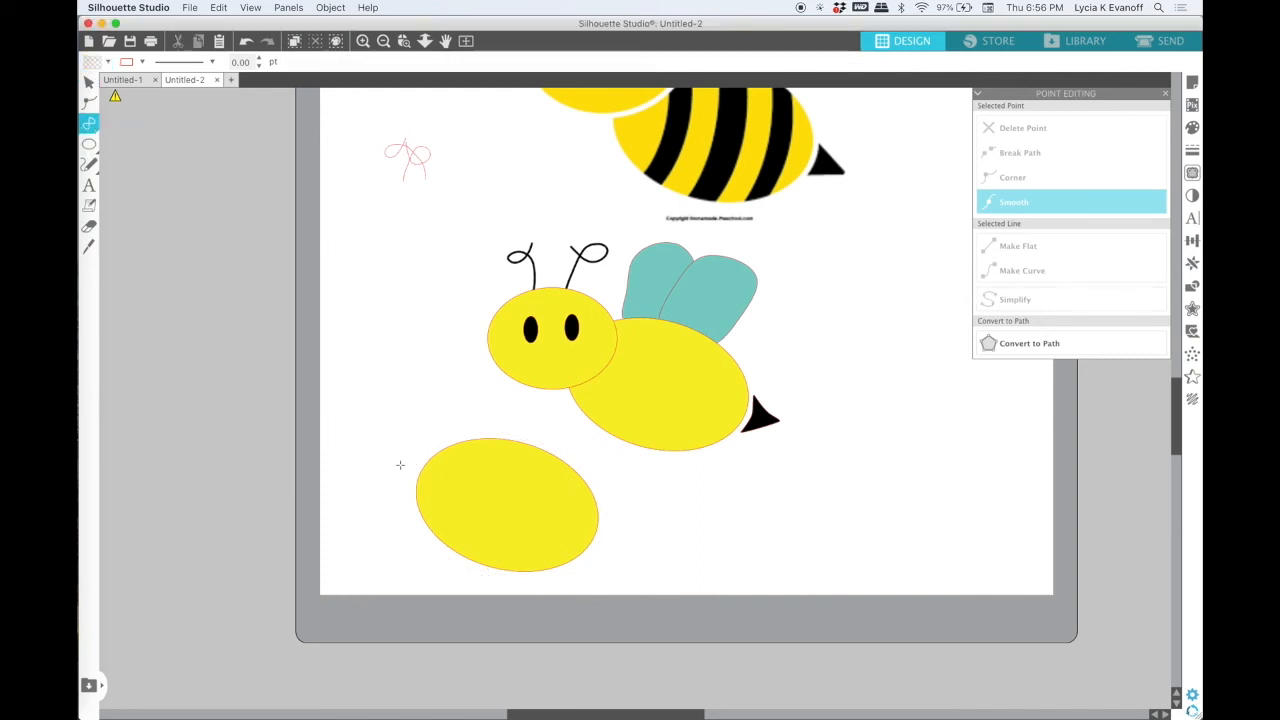
left_click(459, 471)
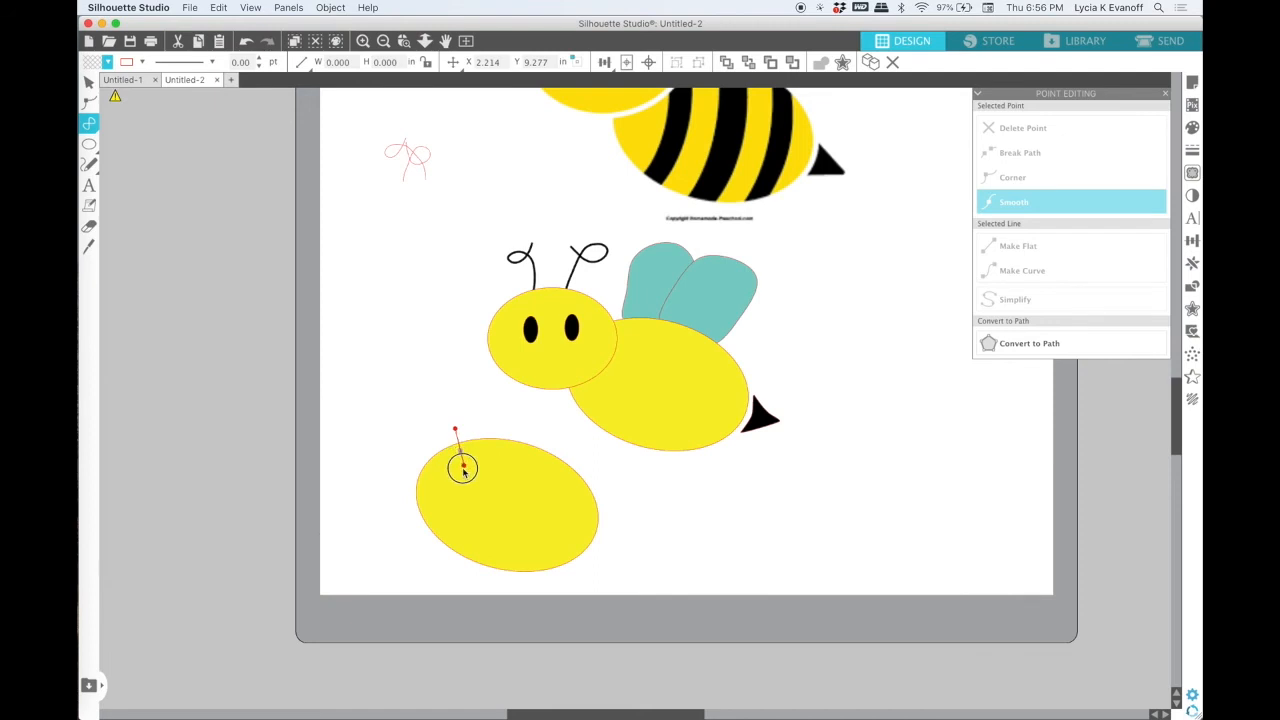
left_click_drag(463, 468, 447, 505)
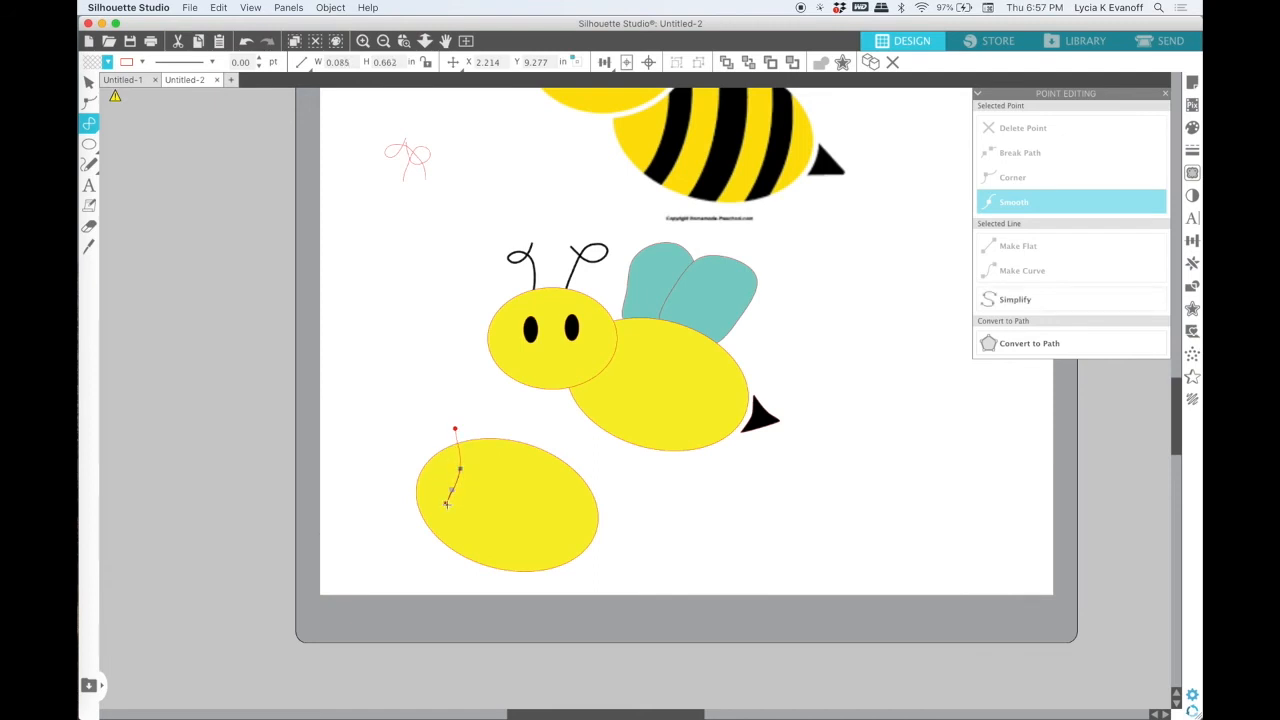
left_click_drag(447, 505, 423, 530)
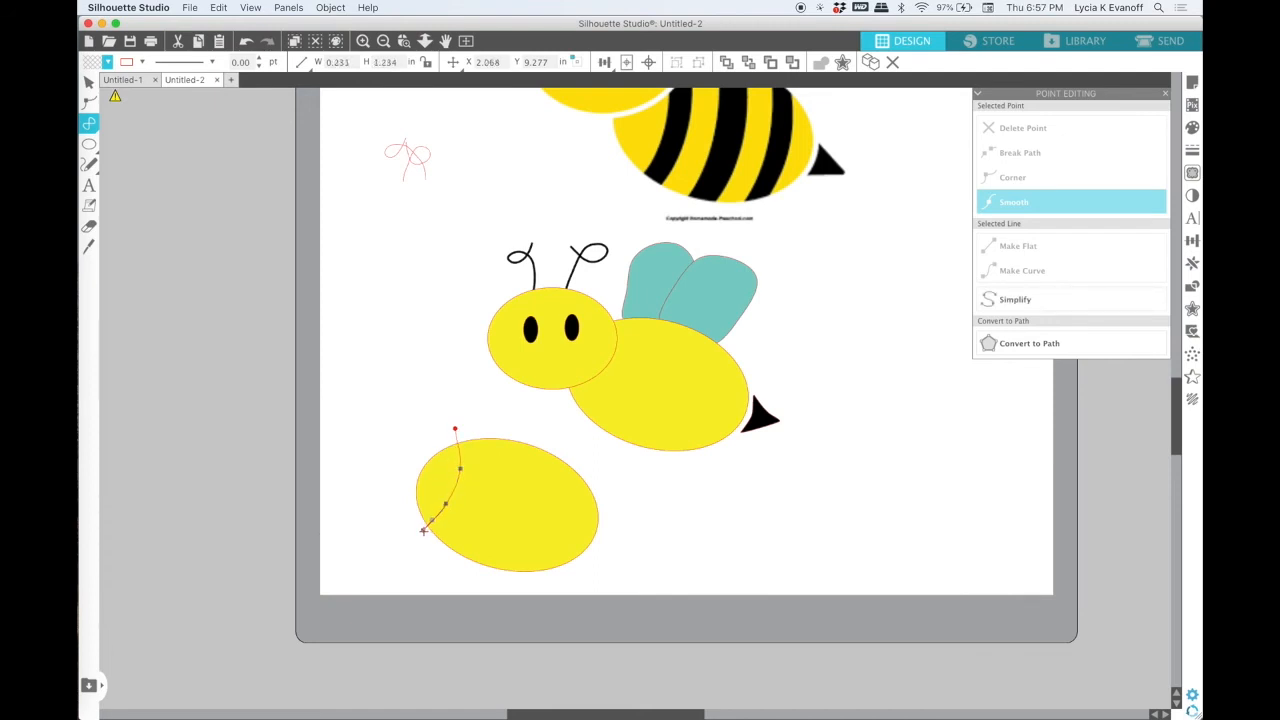
left_click_drag(423, 531, 430, 555)
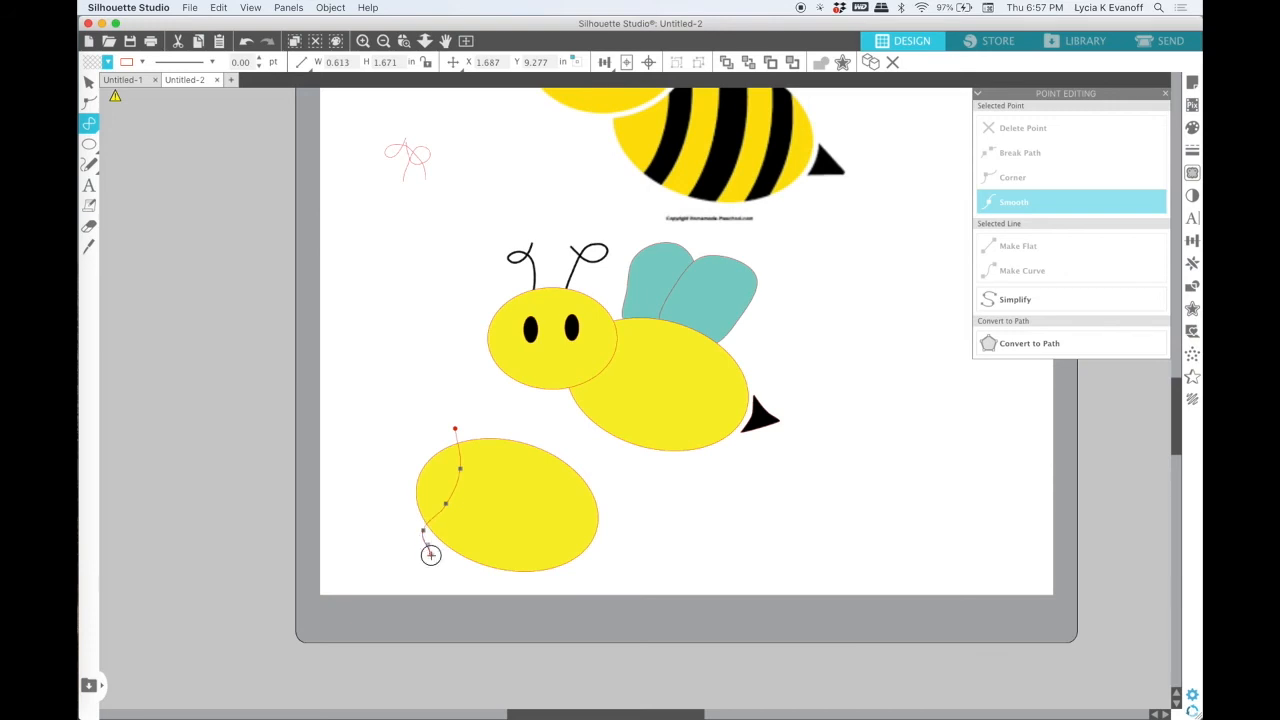
left_click_drag(430, 557, 457, 533)
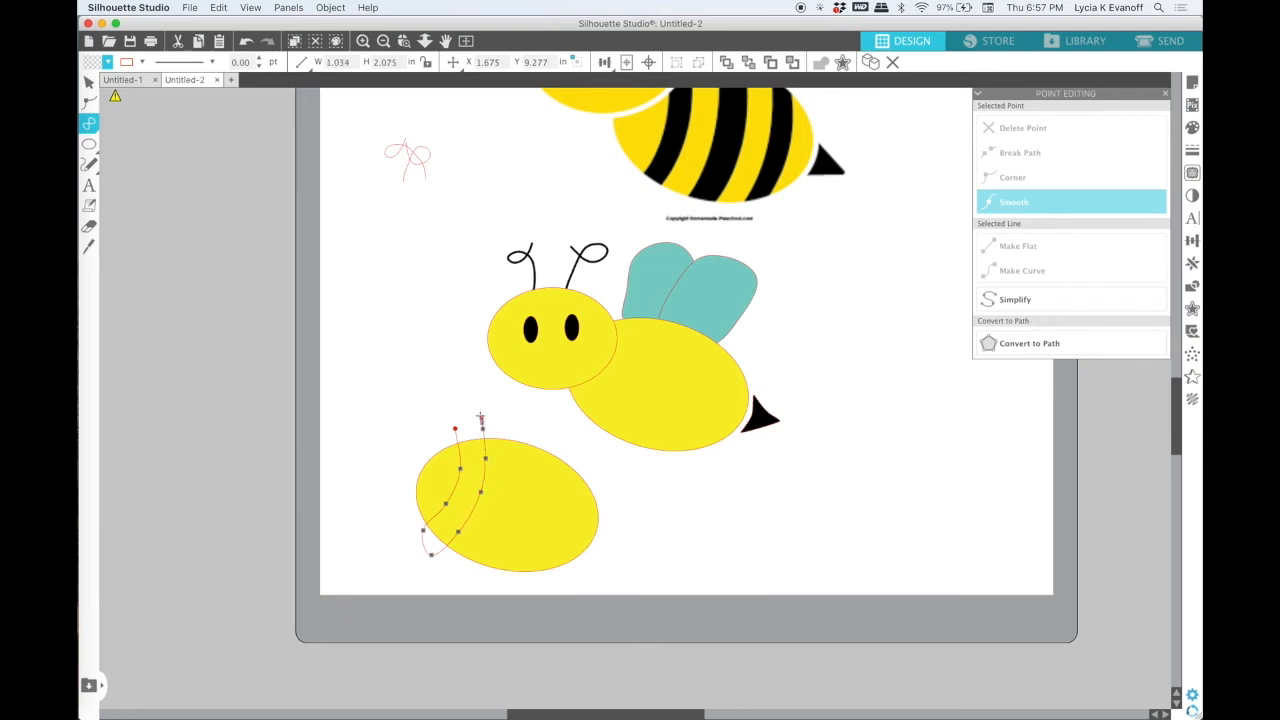
left_click_drag(455, 430, 470, 413)
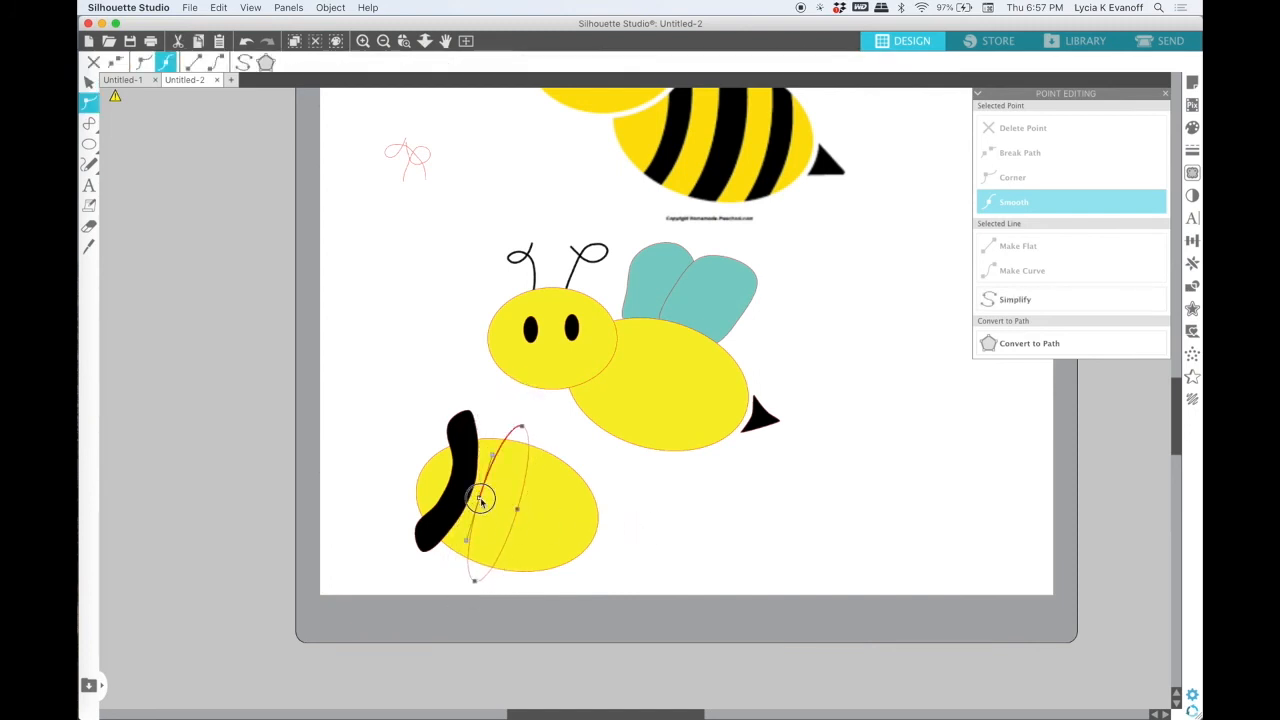
left_click_drag(480, 500, 479, 583)
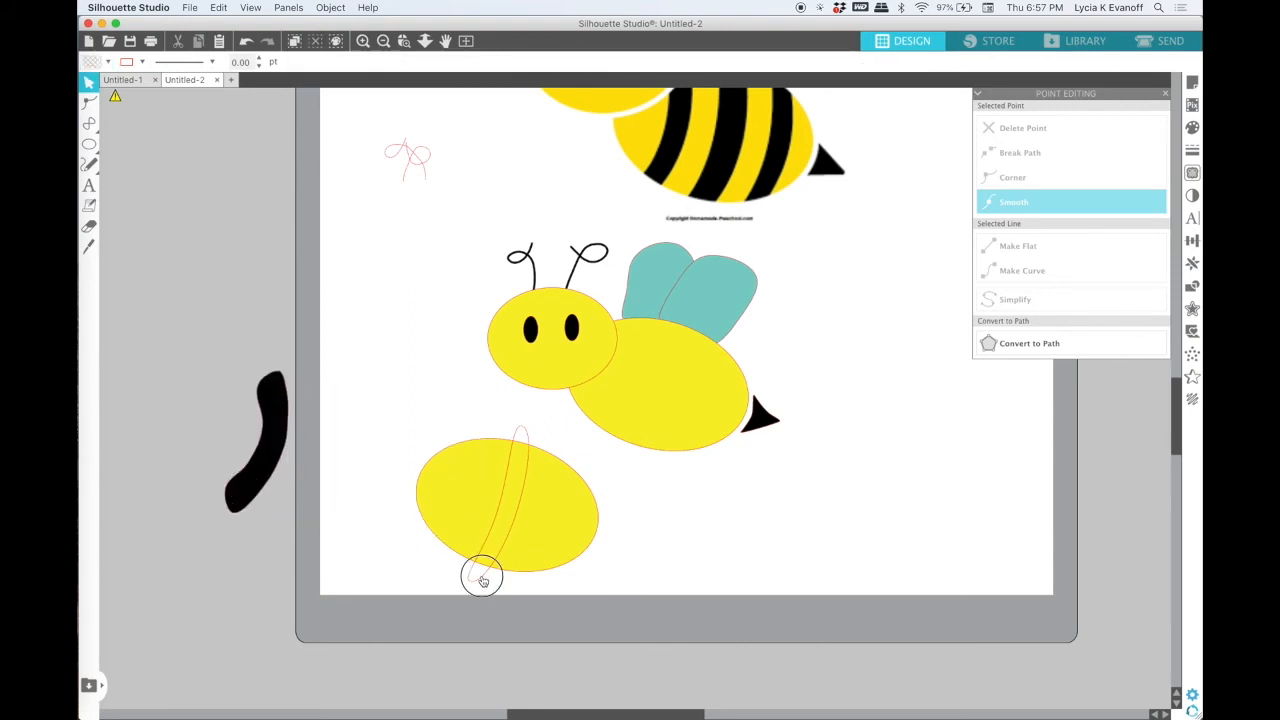
Draw a narrow slanted oval across the copied body oval.
left_click_drag(483, 580, 446, 558)
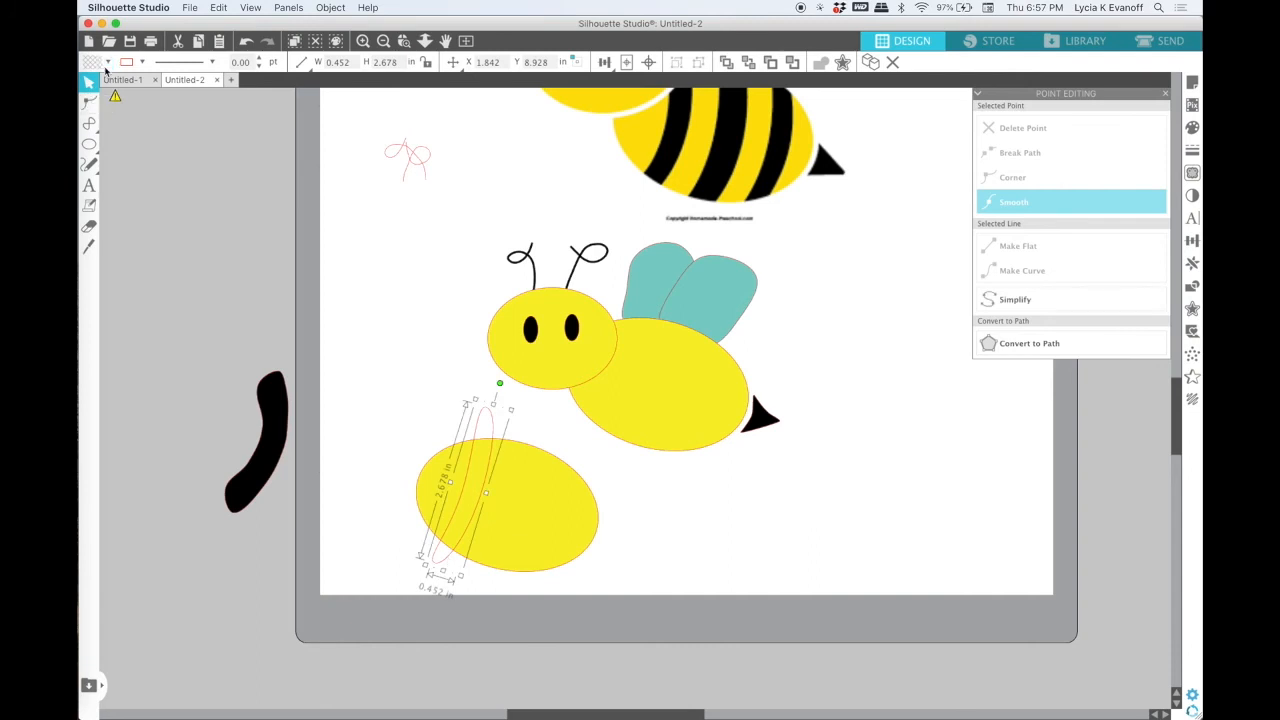
Fill the narrow oval black, duplicate it, and arrange three slanted stripes across the copied oval.
left_click(110, 62)
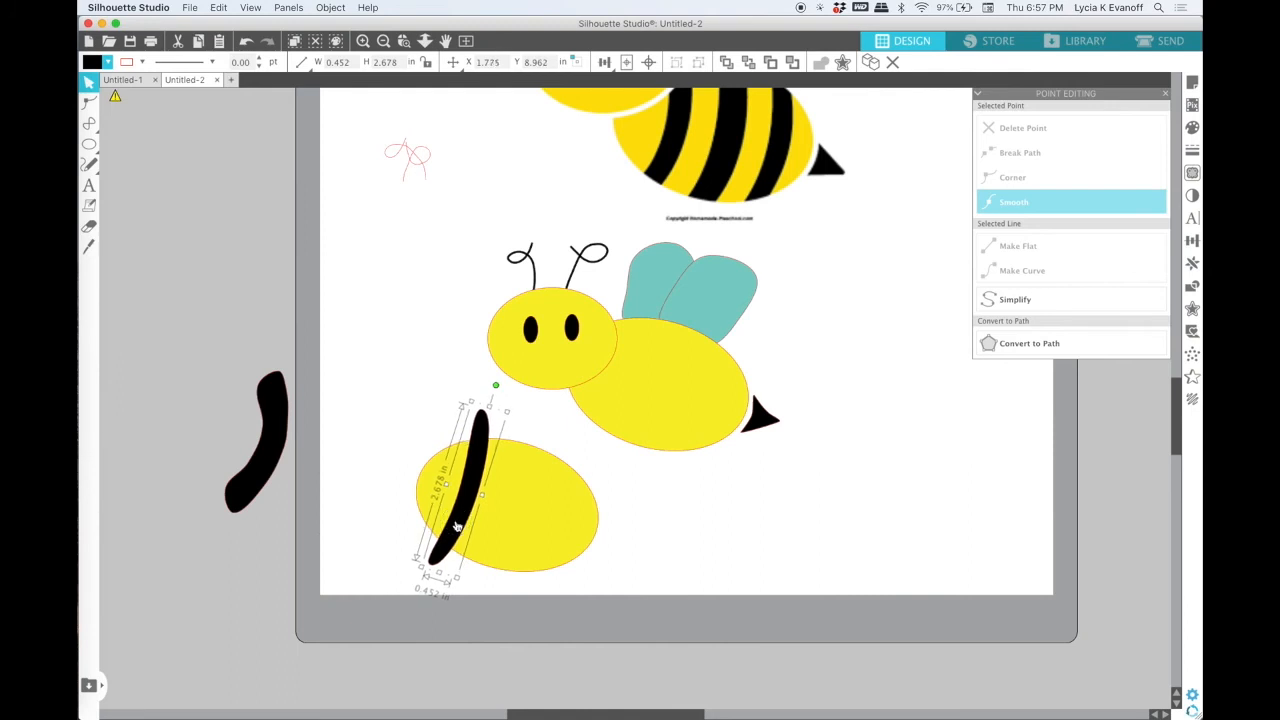
key("cmd+c")
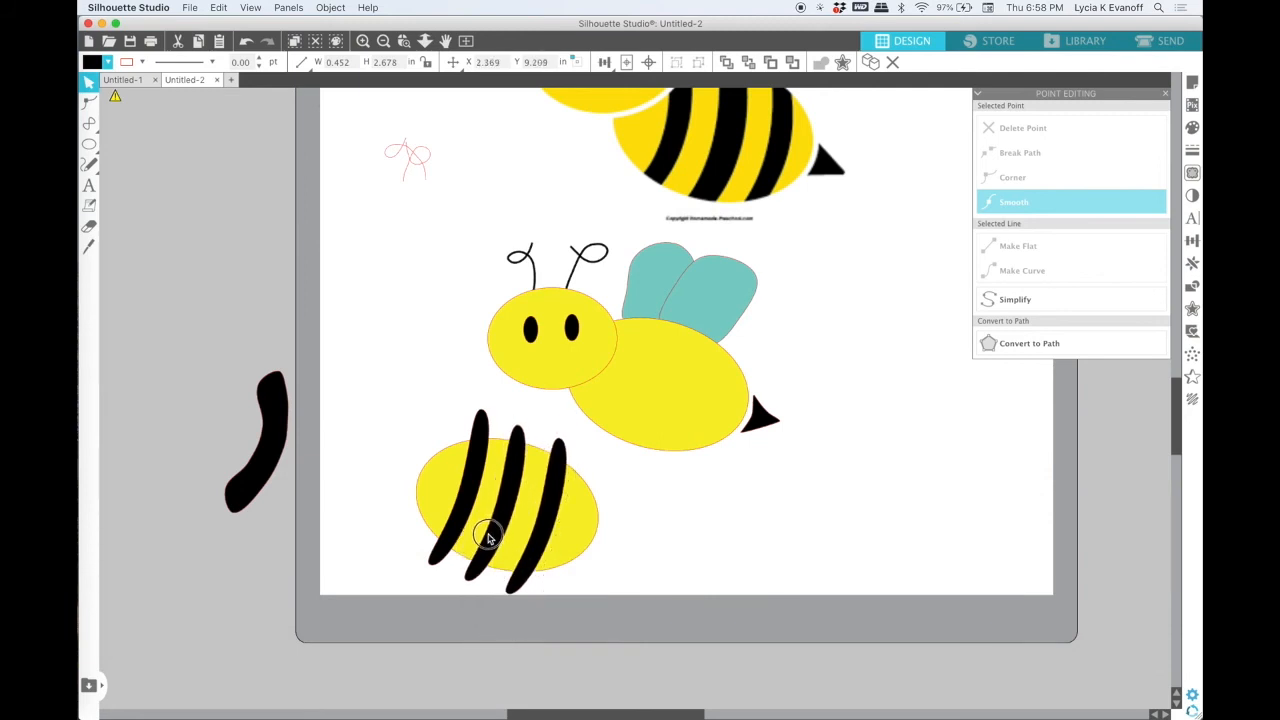
left_click(515, 515)
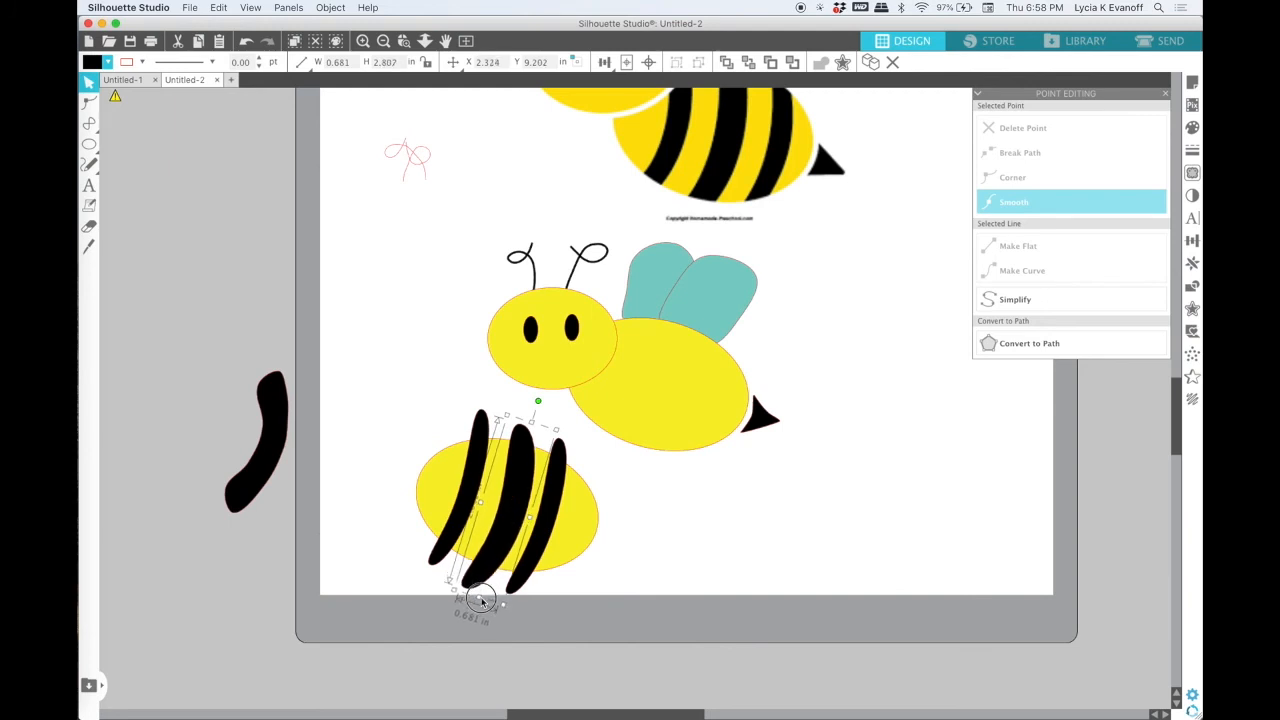
left_click_drag(480, 600, 505, 540)
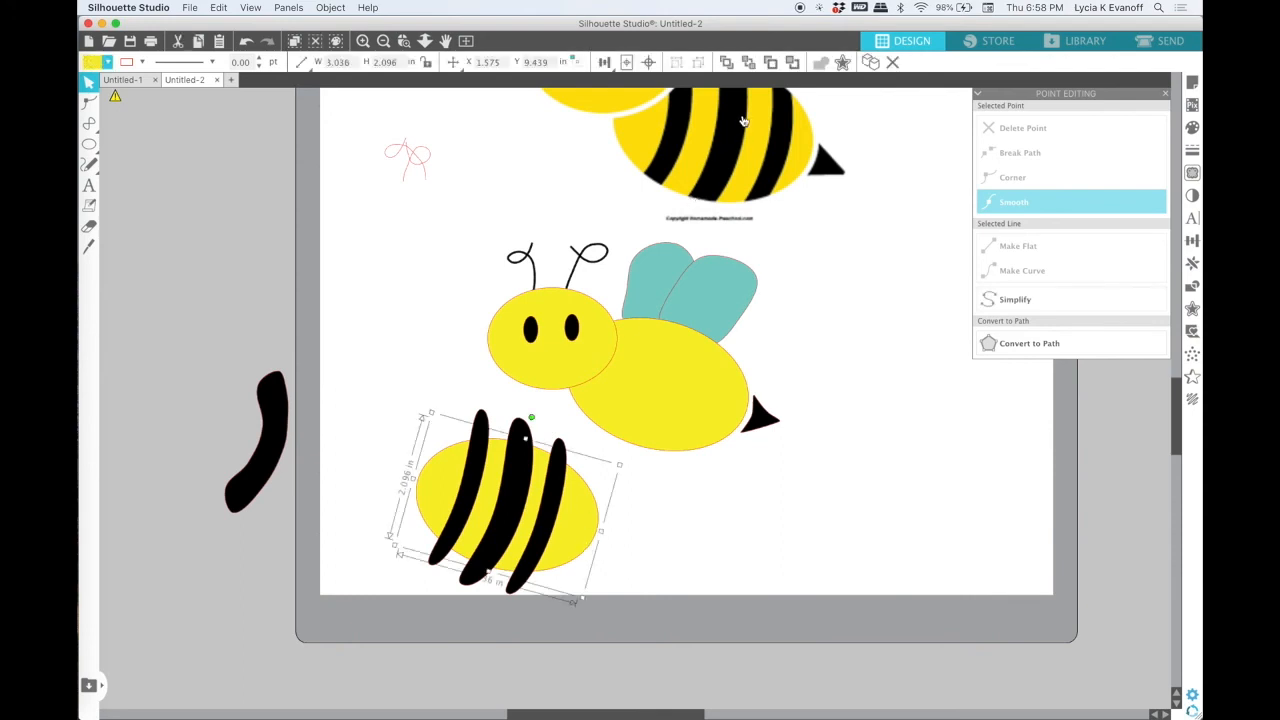
mouse_move(745, 62)
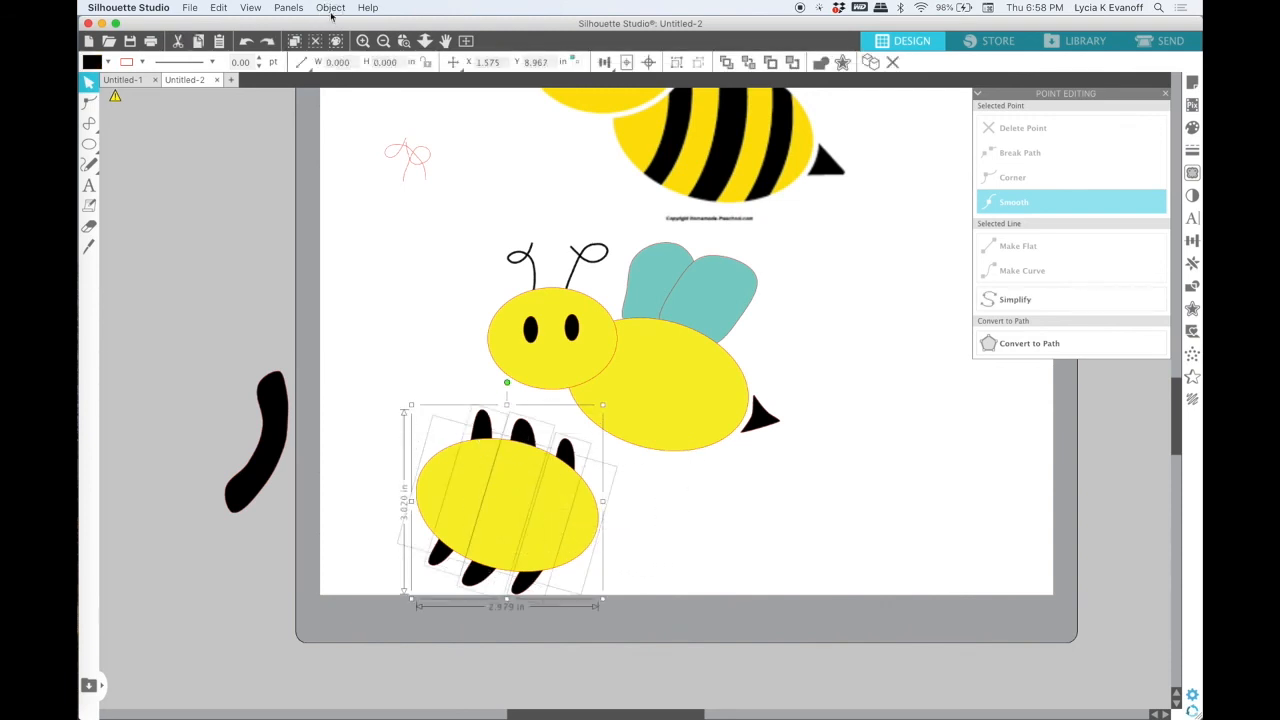
Crop the stripes to the oval via Object > Modify > Crop, fill them black, and move them onto the bee's body.
left_click(330, 7)
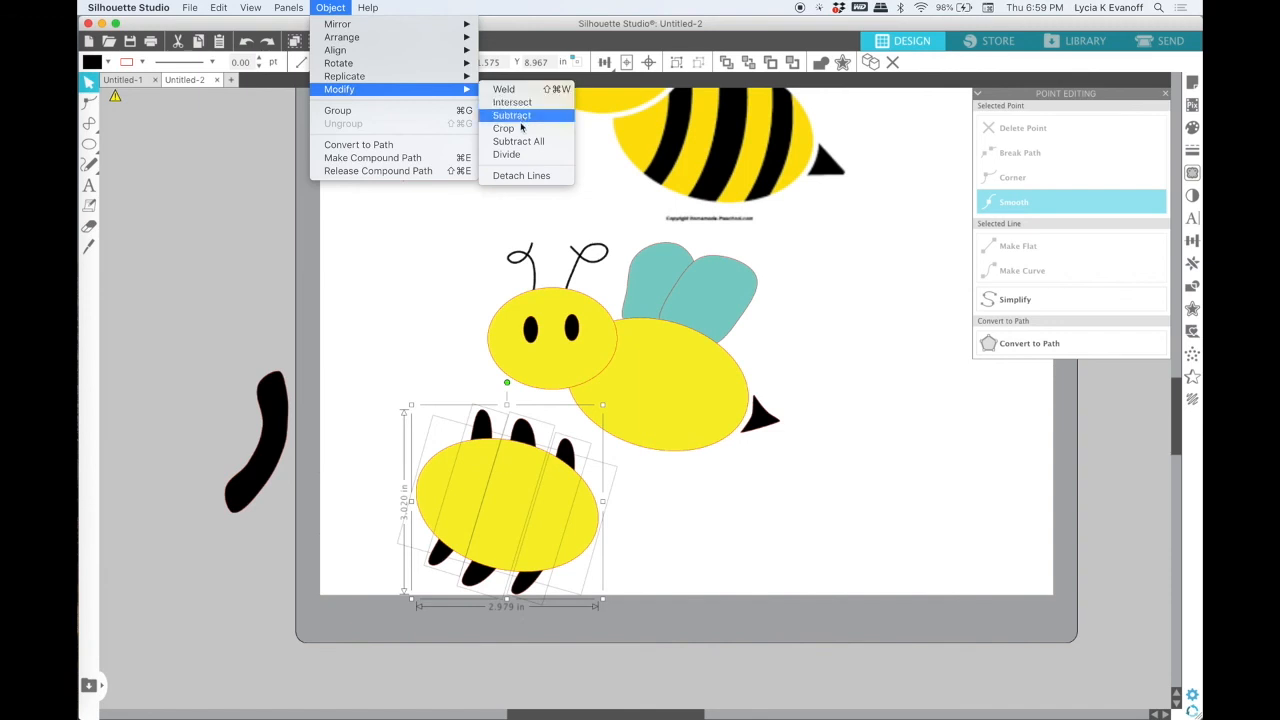
left_click(512, 114)
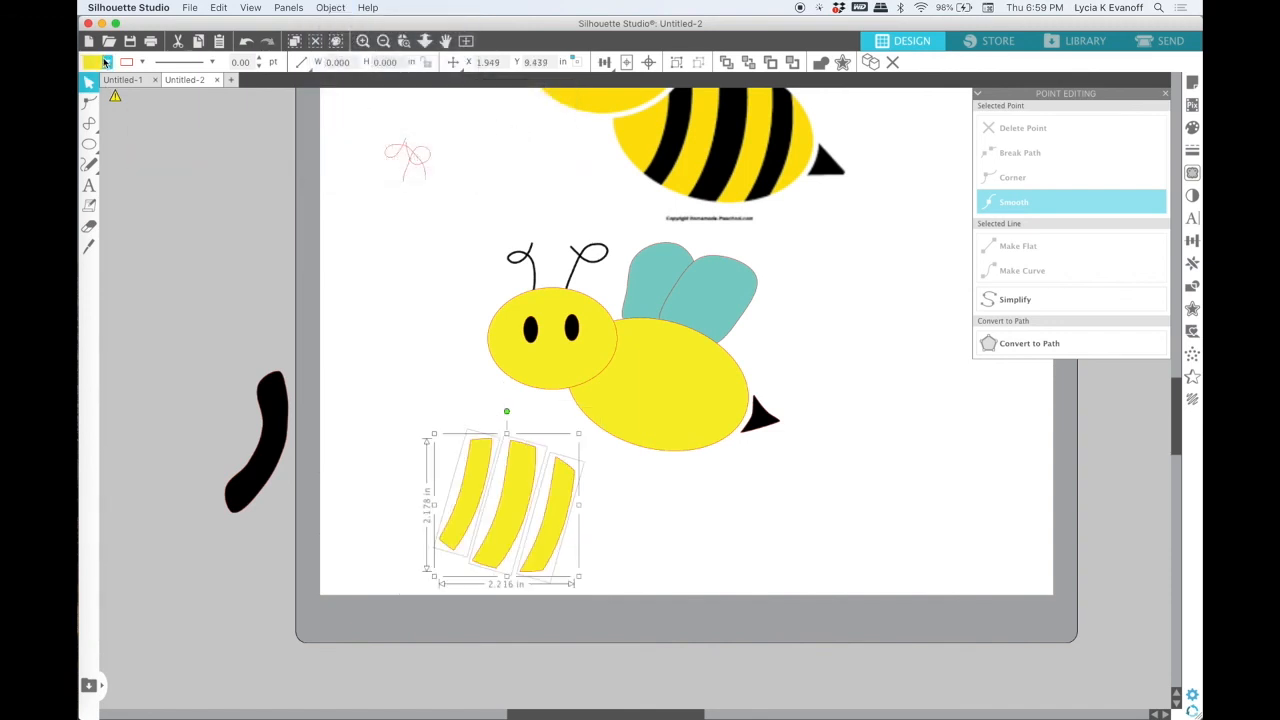
left_click(97, 62)
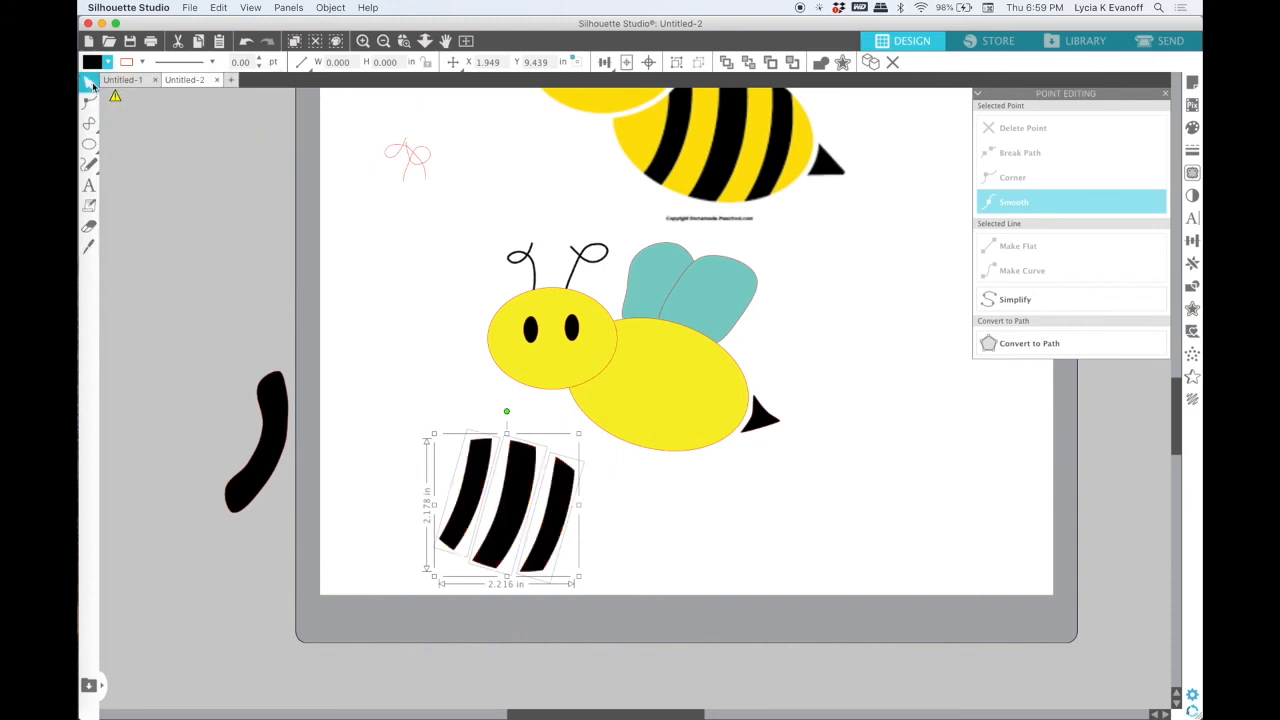
key("cmd")
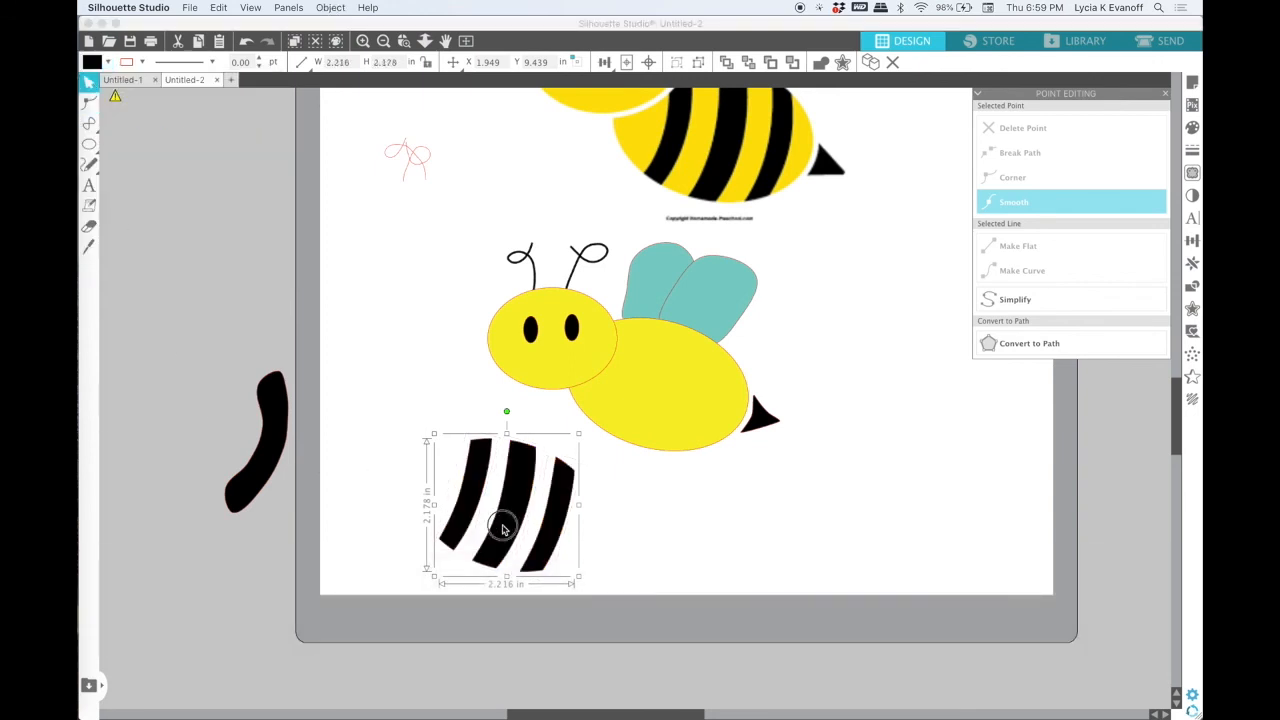
left_click_drag(505, 505, 650, 410)
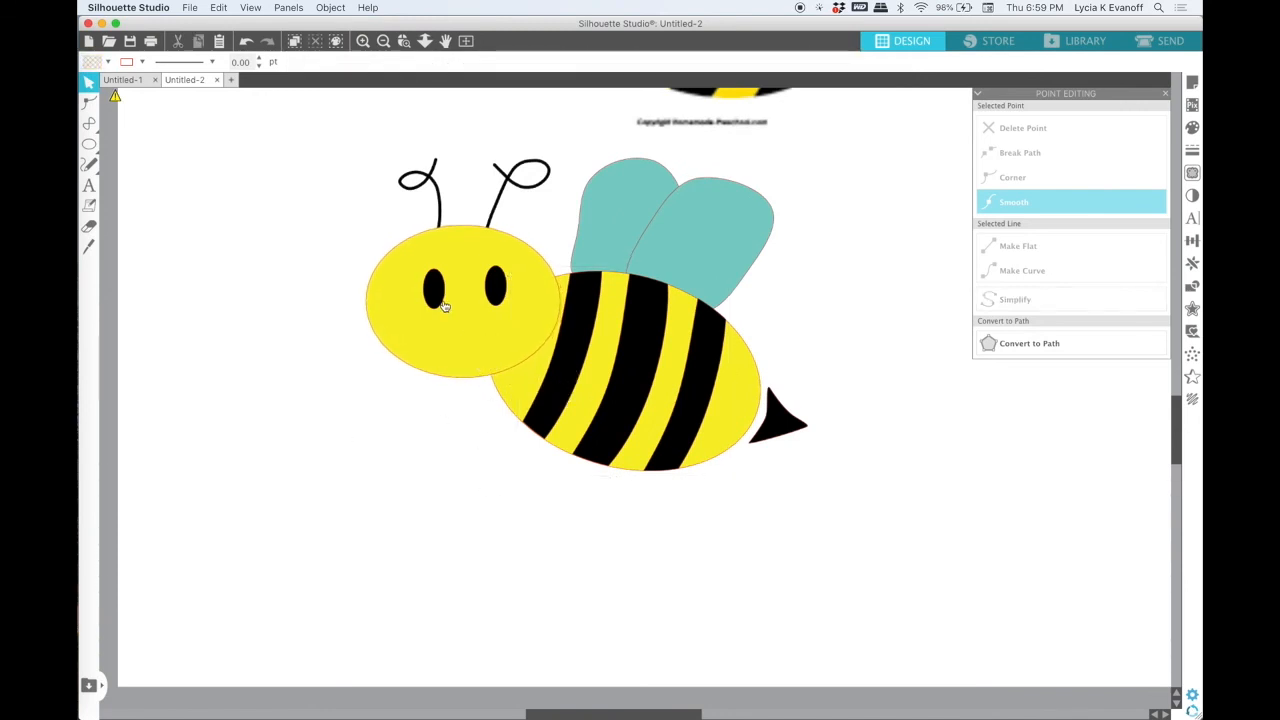
Nudge the black tail triangle snugly against the back of the striped body and check alignment.
left_click(490, 283)
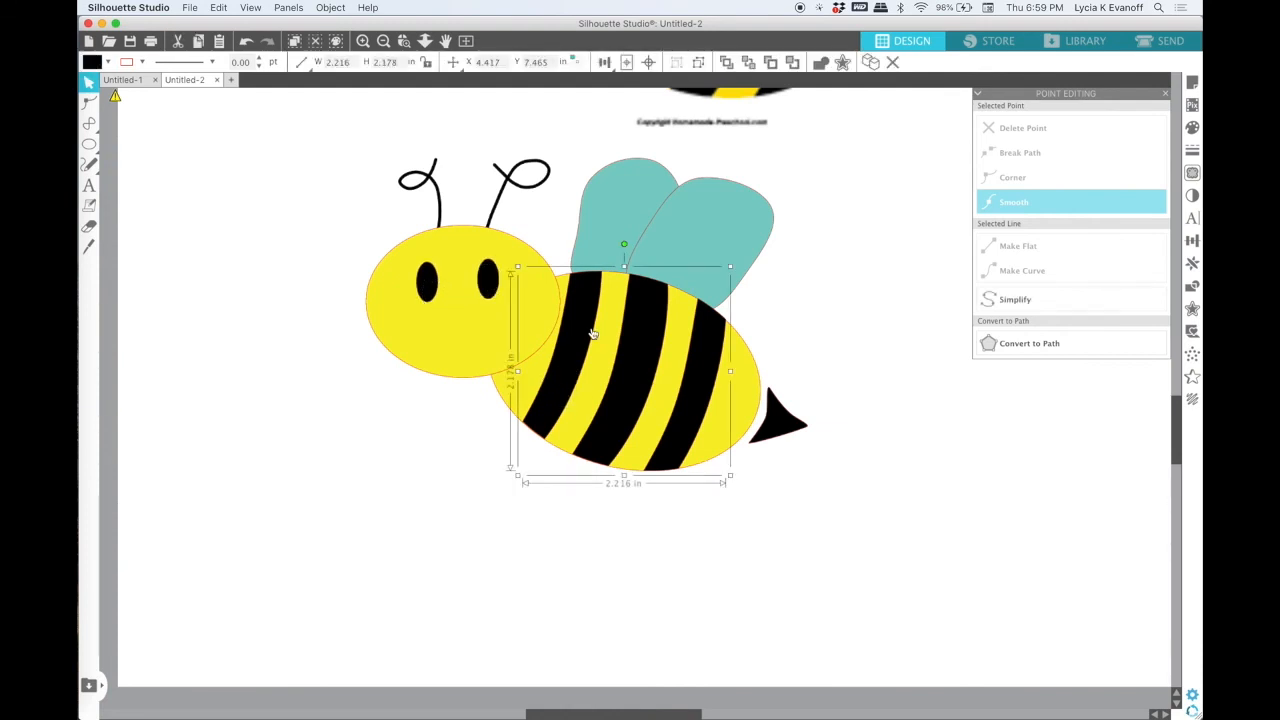
left_click(624, 244)
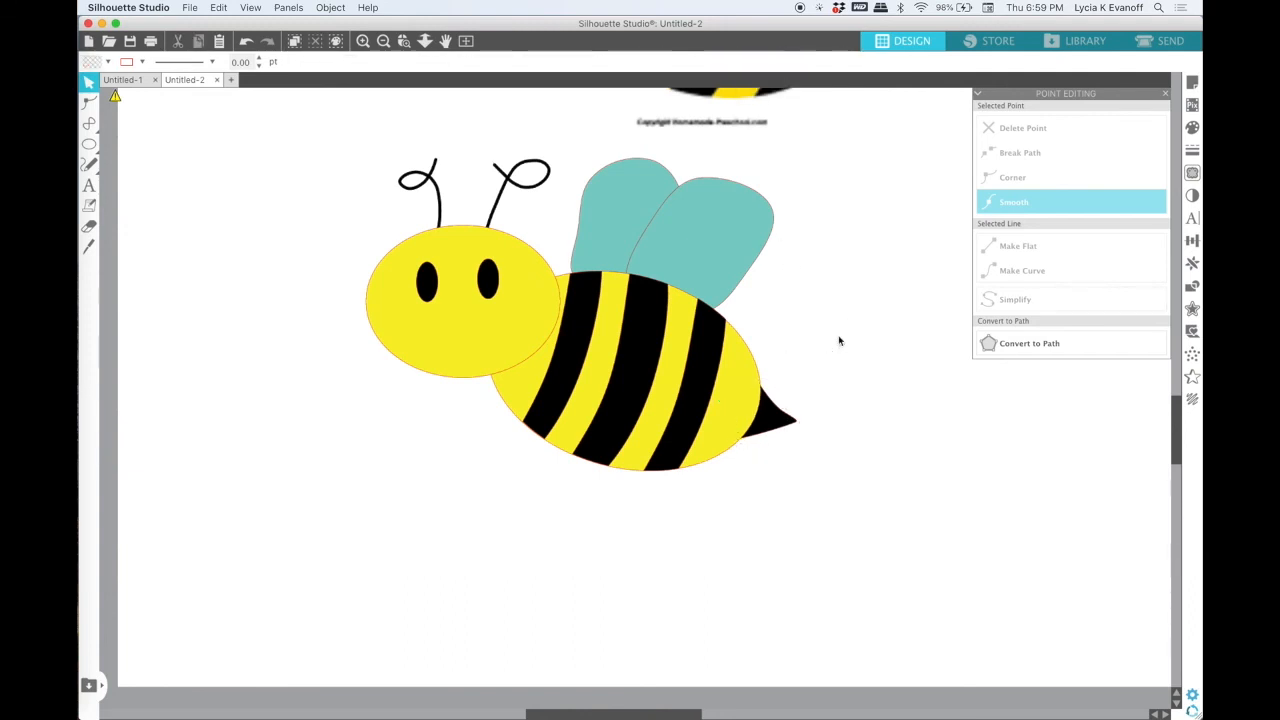
left_click(655, 348)
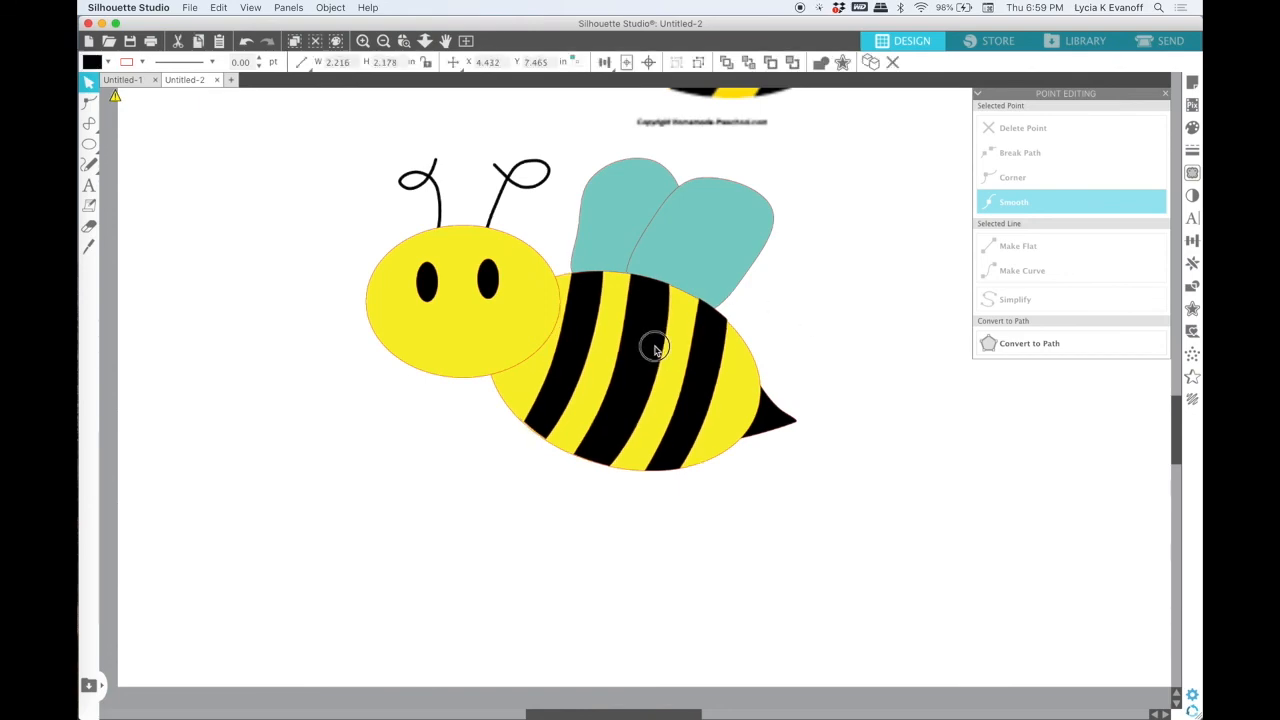